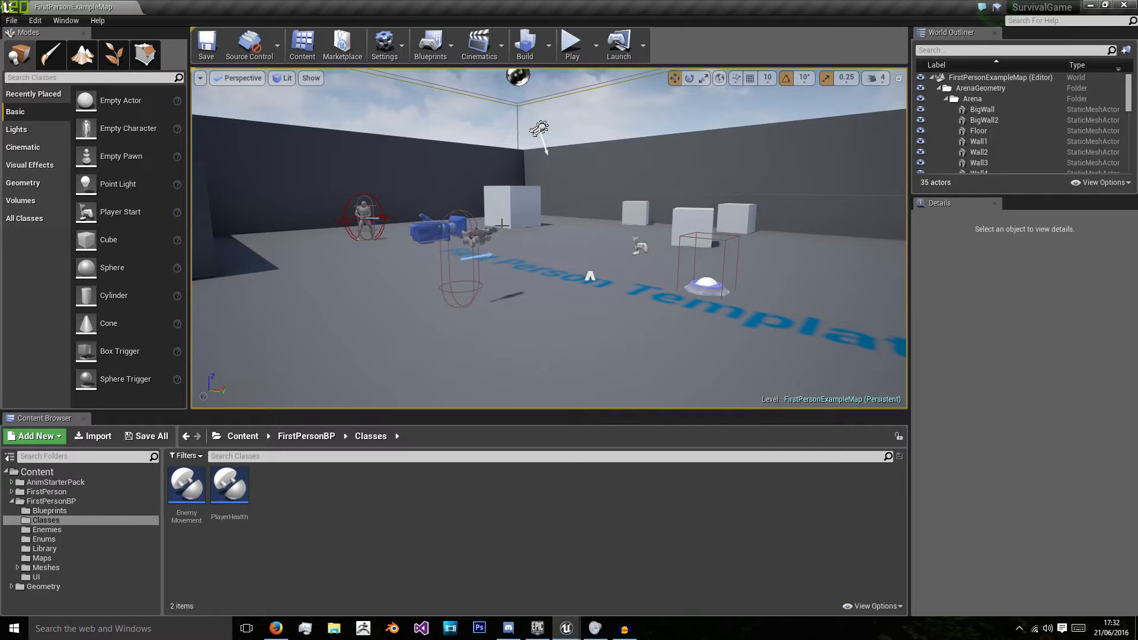
Create an Actor blueprint class named HealthDrop inside Meshes > Pickups.
{"action": "left_click", "coordinate": [967, 135]}
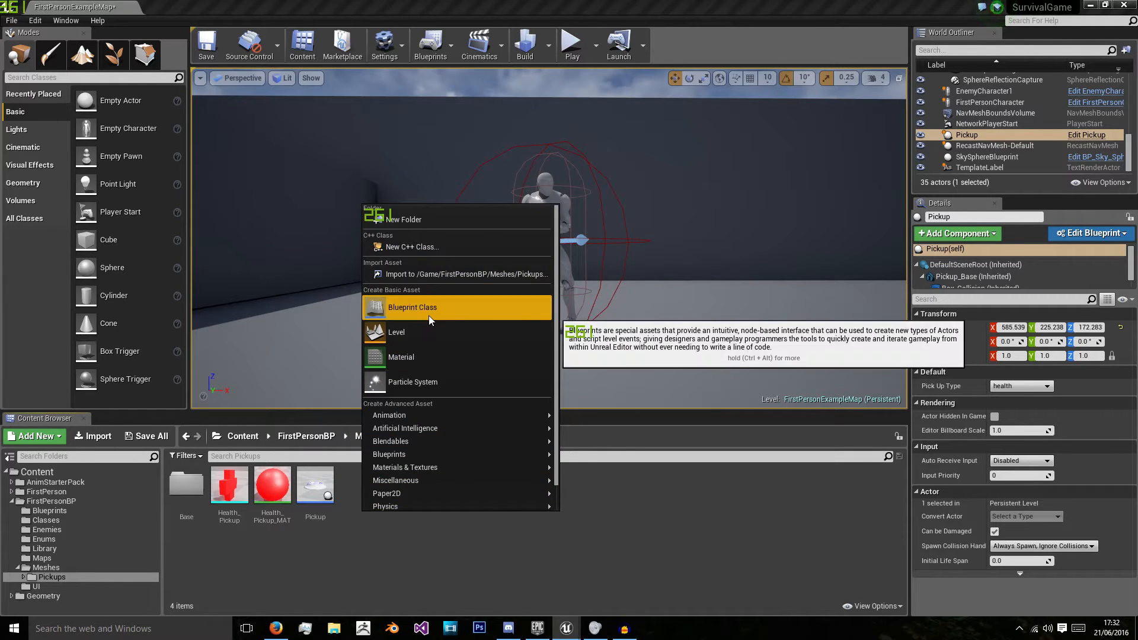
{"action": "left_click", "coordinate": [413, 307]}
{"action": "type", "text": "HealthDrop"}
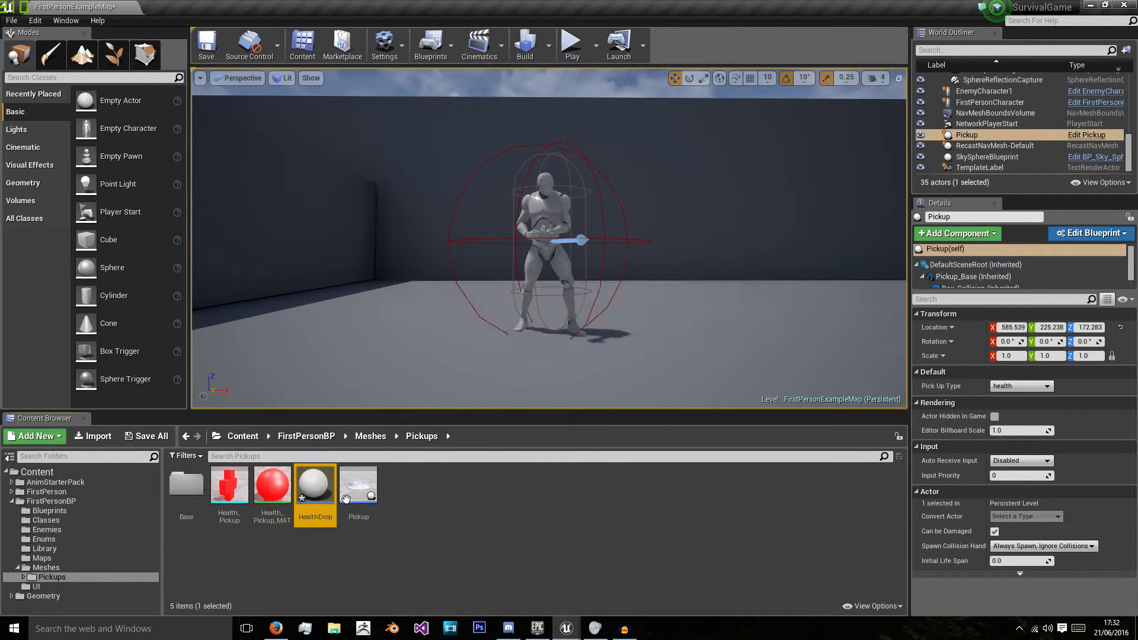
Add a HealthMesh static mesh set to Health_Pickup and a sphere Collision to HealthDrop.
{"action": "double_click", "coordinate": [314, 483]}
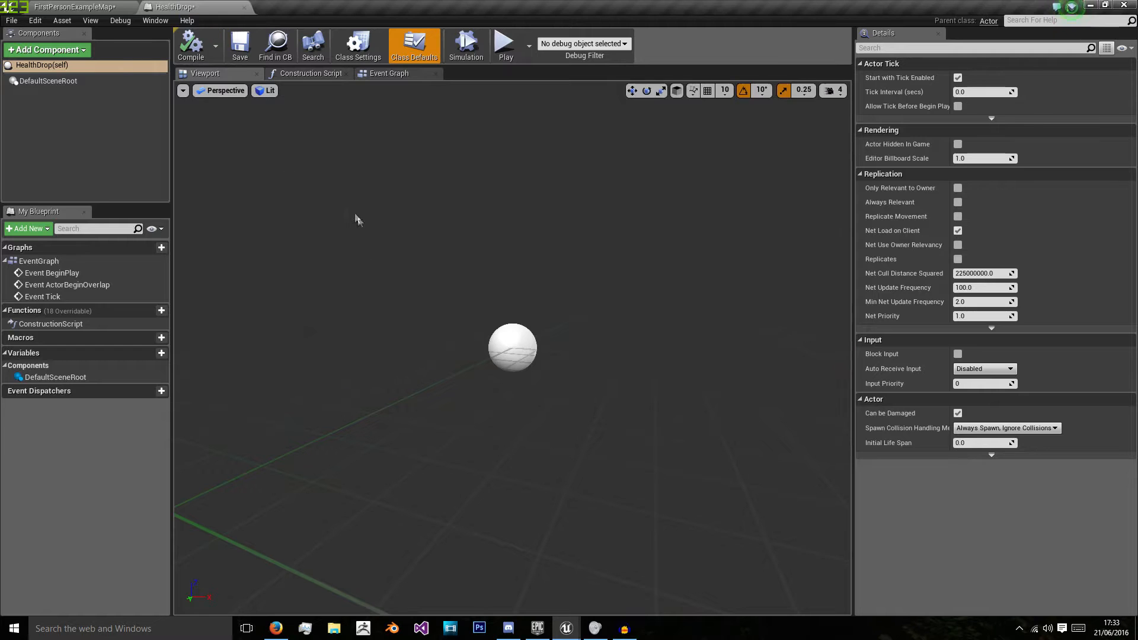
{"action": "left_click", "coordinate": [45, 49]}
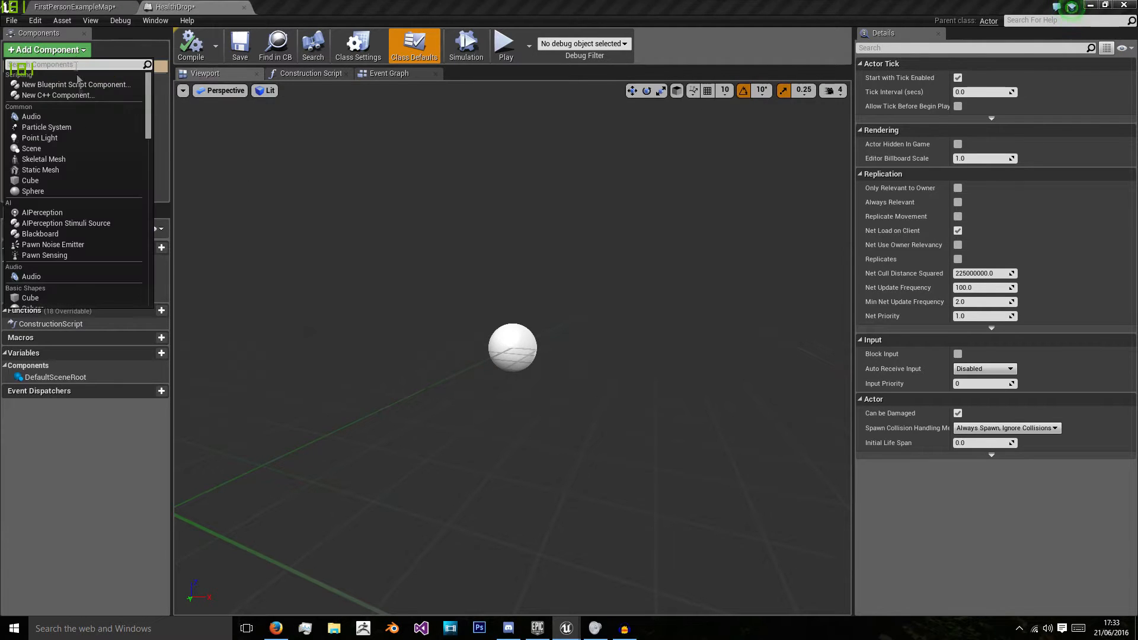
{"action": "type", "text": "stat"}
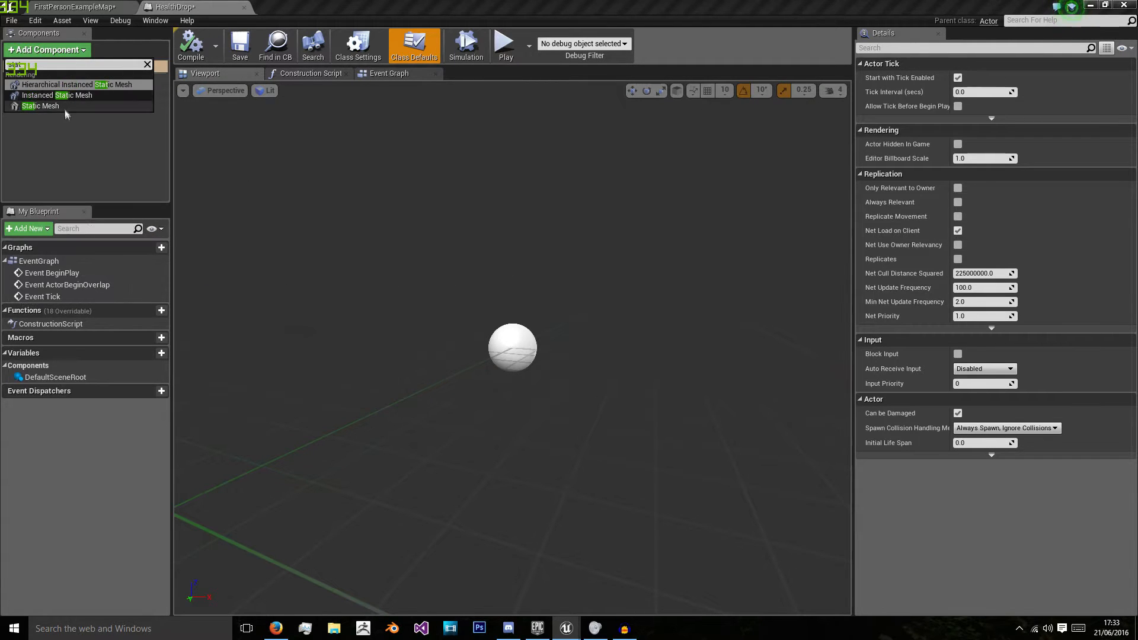
{"action": "left_click", "coordinate": [41, 106]}
{"action": "type", "text": "Collision"}
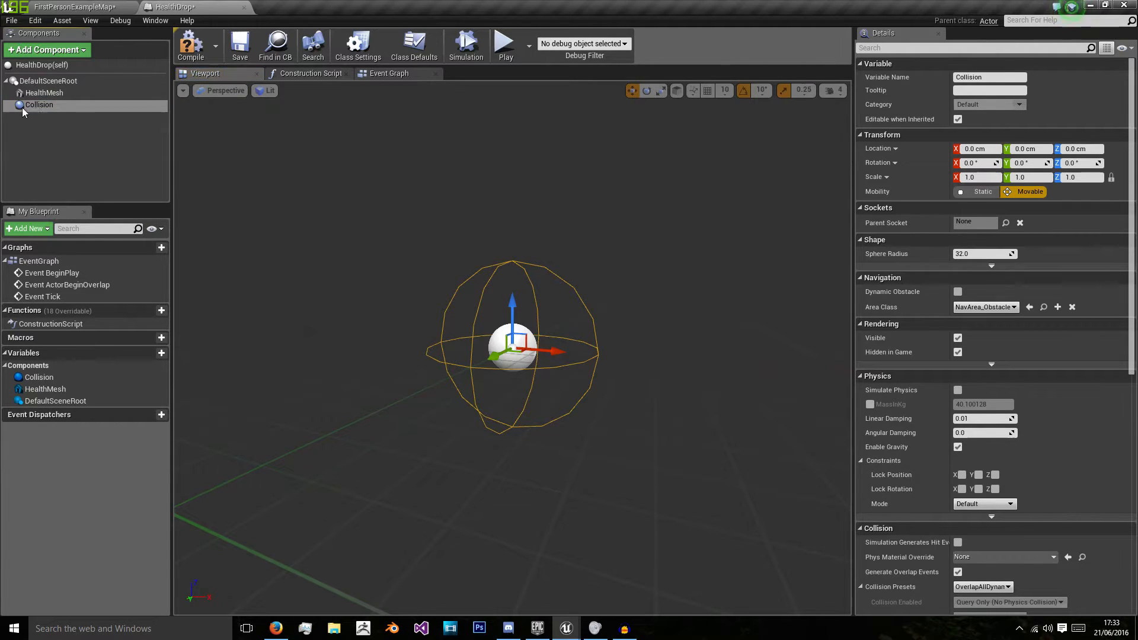
{"action": "left_click", "coordinate": [44, 94]}
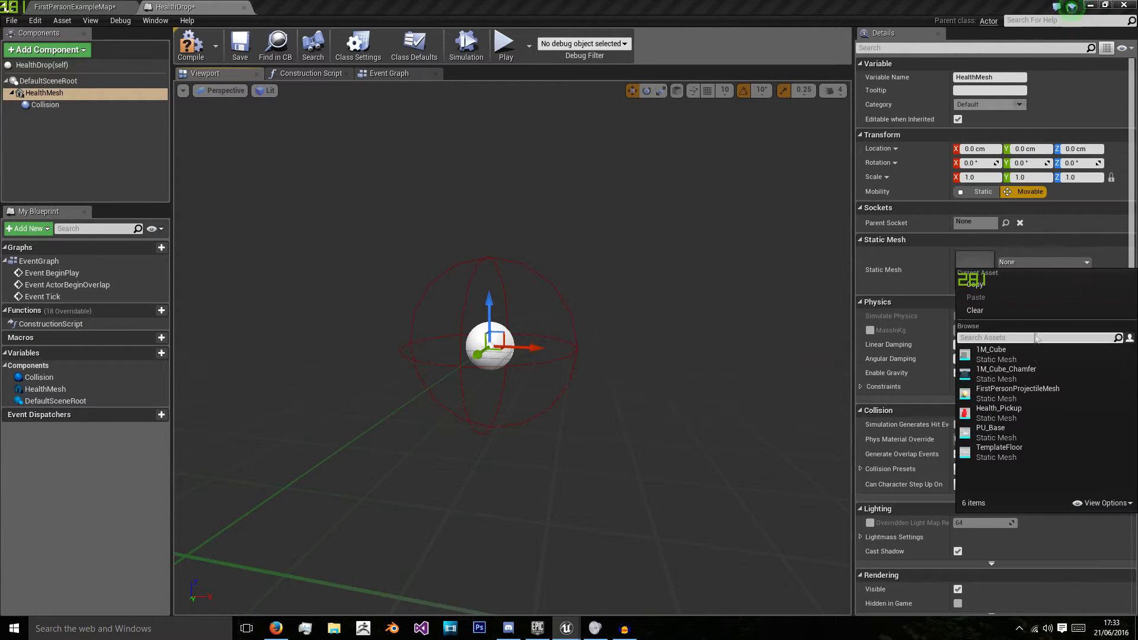
{"action": "left_click", "coordinate": [998, 408]}
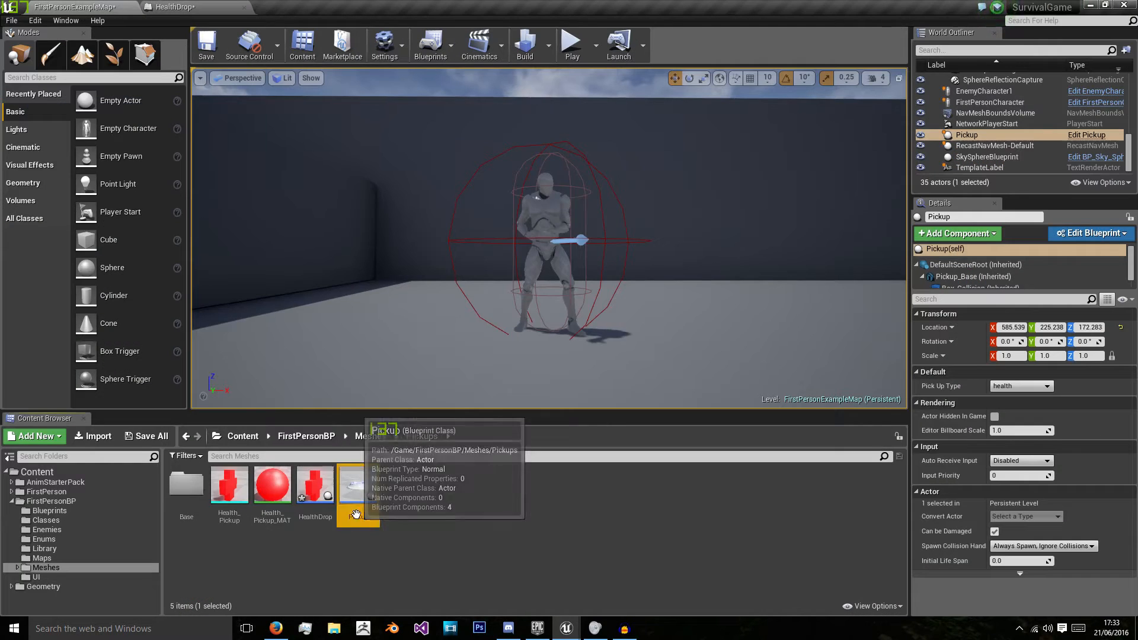
View Pickup's Add Rot function graph, then show HealthDrop's Event Graph.
{"action": "double_click", "coordinate": [356, 483]}
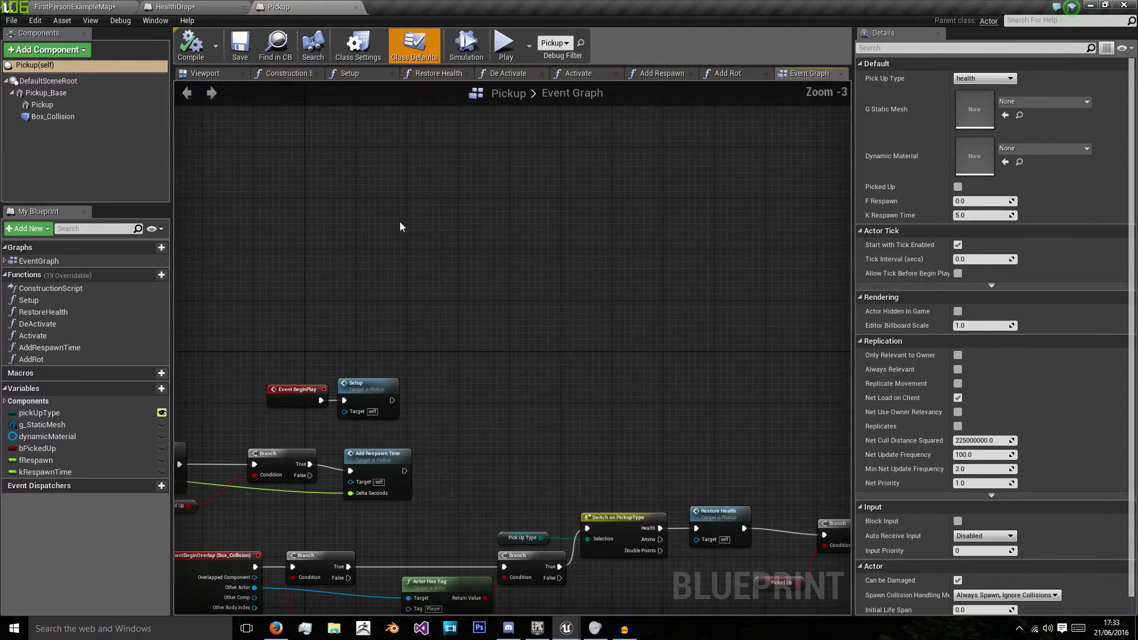
{"action": "scroll", "scroll_direction": "down", "scroll_amount": 3}
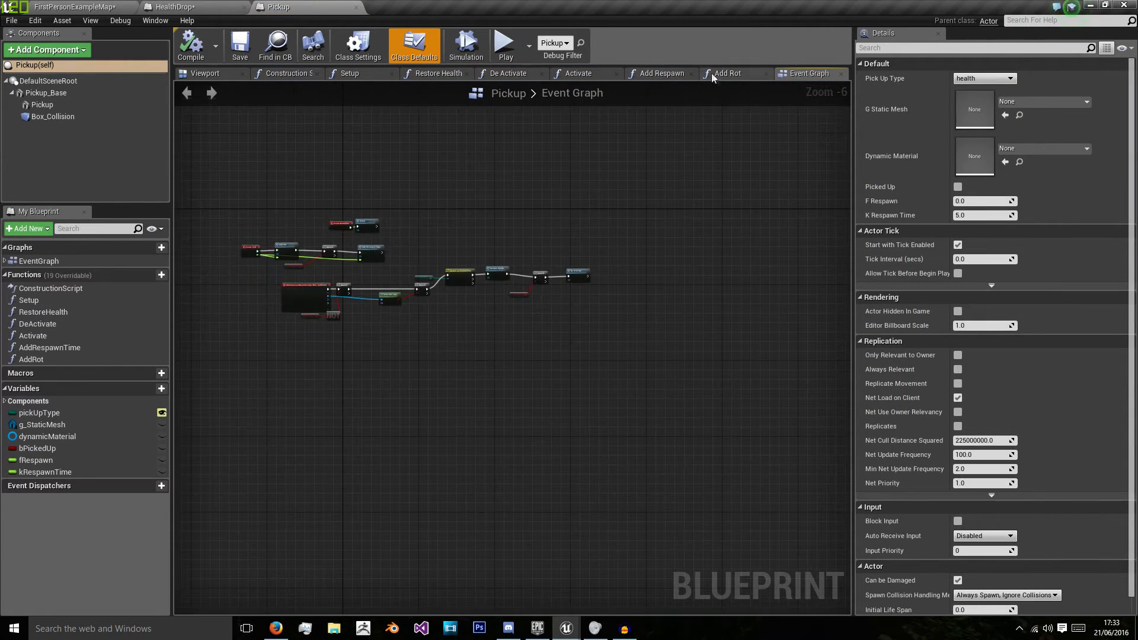
{"action": "left_click", "coordinate": [729, 72]}
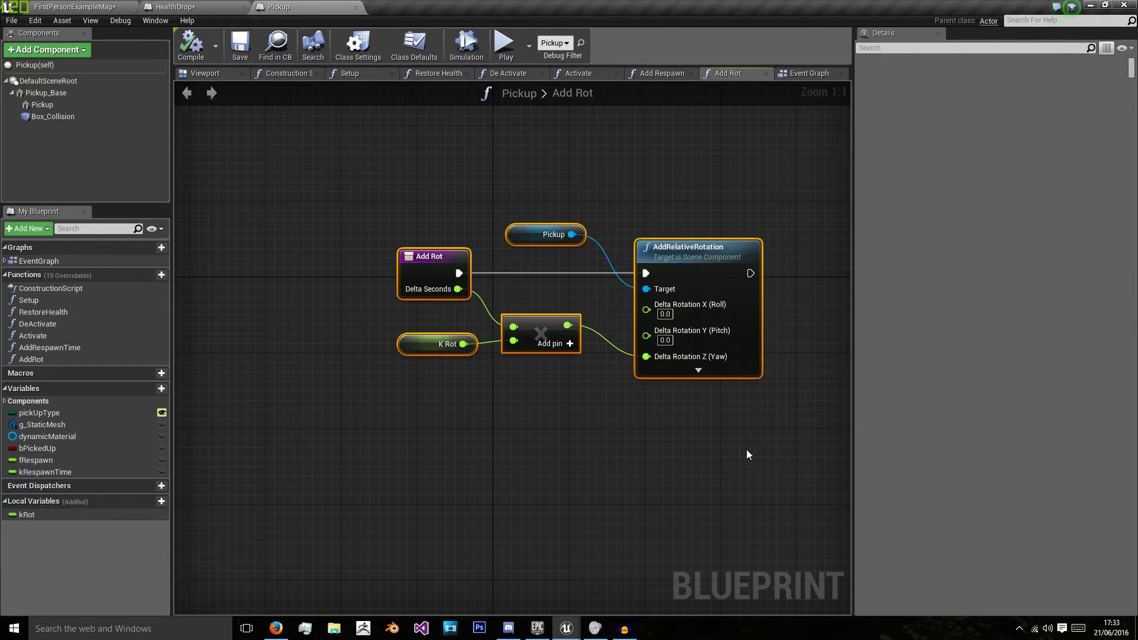
{"action": "mouse_move", "coordinate": [271, 24]}
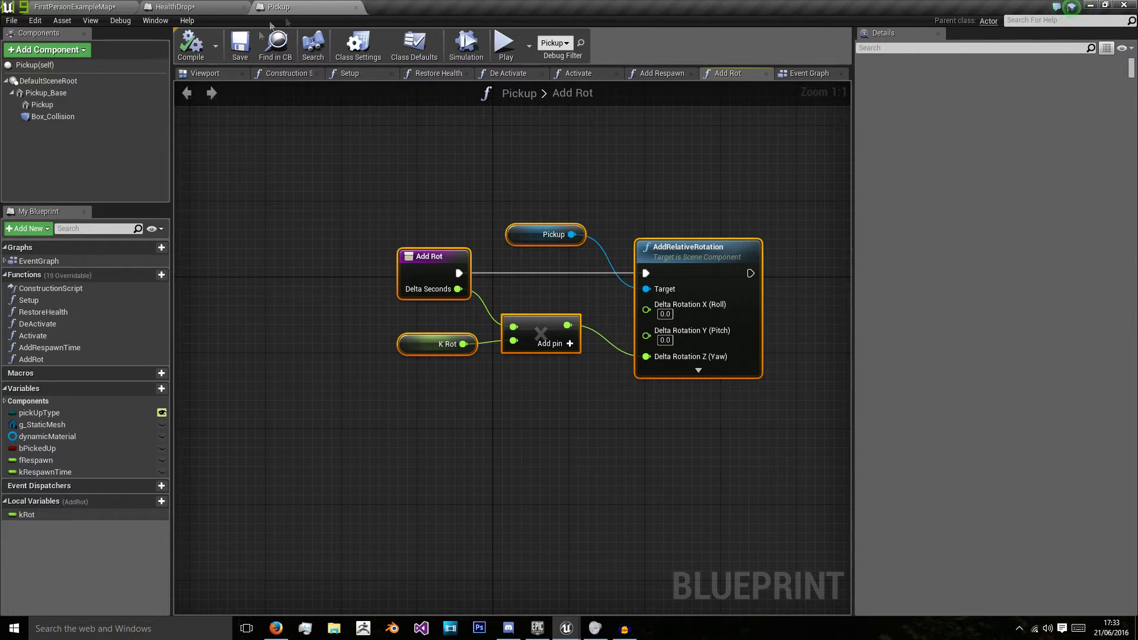
{"action": "left_click", "coordinate": [175, 7]}
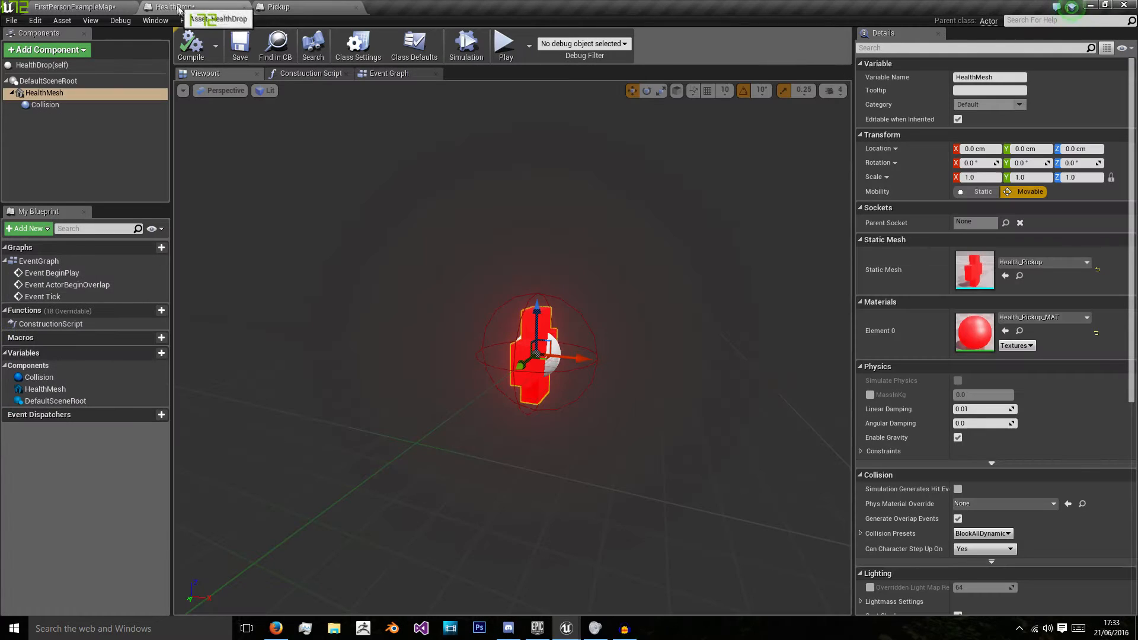
{"action": "left_click", "coordinate": [389, 73]}
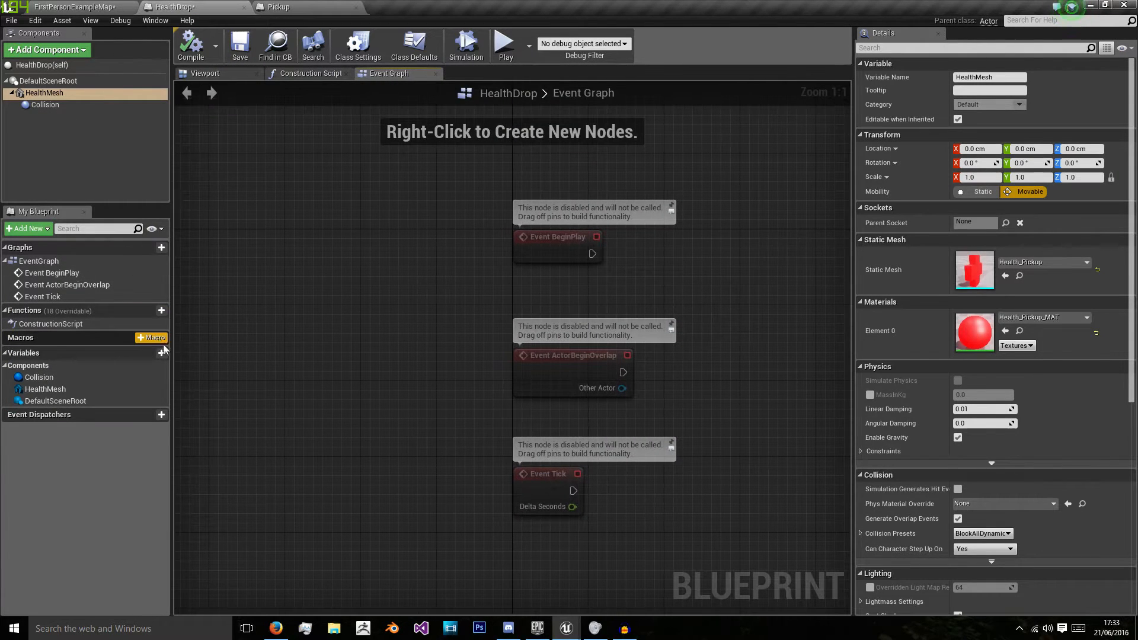
Create an AddRot function in HealthDrop and paste Pickup's Add Rot nodes into it.
{"action": "left_click", "coordinate": [151, 311]}
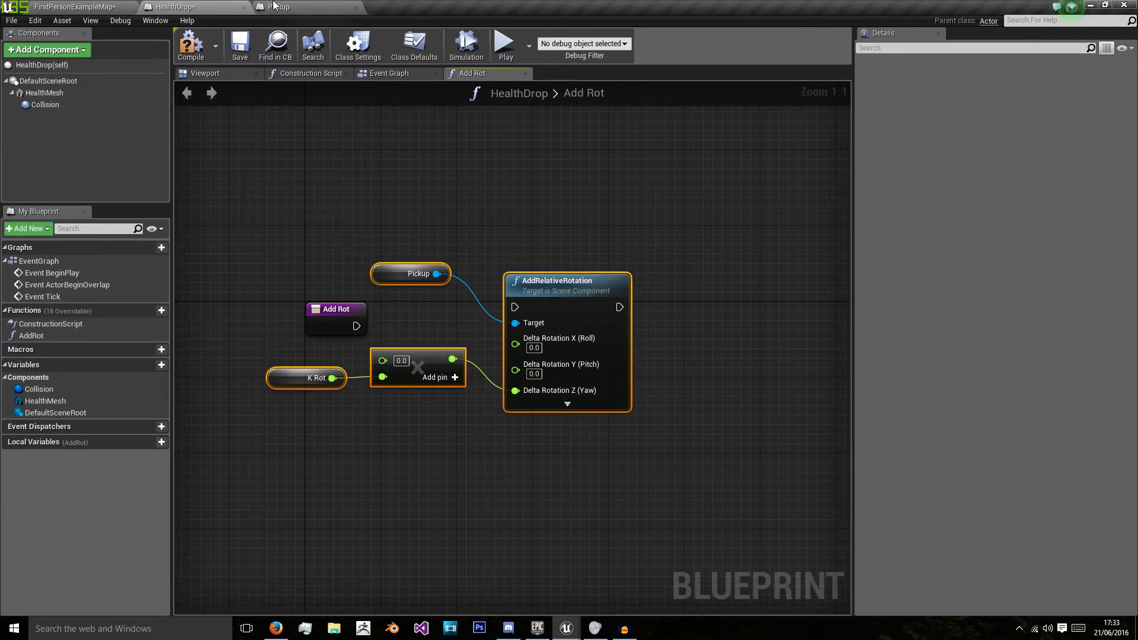
{"action": "left_click", "coordinate": [278, 7]}
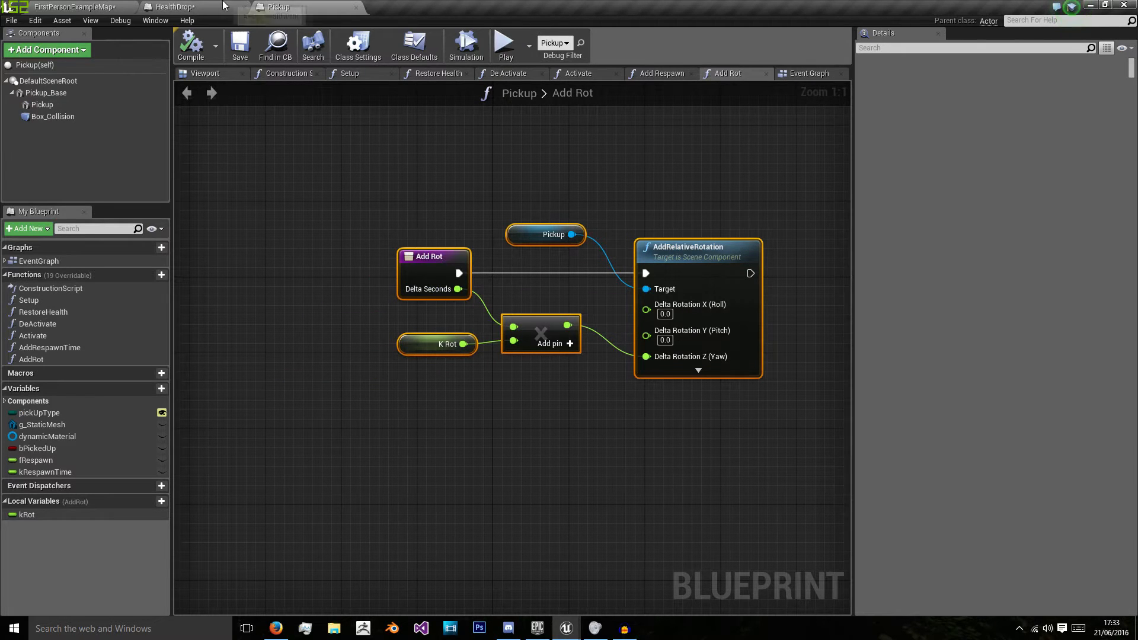
{"action": "left_click", "coordinate": [175, 6]}
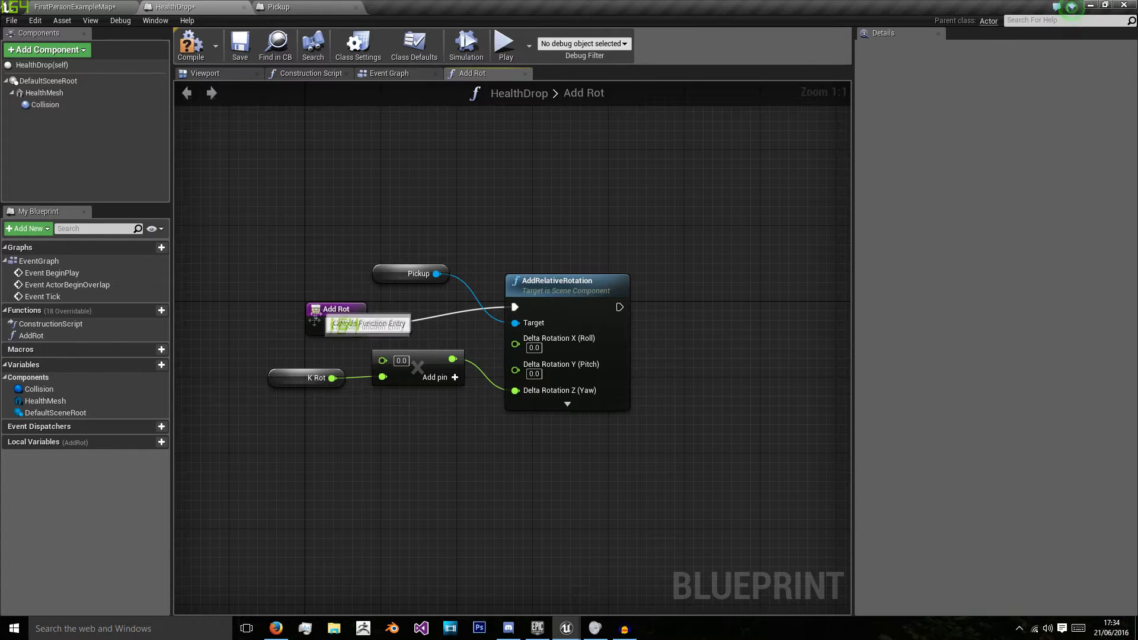
Add a float local variable KRot with default 180 to AddRot.
{"action": "left_click", "coordinate": [139, 443]}
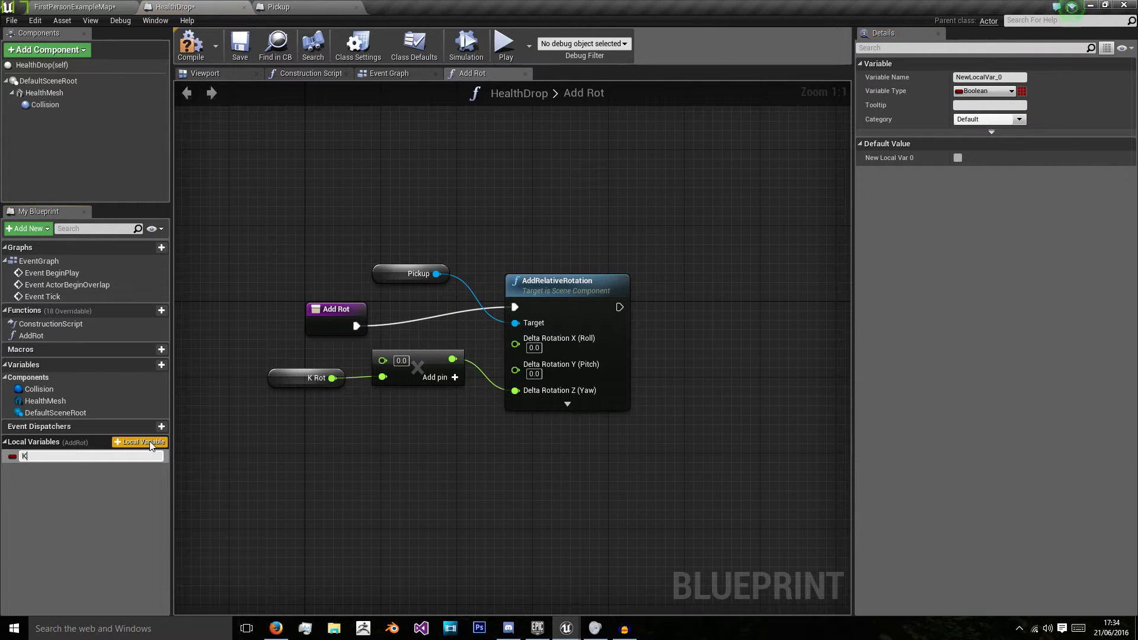
{"action": "type", "text": "Rot"}
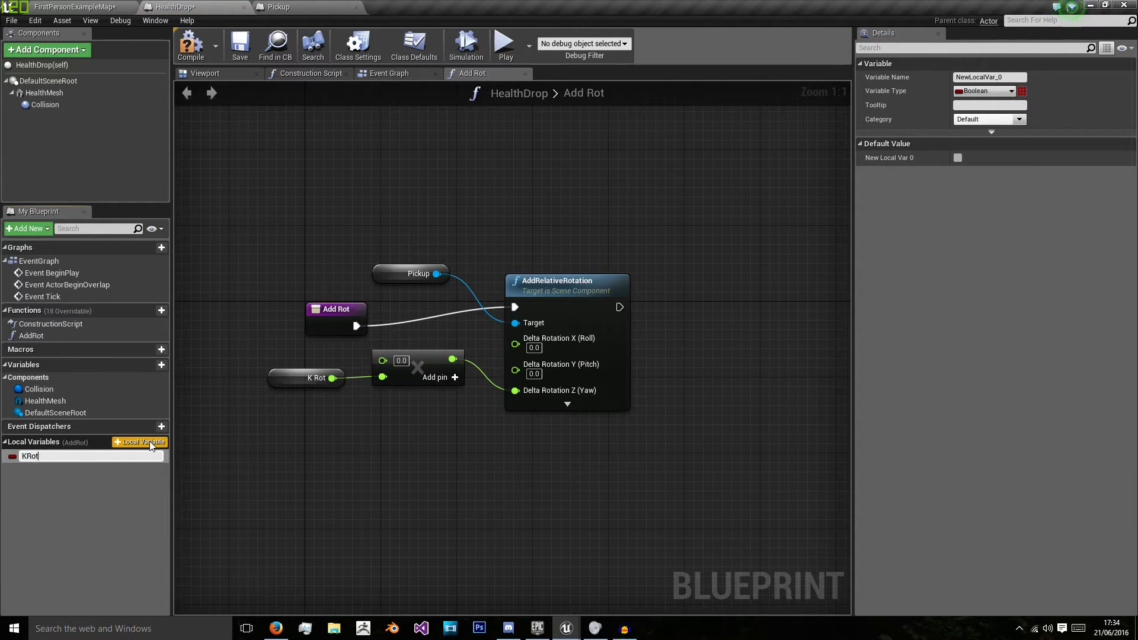
{"action": "left_click", "coordinate": [984, 91]}
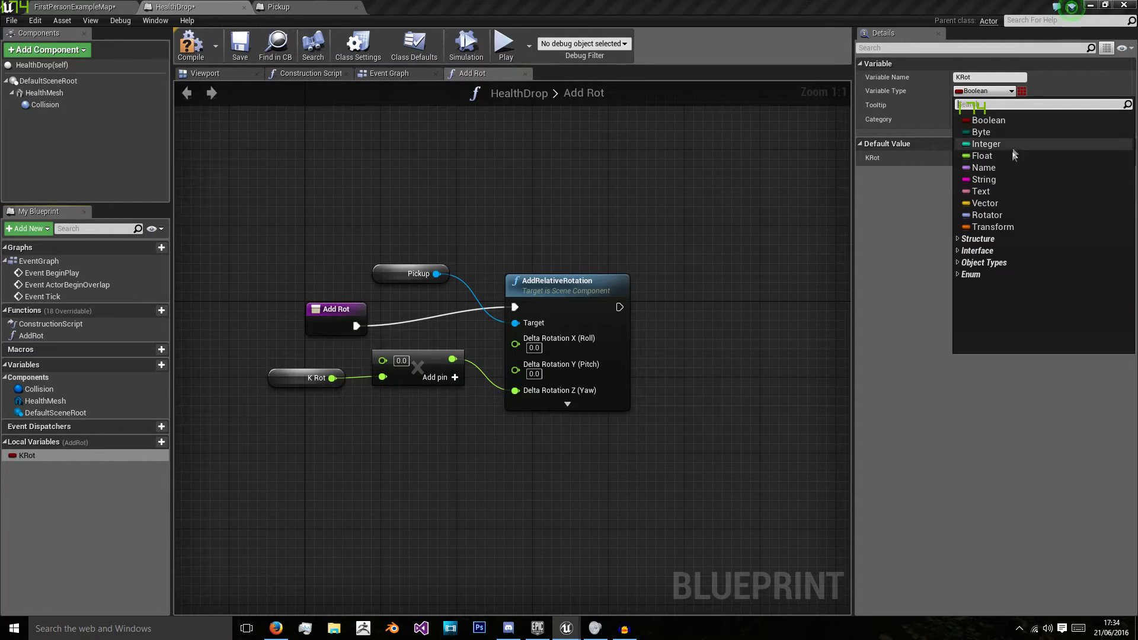
{"action": "left_click", "coordinate": [984, 155]}
{"action": "type", "text": "180"}
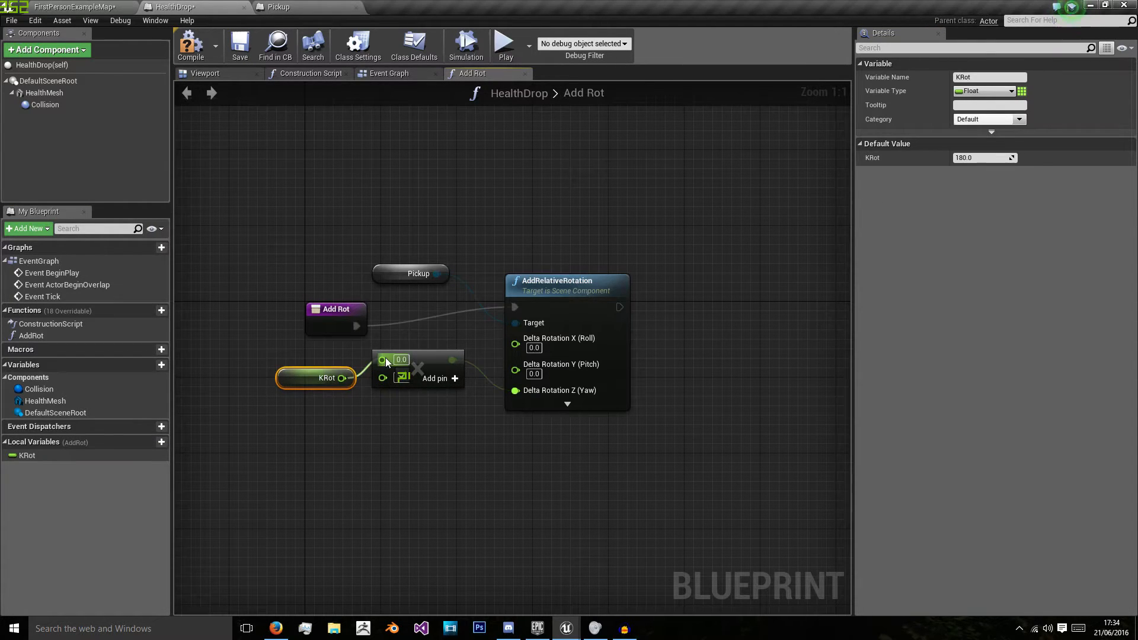
Add a float Delta Time input to the AddRot entry node and compile.
{"action": "left_click", "coordinate": [336, 308]}
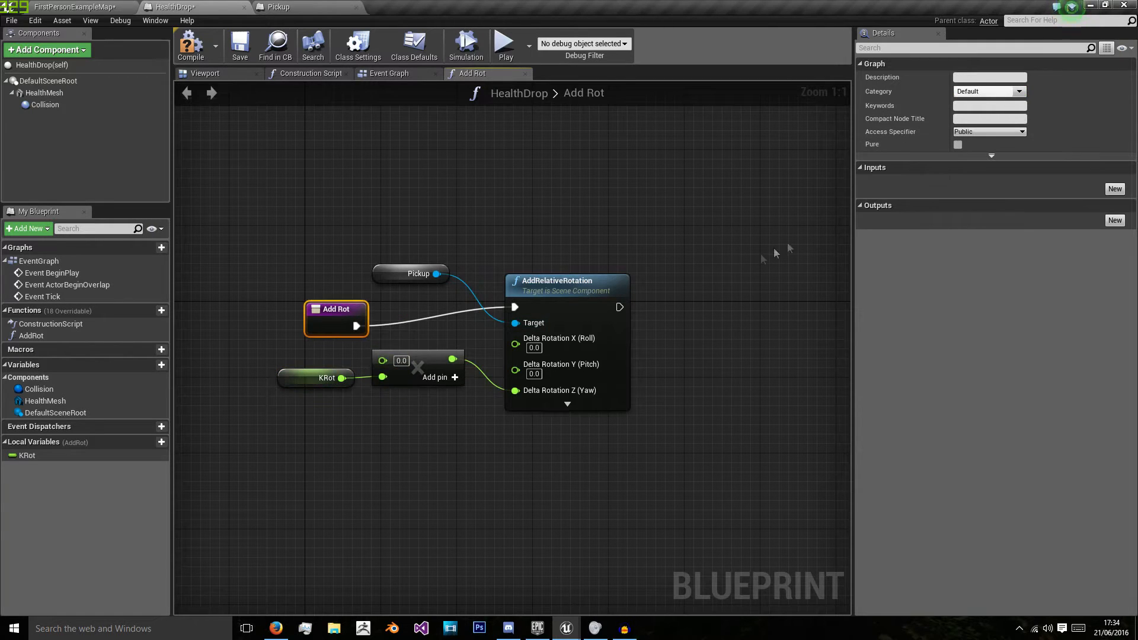
{"action": "left_click", "coordinate": [1116, 189]}
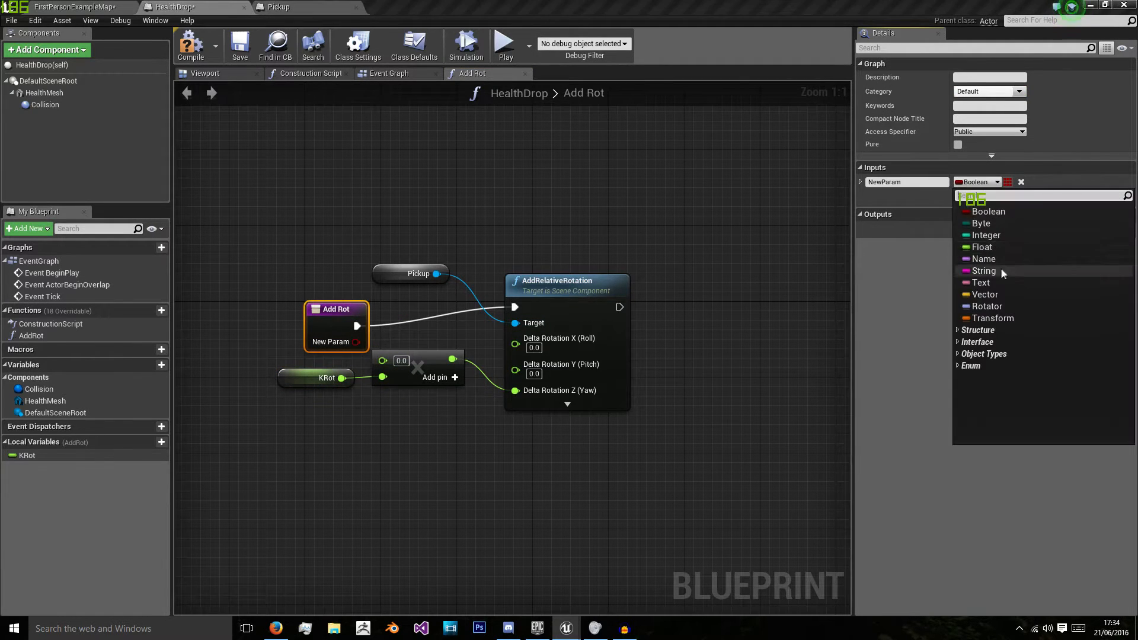
{"action": "left_click", "coordinate": [981, 247]}
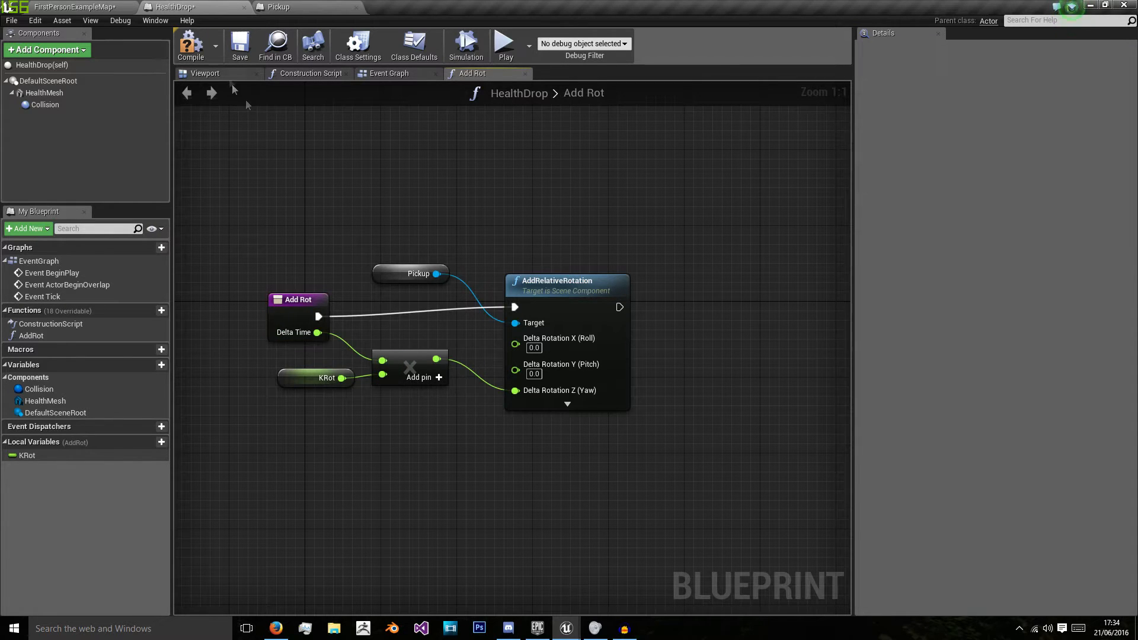
{"action": "left_click", "coordinate": [191, 45]}
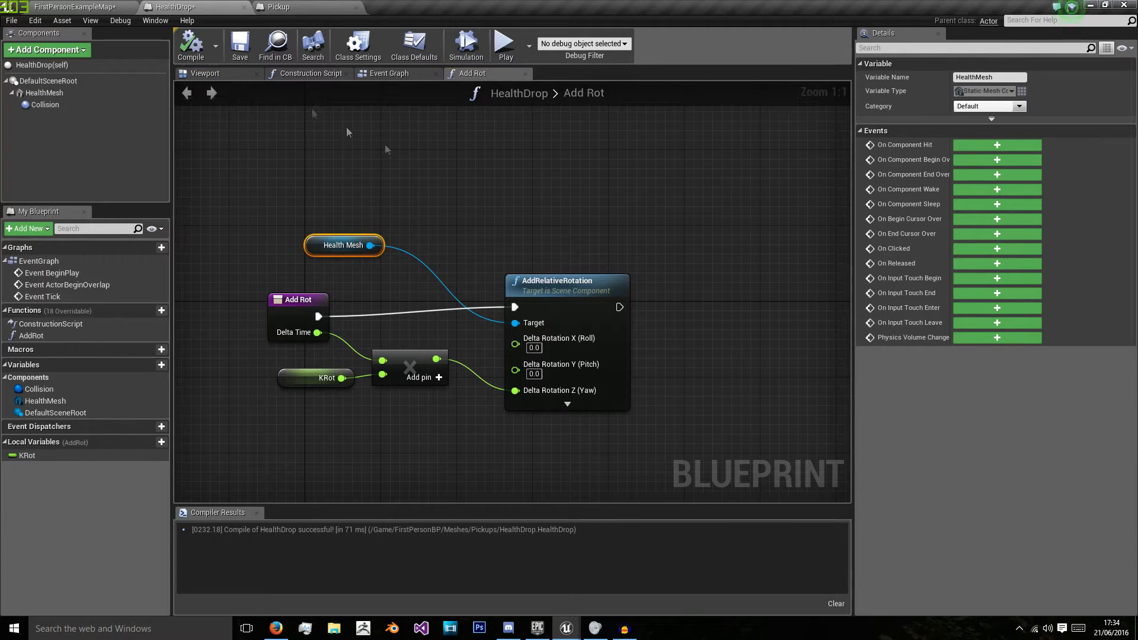
{"action": "mouse_move", "coordinate": [45, 104]}
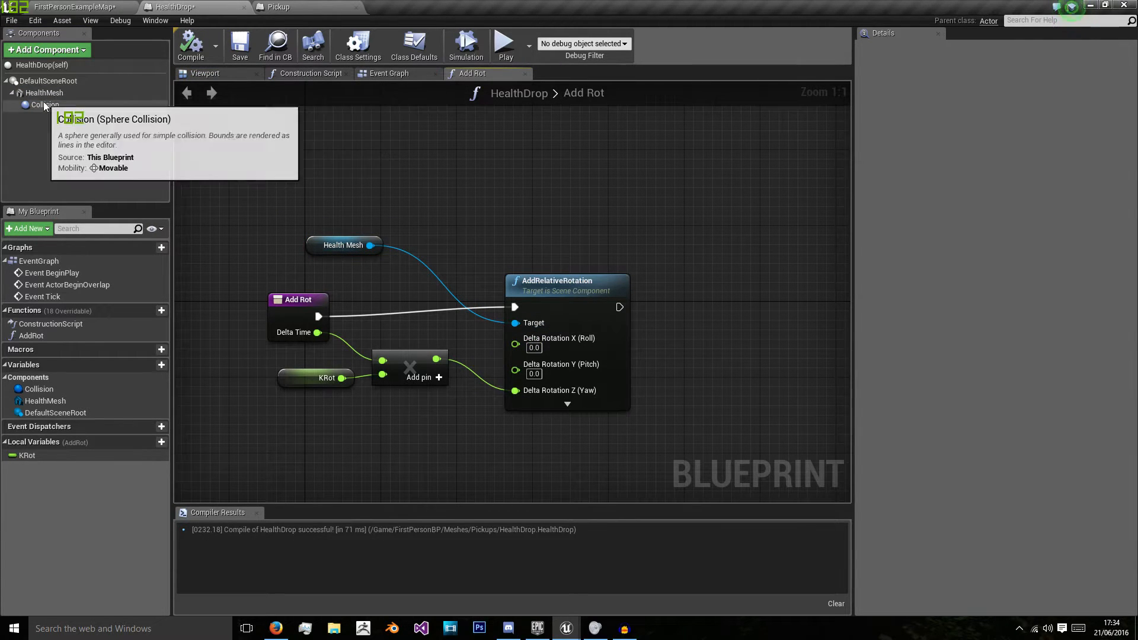
Review the Collision sphere and HealthMesh component settings in HealthDrop.
{"action": "left_click", "coordinate": [45, 104]}
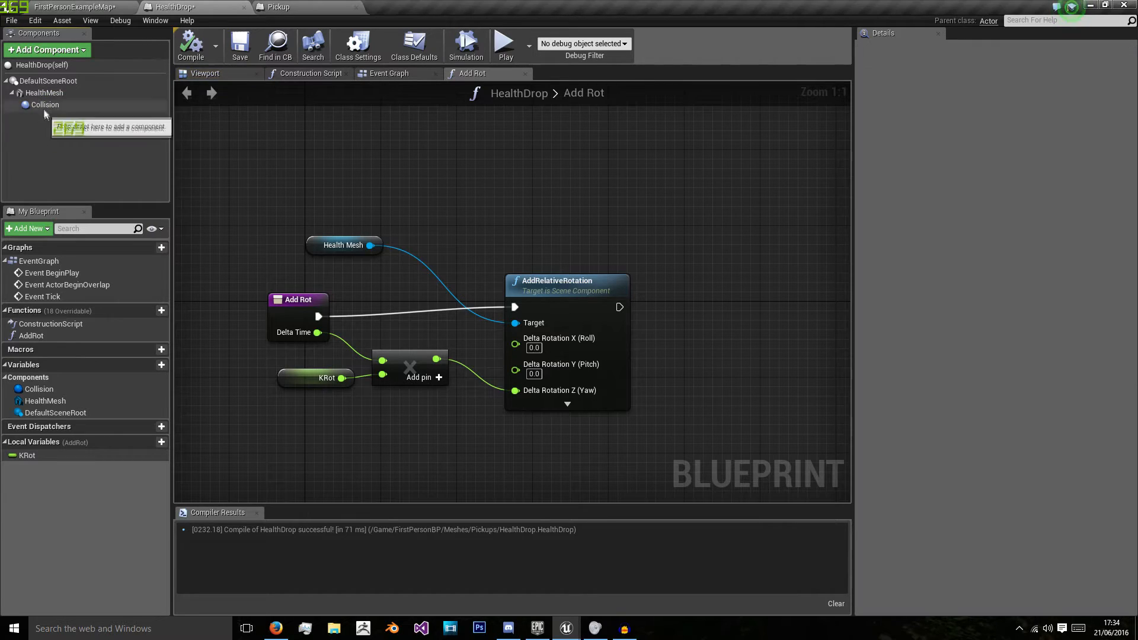
{"action": "left_click", "coordinate": [44, 104]}
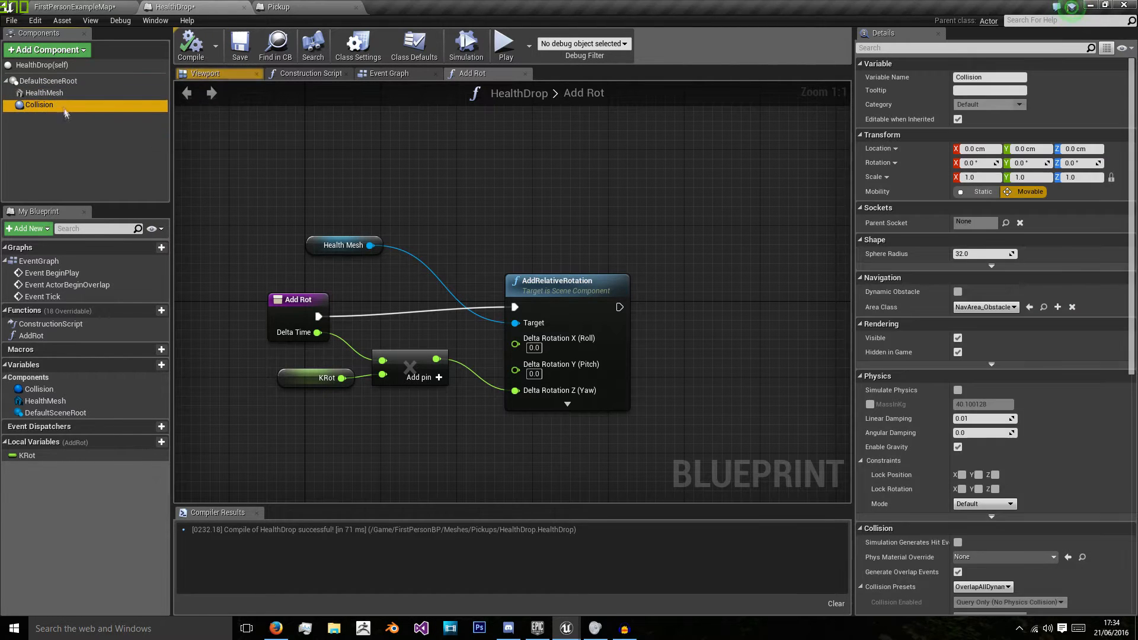
{"action": "left_click", "coordinate": [45, 93]}
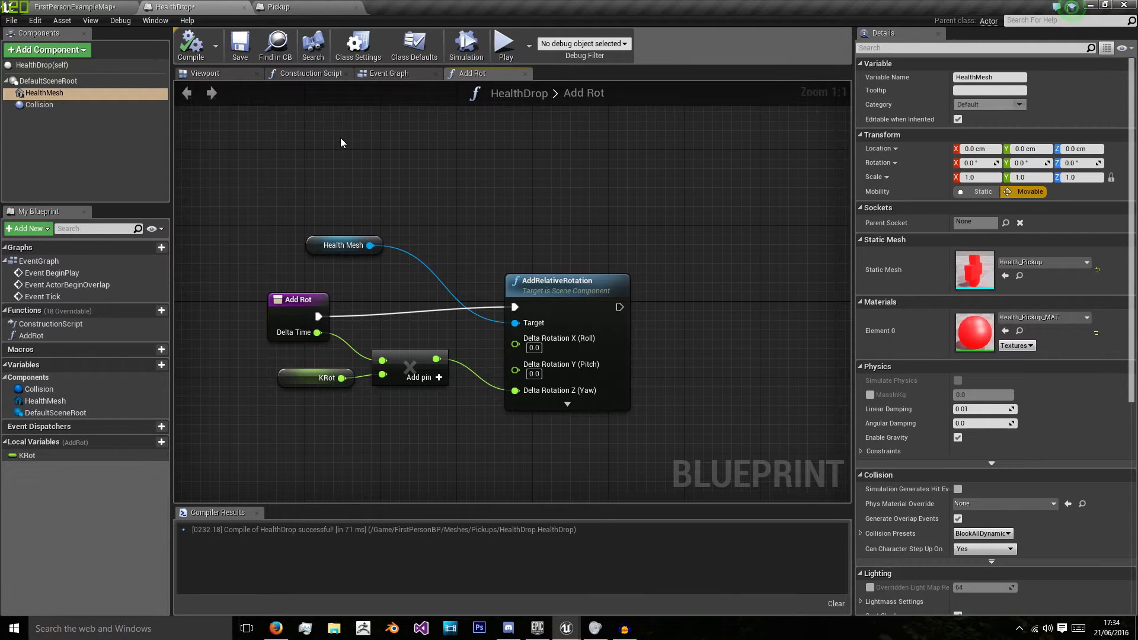
{"action": "mouse_move", "coordinate": [373, 155]}
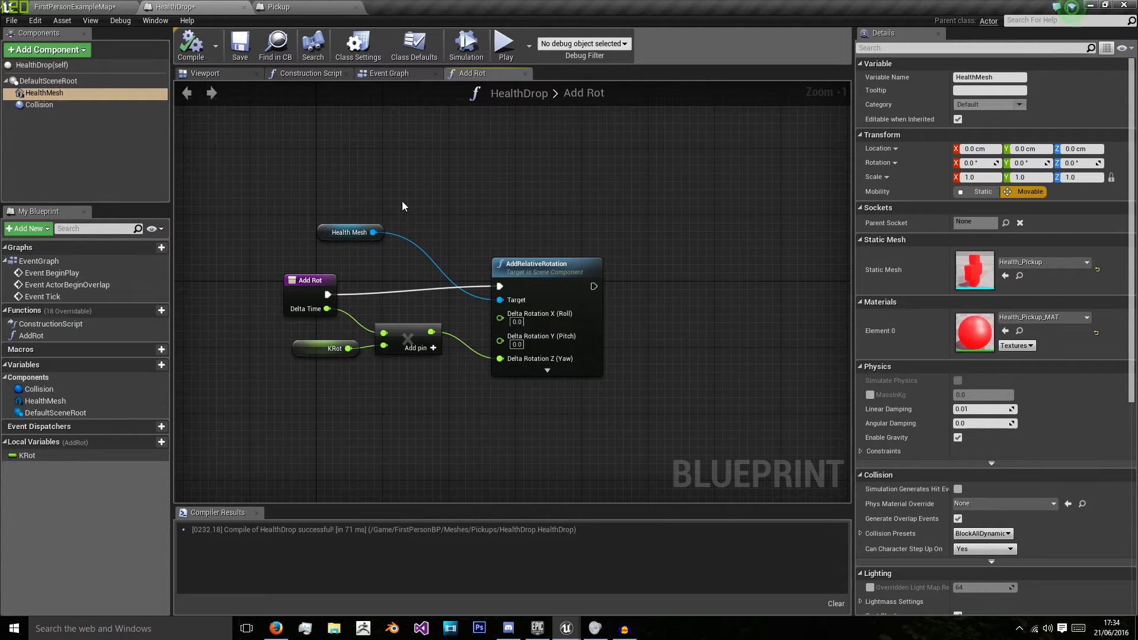
{"action": "mouse_move", "coordinate": [348, 182]}
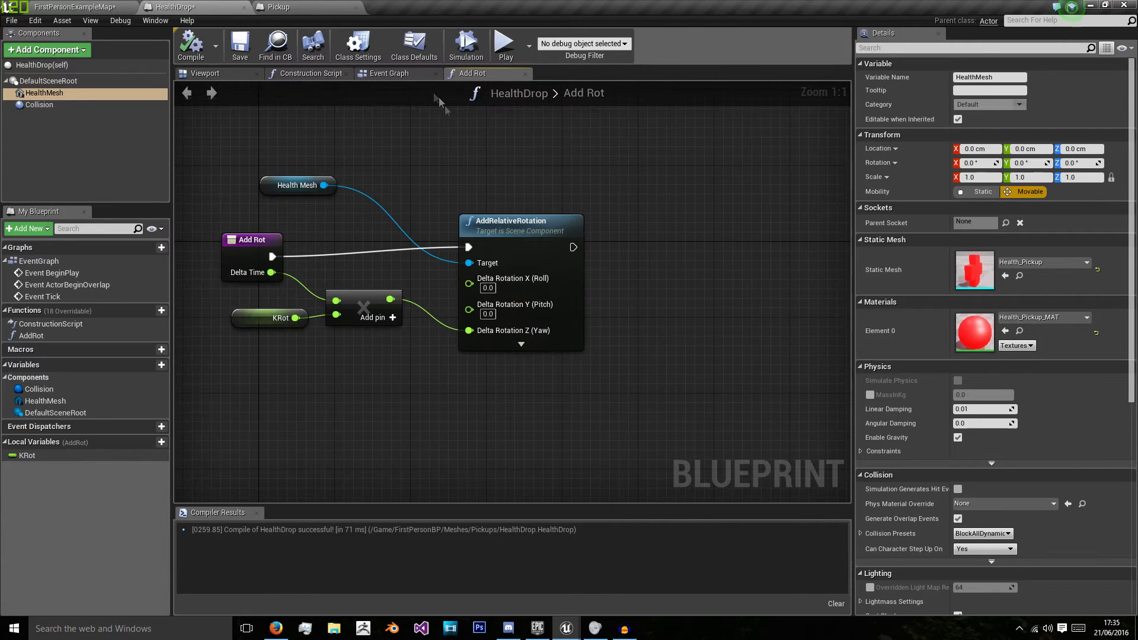
Call Add Rot from Event Tick with Delta Seconds and compile HealthDrop.
{"action": "left_click", "coordinate": [389, 72]}
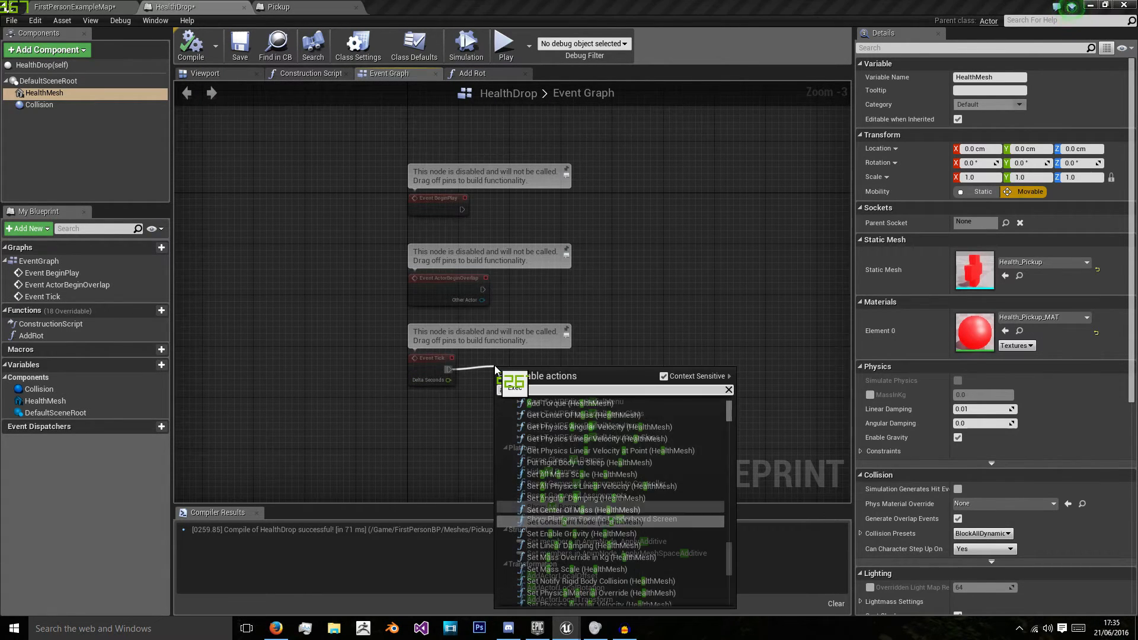
{"action": "type", "text": "add ro"}
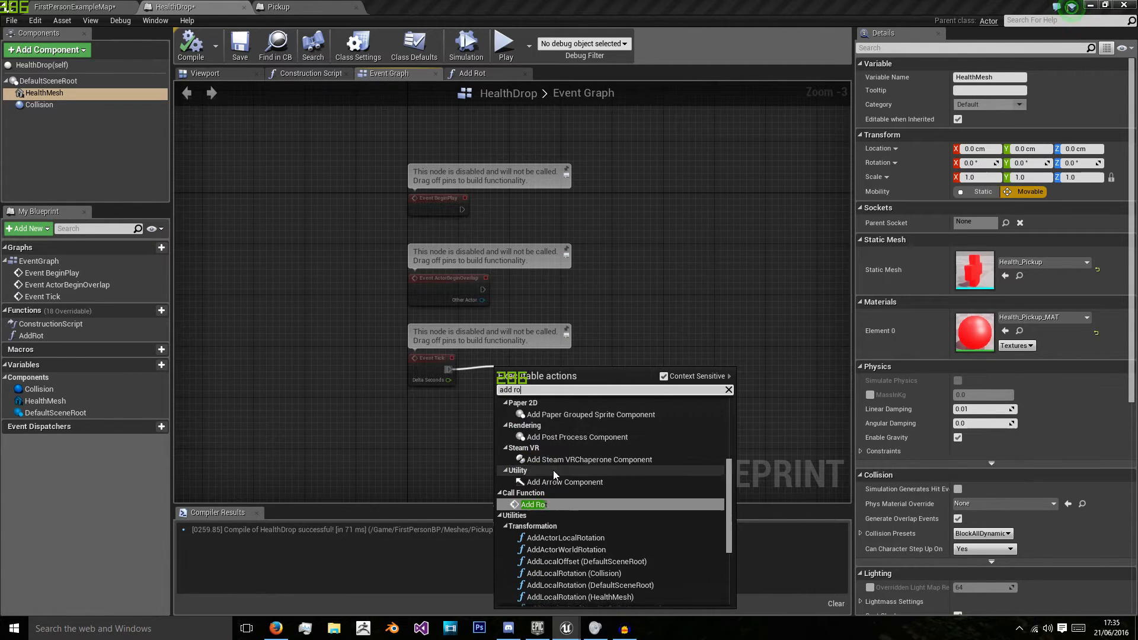
{"action": "left_click", "coordinate": [533, 505]}
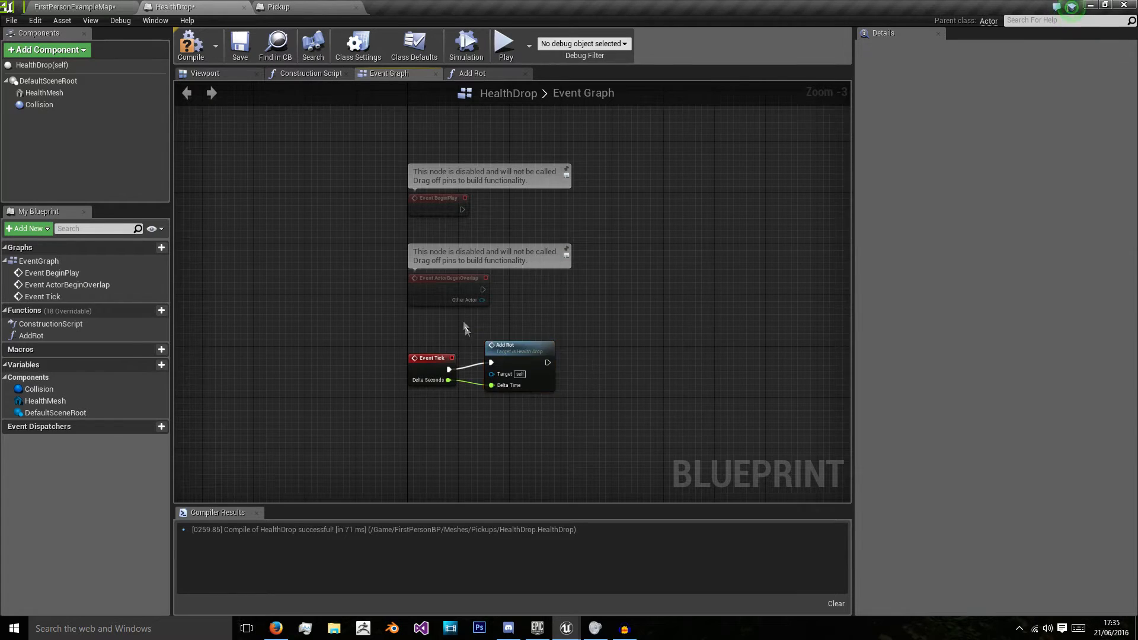
{"action": "left_click", "coordinate": [191, 44]}
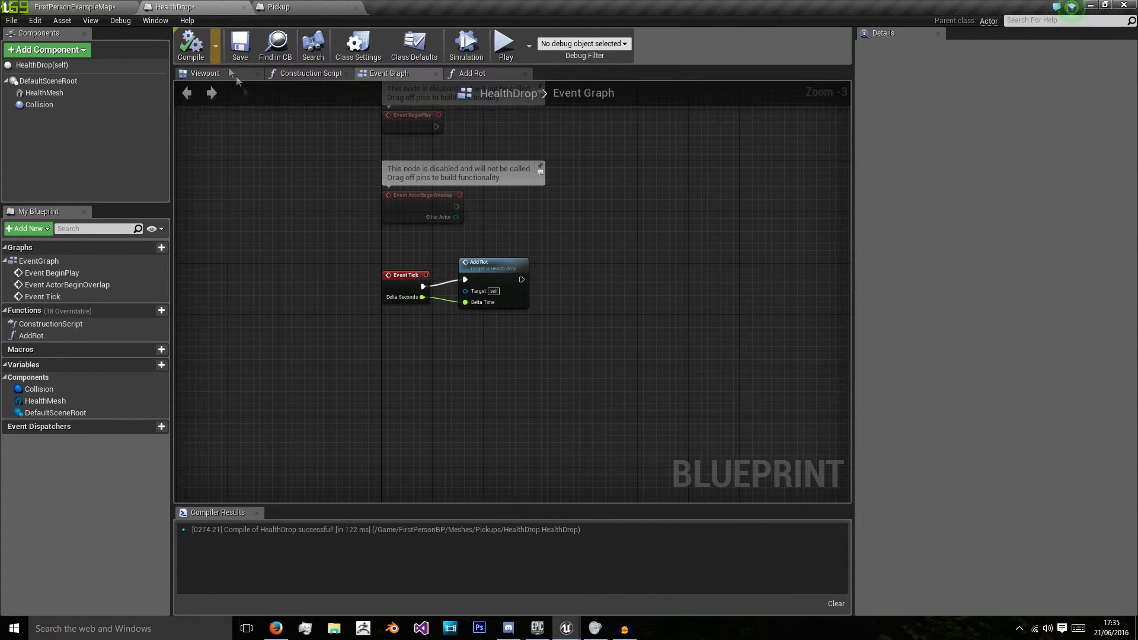
{"action": "mouse_move", "coordinate": [466, 46]}
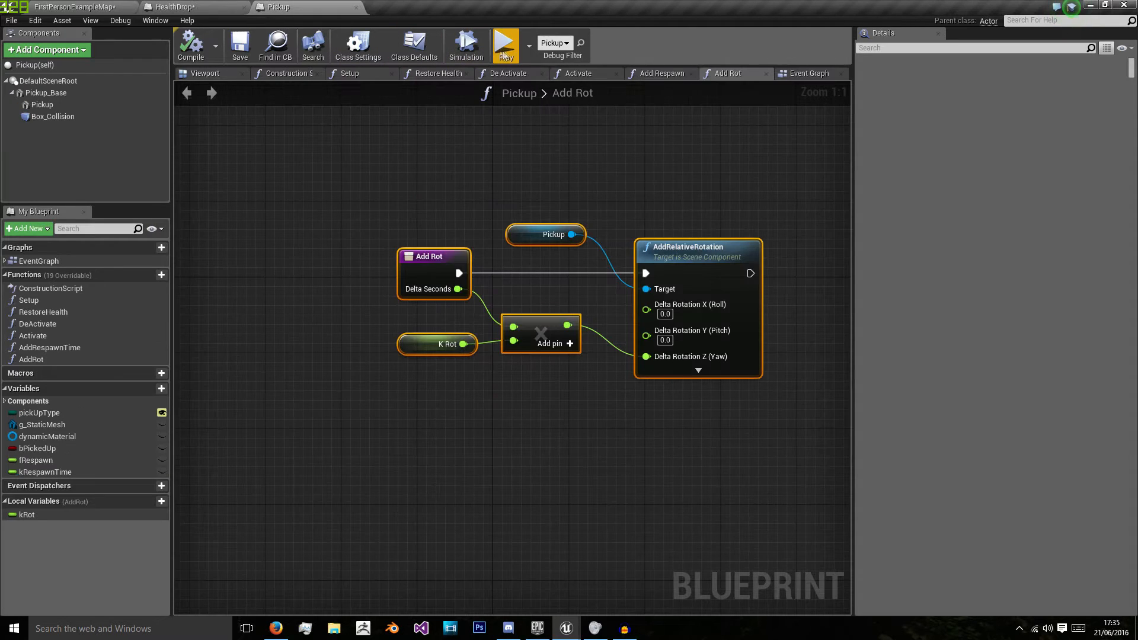
Run and stop a test play of the level, then return to HealthDrop.
{"action": "left_click", "coordinate": [505, 42]}
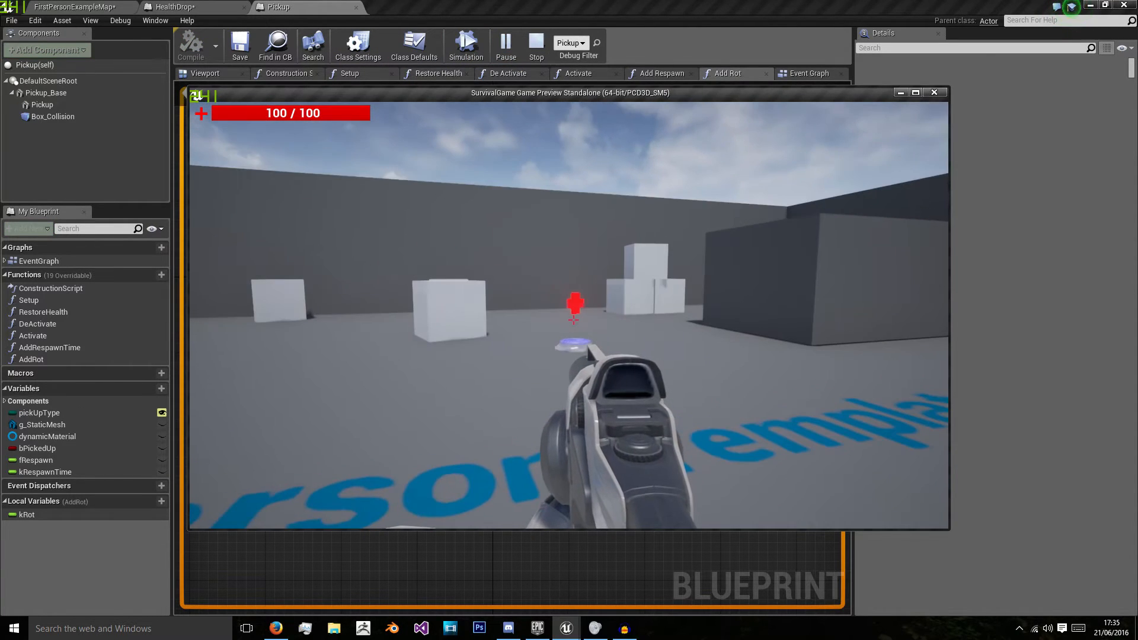
{"action": "left_click", "coordinate": [536, 45]}
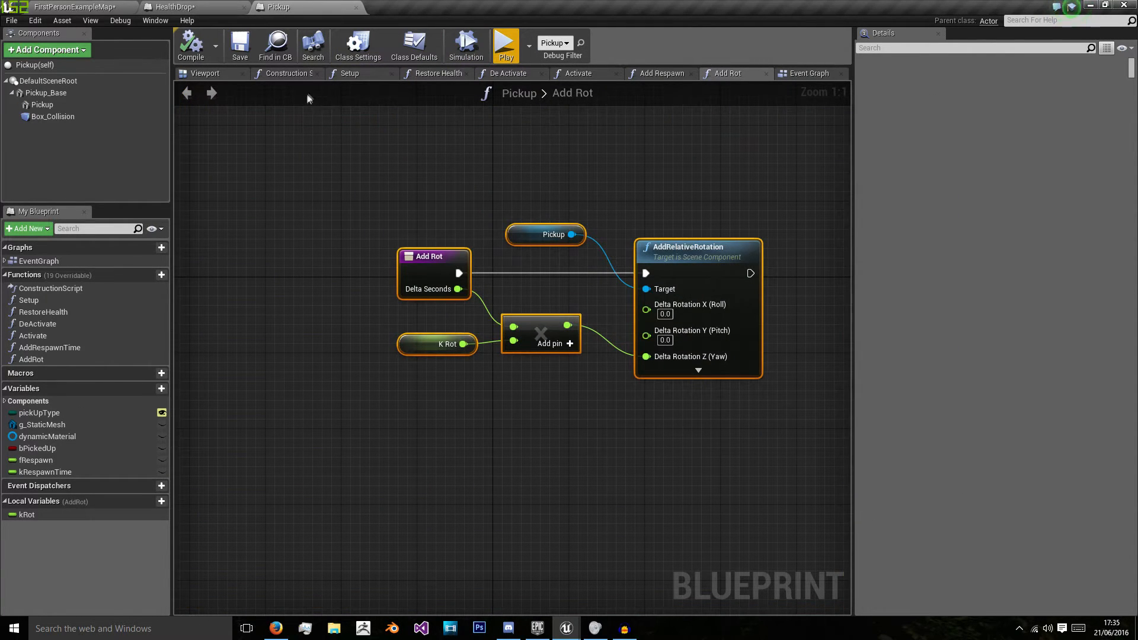
{"action": "left_click", "coordinate": [176, 7]}
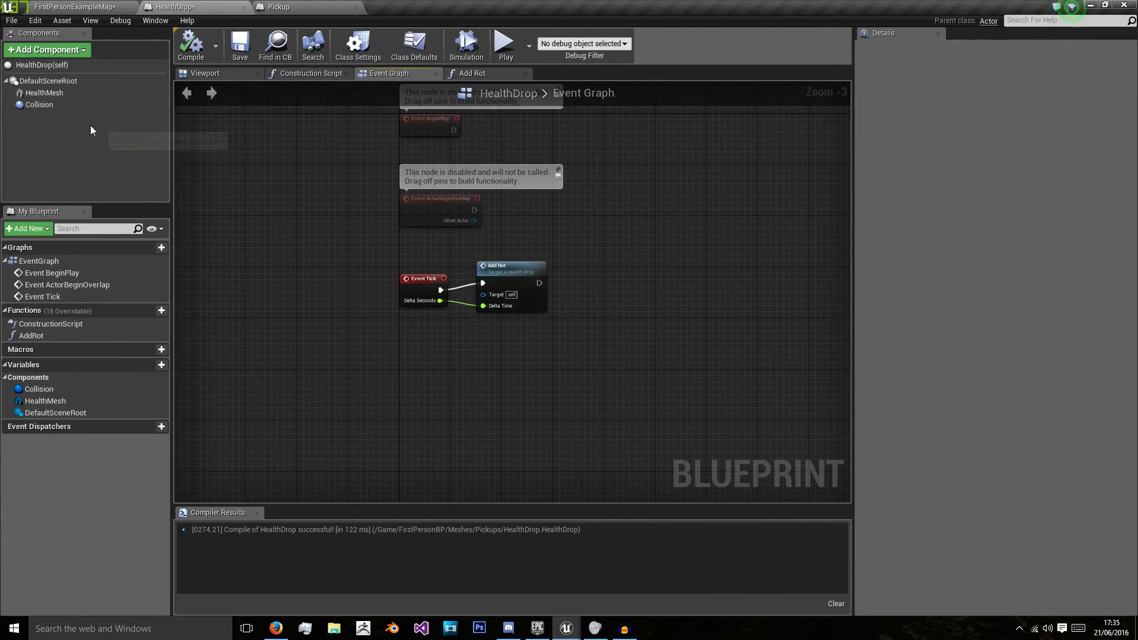
Create a PickedUp function in HealthDrop and move its entry node to the centre.
{"action": "left_click", "coordinate": [161, 311]}
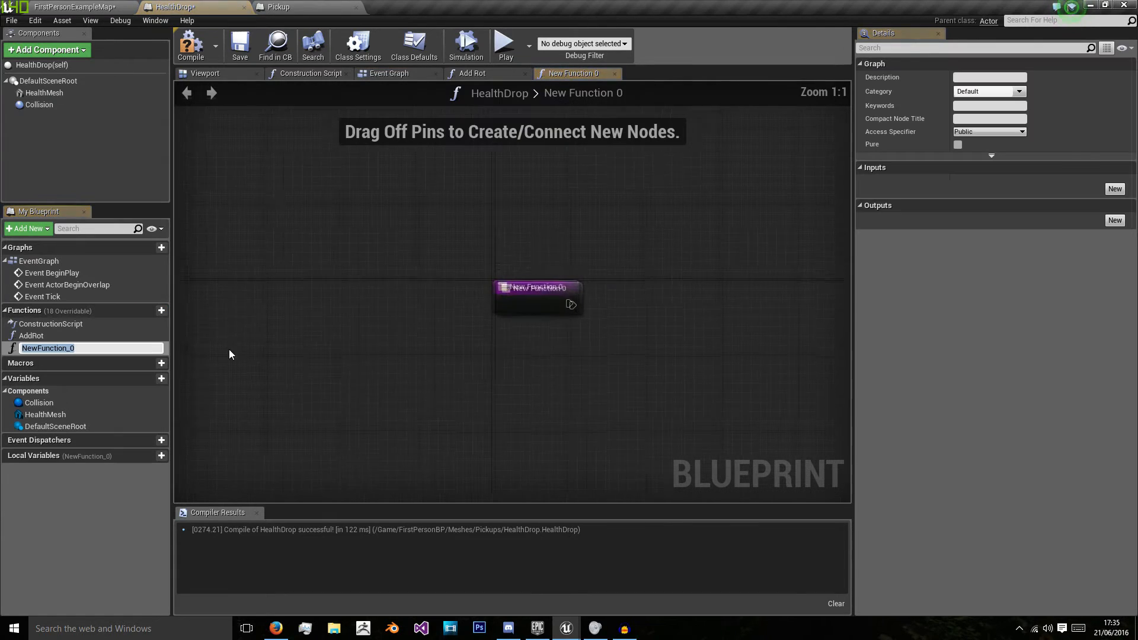
{"action": "type", "text": "PickedU0"}
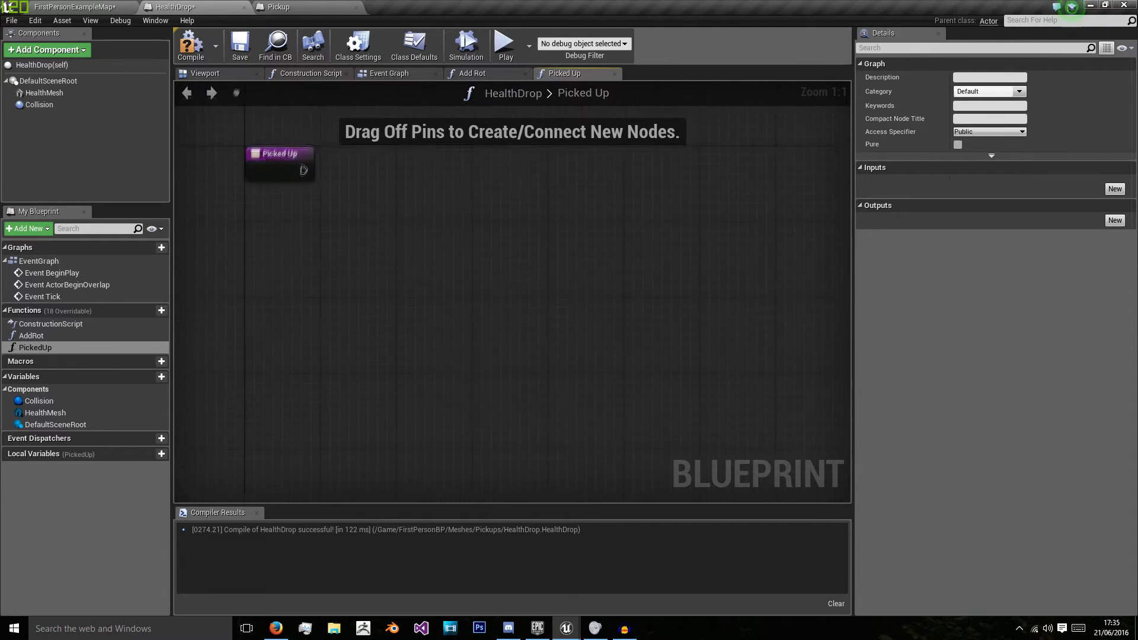
{"action": "left_click_drag", "start_coordinate": [279, 153], "coordinate": [317, 269]}
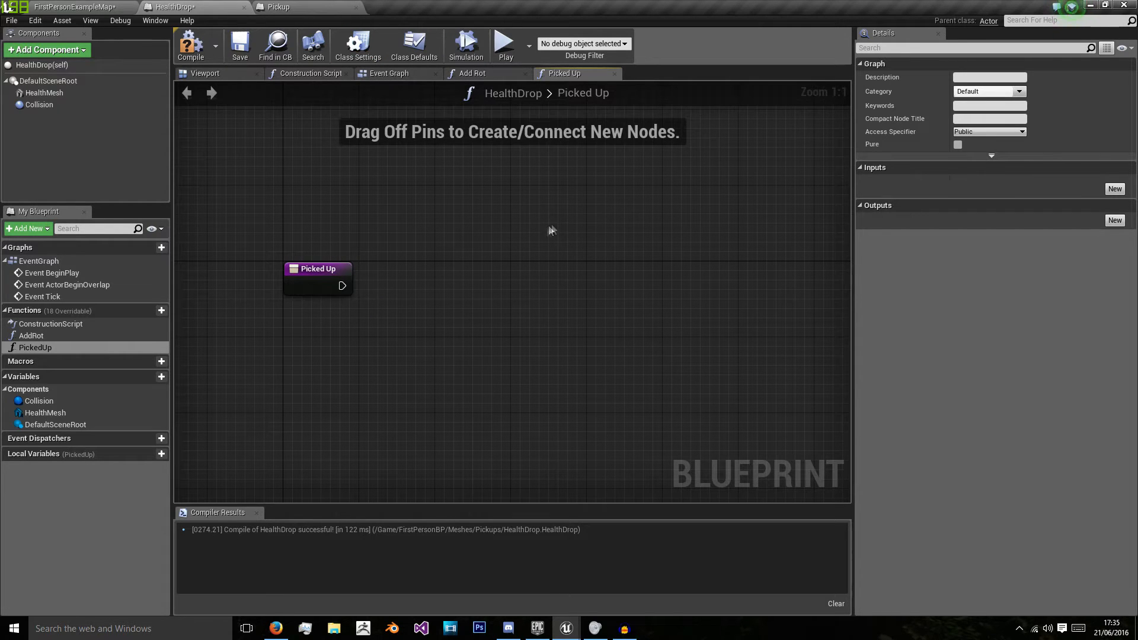
Switch to the Pickup blueprint and bring up its Event Graph.
{"action": "left_click", "coordinate": [282, 7]}
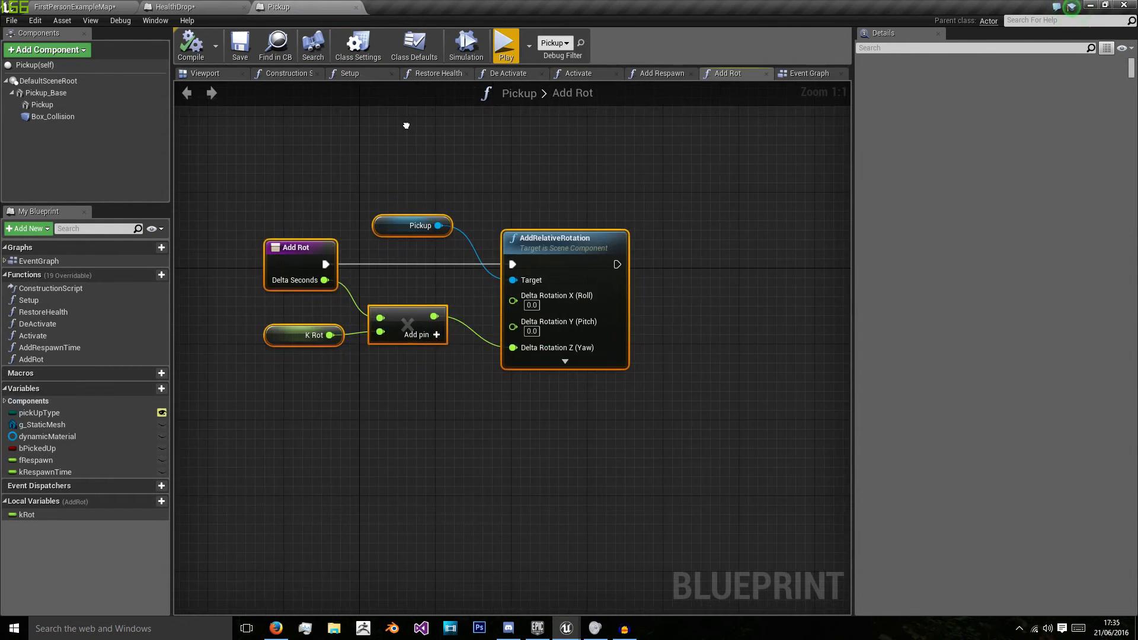
{"action": "left_click", "coordinate": [439, 73]}
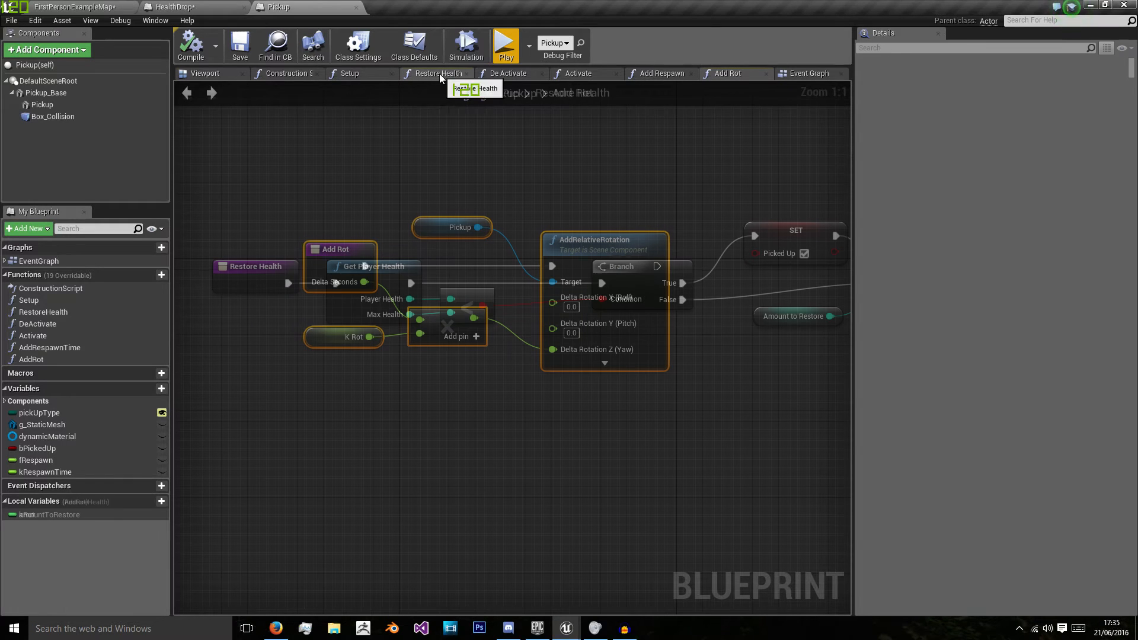
{"action": "left_click", "coordinate": [439, 72]}
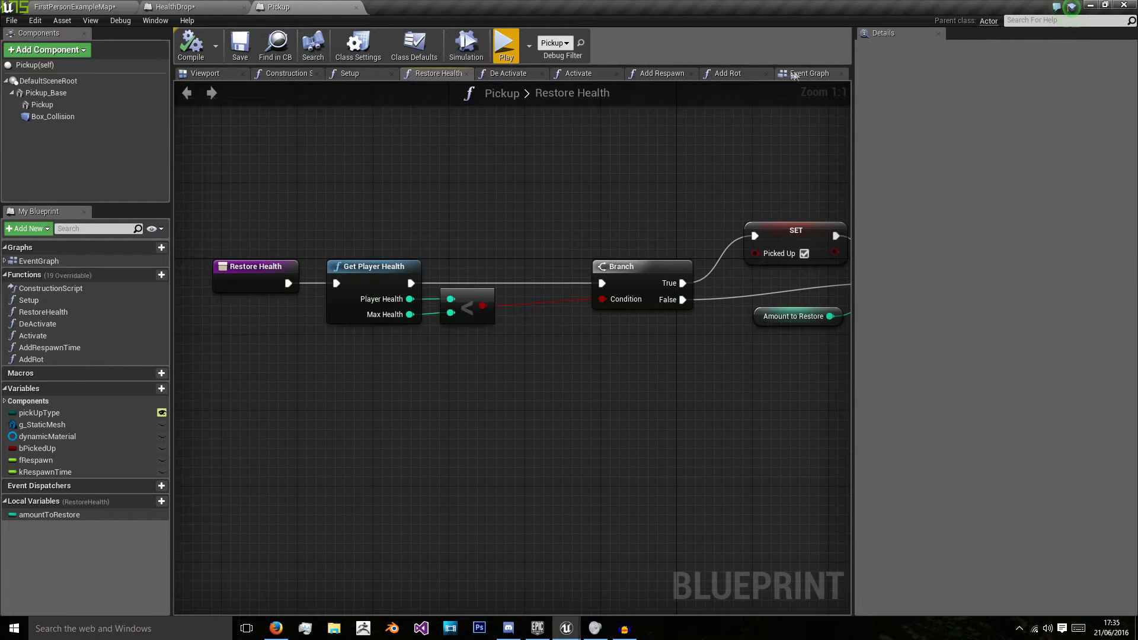
{"action": "left_click", "coordinate": [808, 73]}
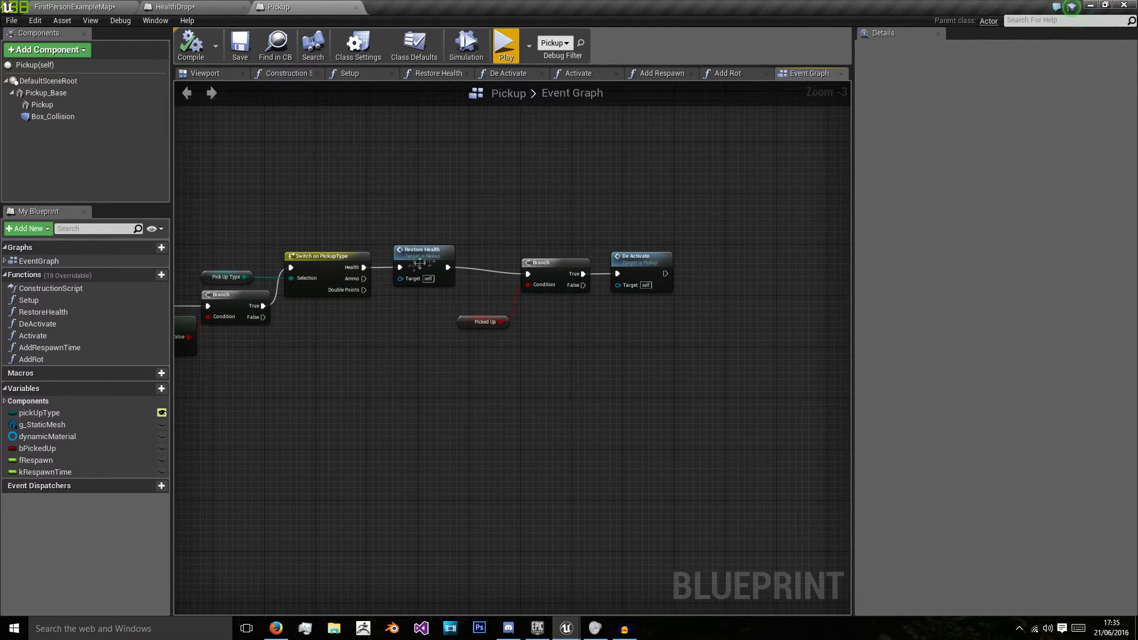
{"action": "mouse_move", "coordinate": [736, 98]}
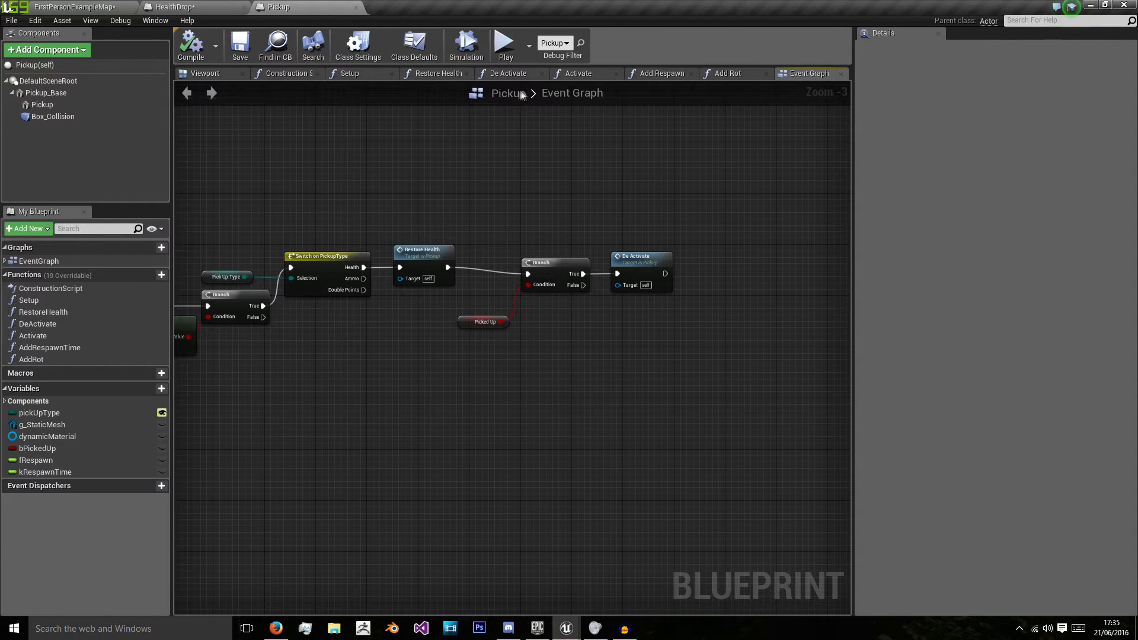
Copy Pickup's Restore Health Branch, SET and Restore nodes into HealthDrop's PickedUp.
{"action": "left_click", "coordinate": [438, 73]}
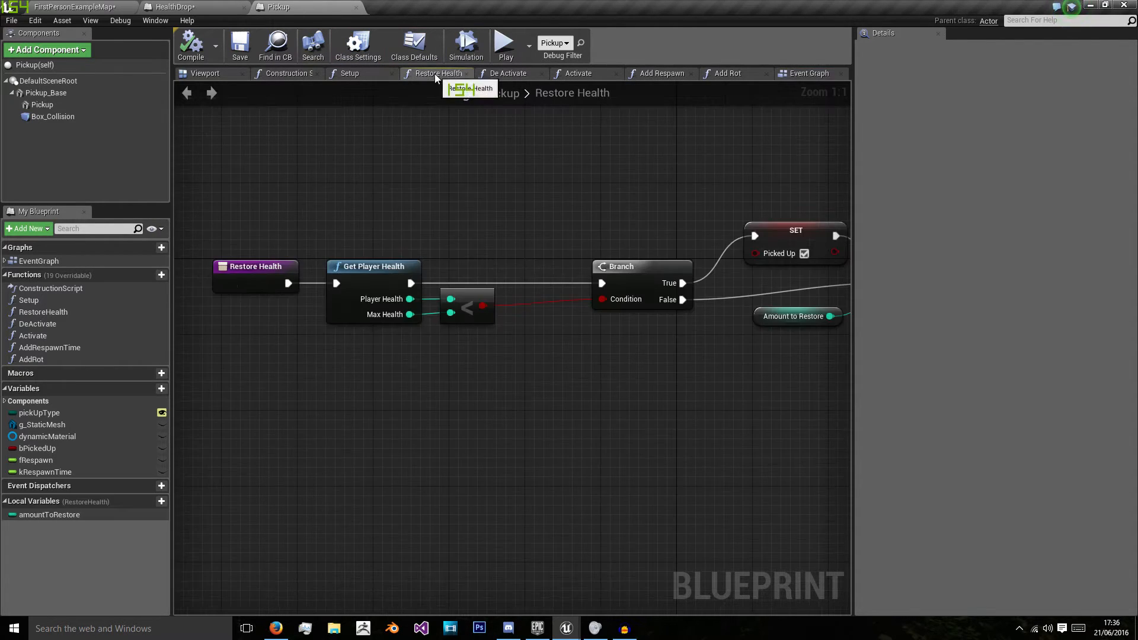
{"action": "scroll", "scroll_direction": "down", "scroll_amount": 3}
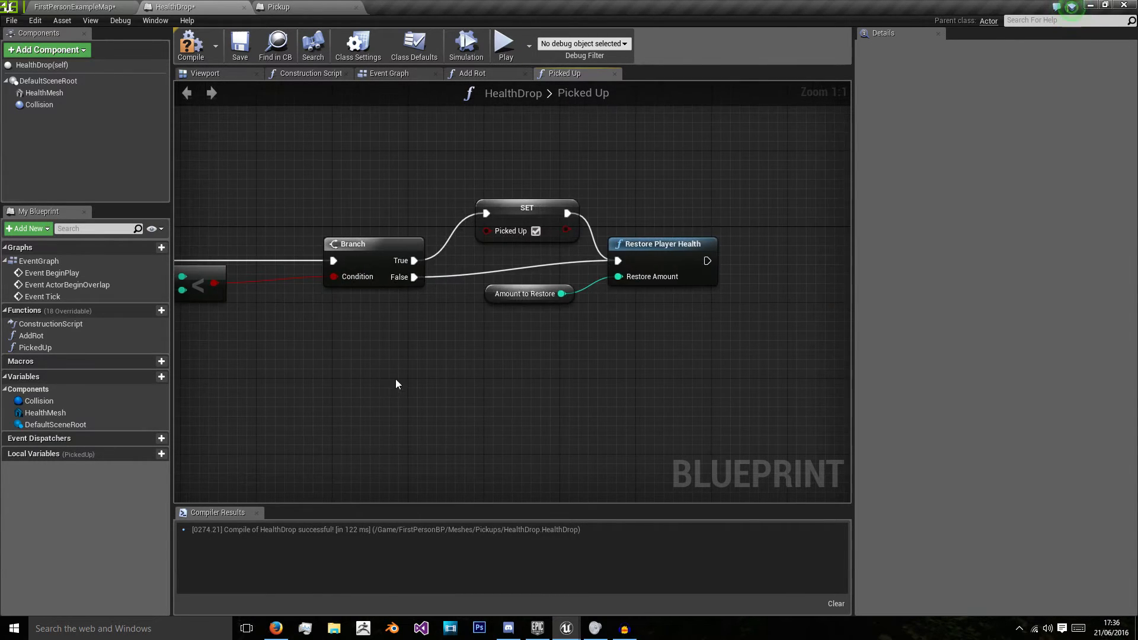
{"action": "scroll", "scroll_direction": "down", "scroll_amount": 3}
{"action": "type", "text": "AmountToResto"}
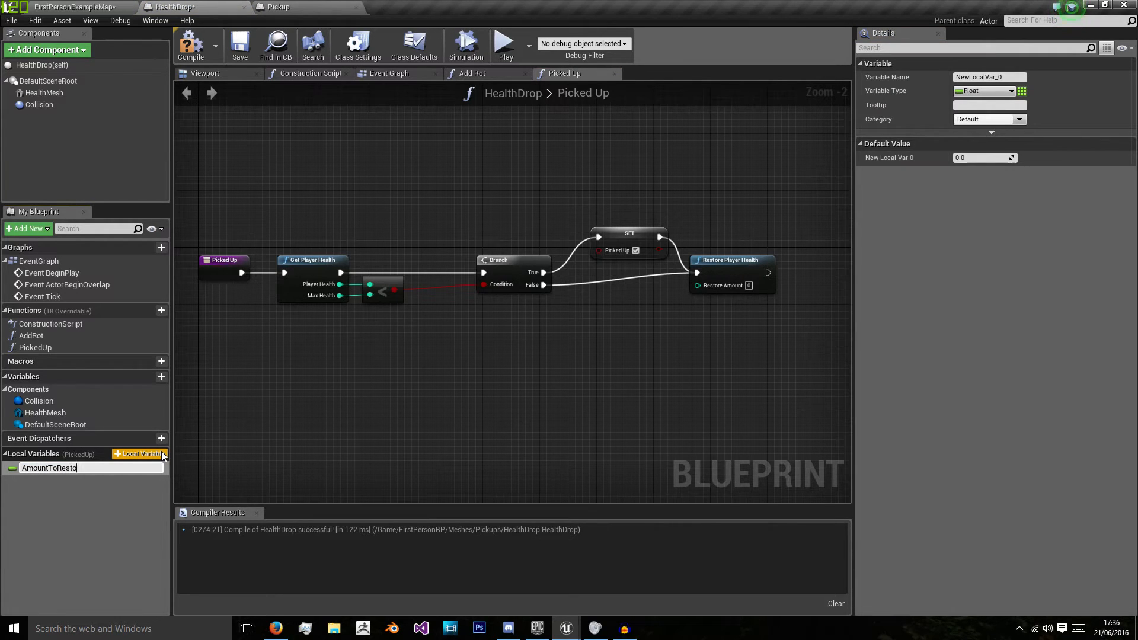
Make AmountToRestore an integer, leave Branch False unconnected, and compile HealthDrop.
{"action": "left_click", "coordinate": [1020, 91]}
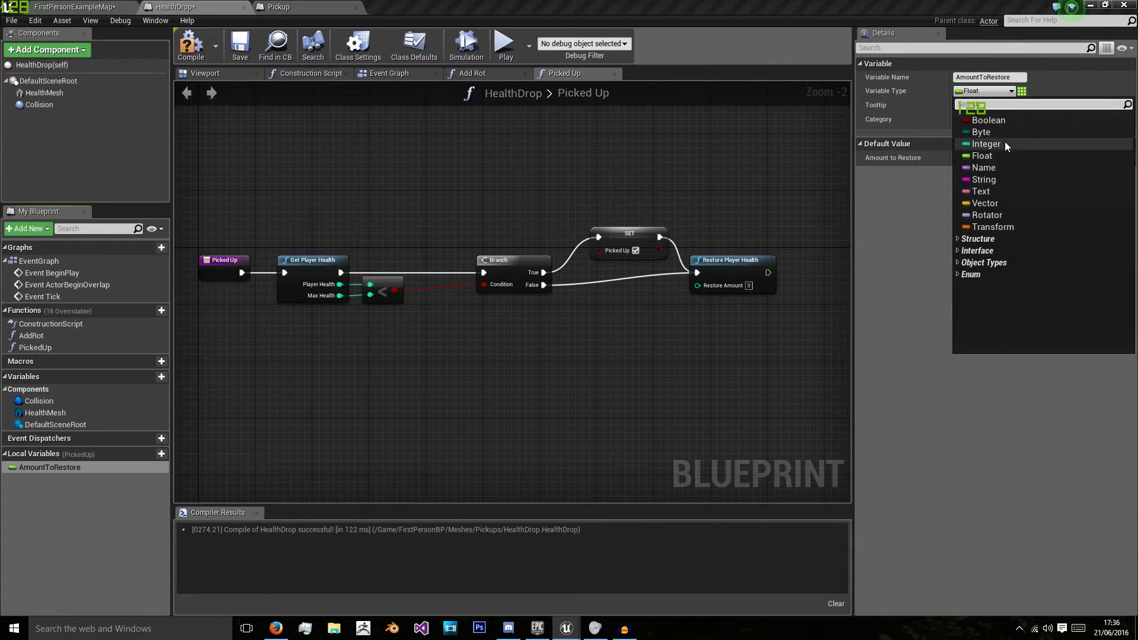
{"action": "left_click", "coordinate": [986, 143]}
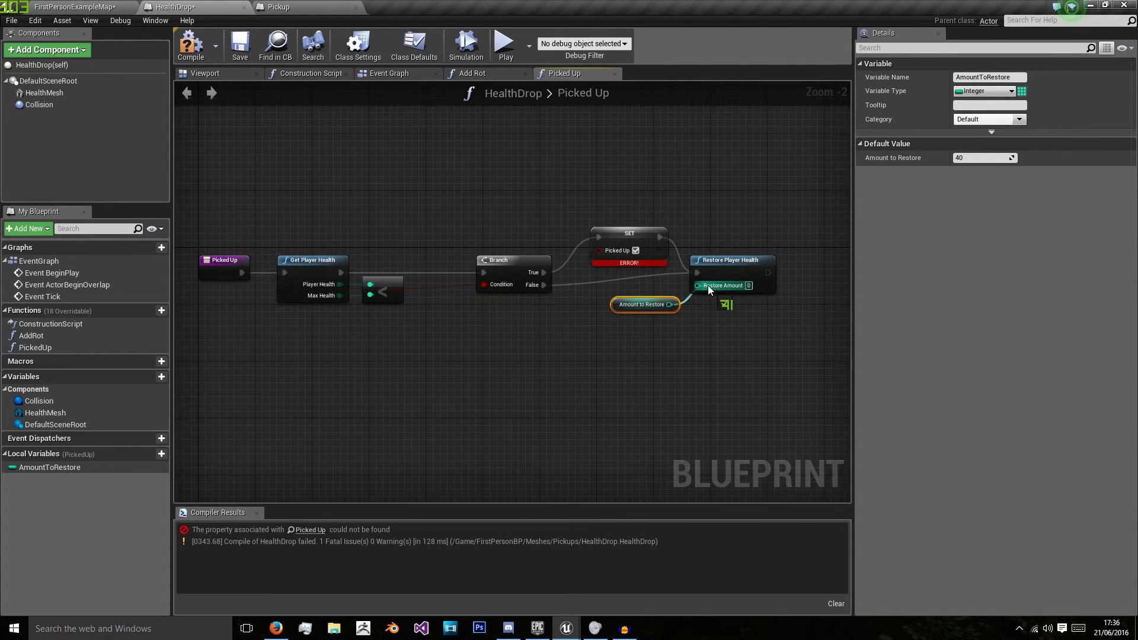
{"action": "mouse_move", "coordinate": [722, 285]}
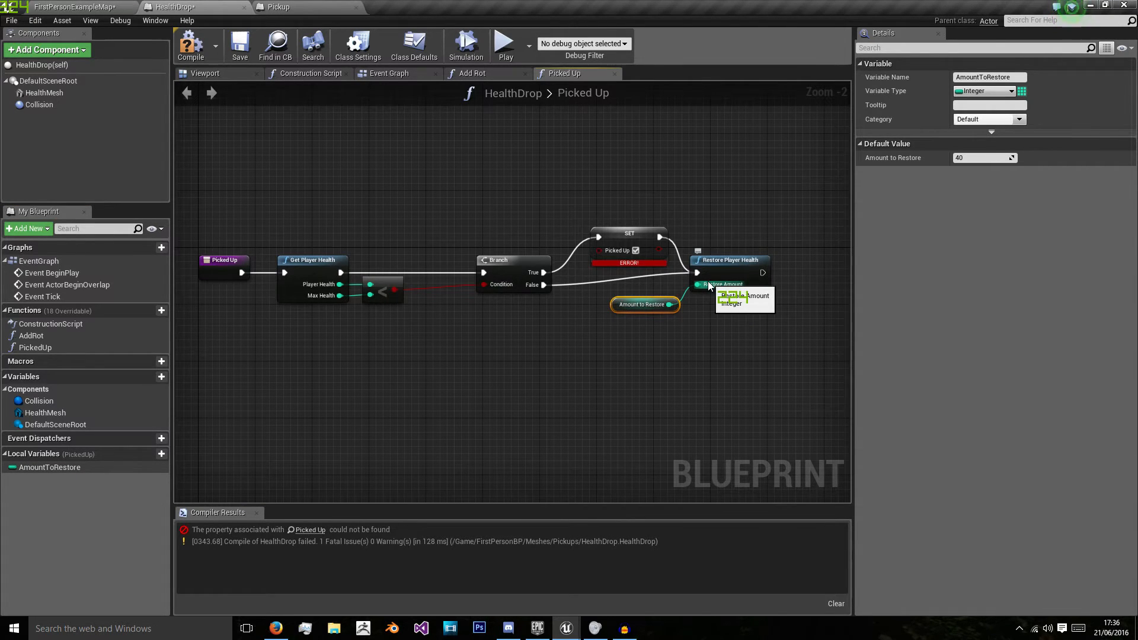
{"action": "mouse_move", "coordinate": [683, 249]}
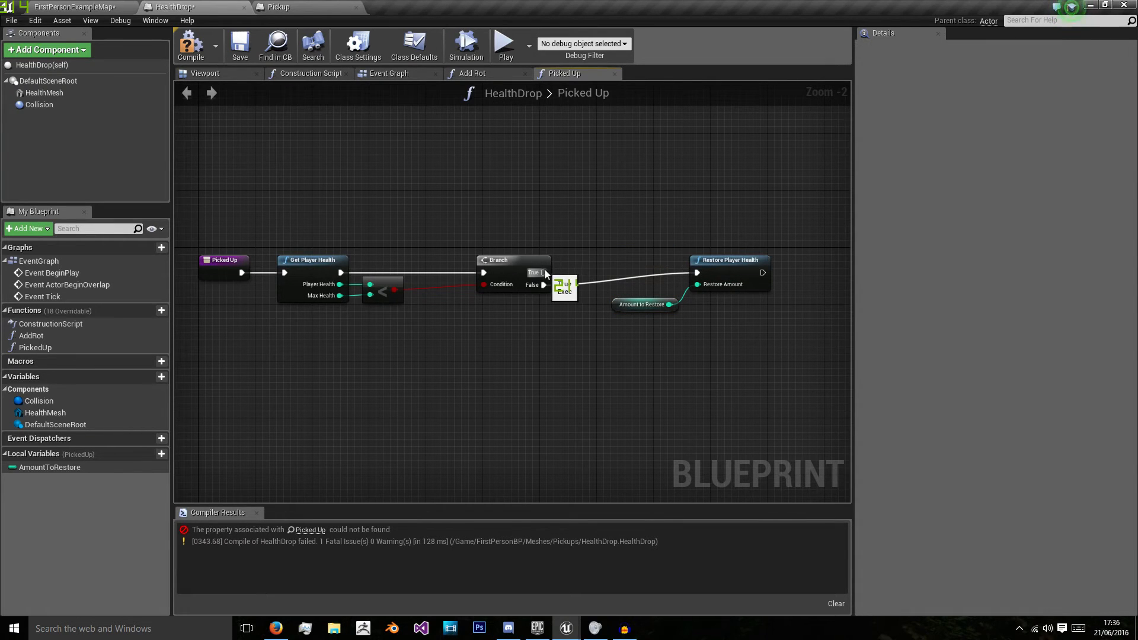
{"action": "left_click", "coordinate": [565, 285]}
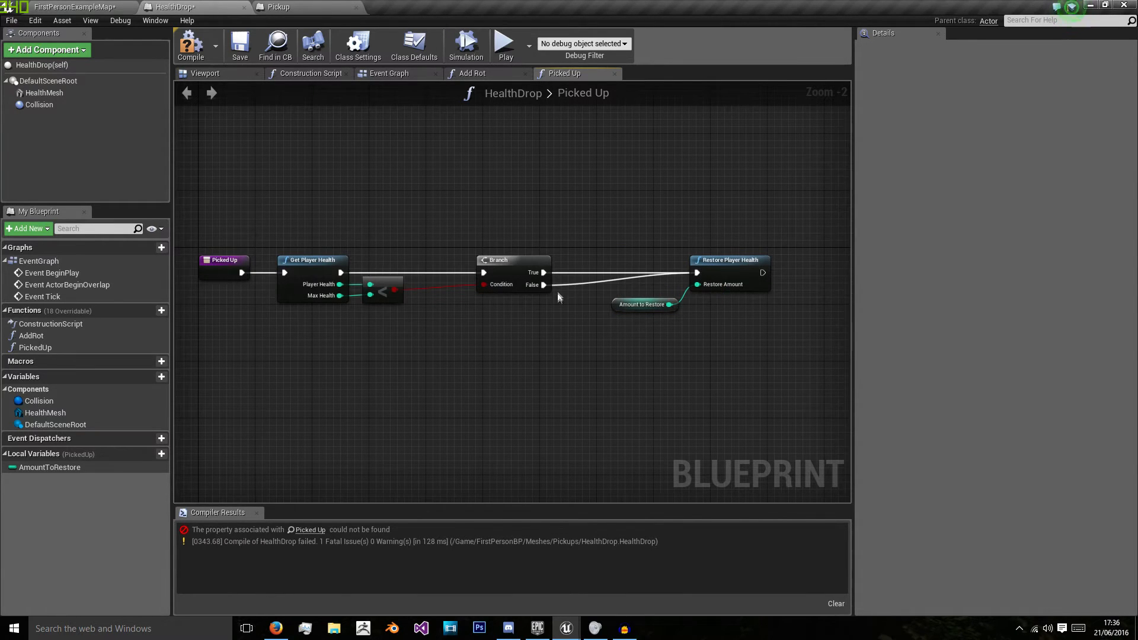
{"action": "mouse_move", "coordinate": [499, 284]}
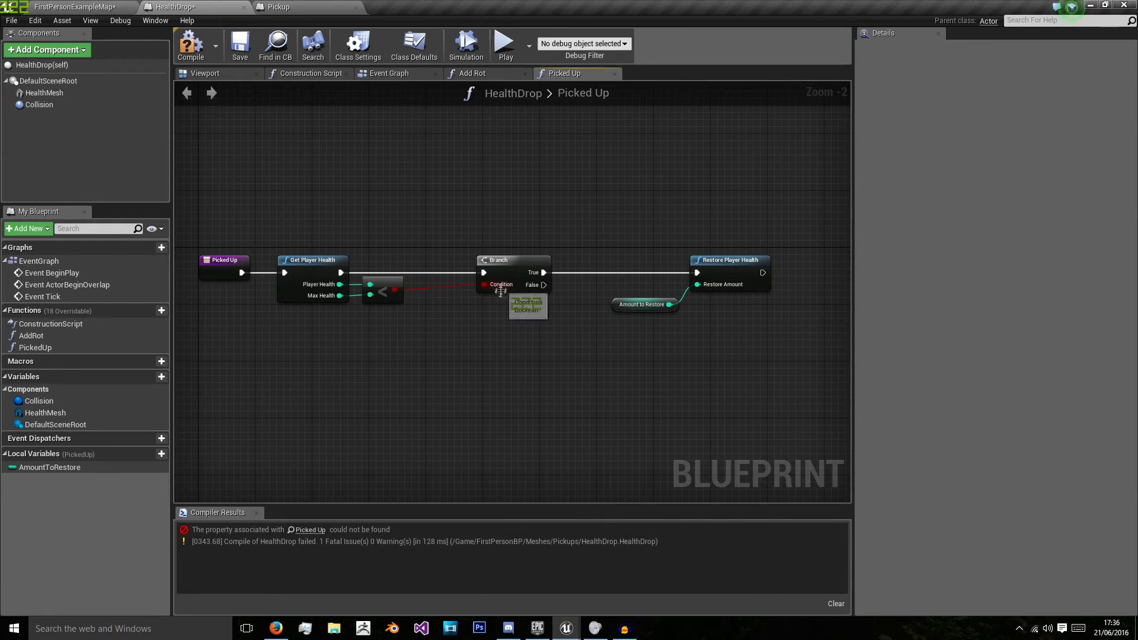
{"action": "mouse_move", "coordinate": [546, 291]}
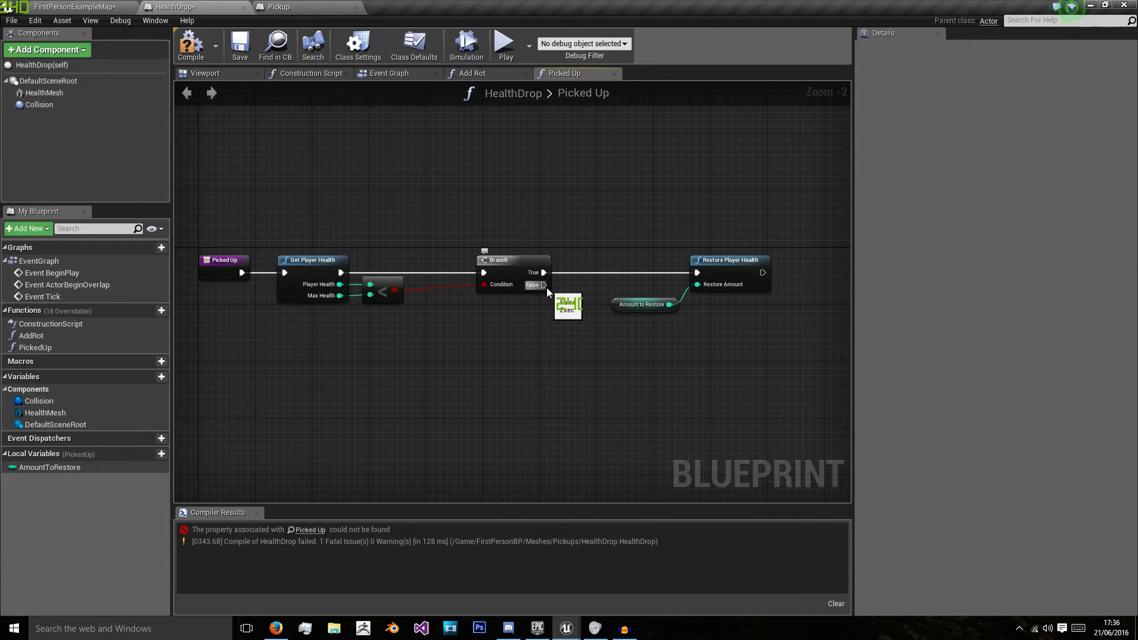
{"action": "left_click", "coordinate": [191, 45]}
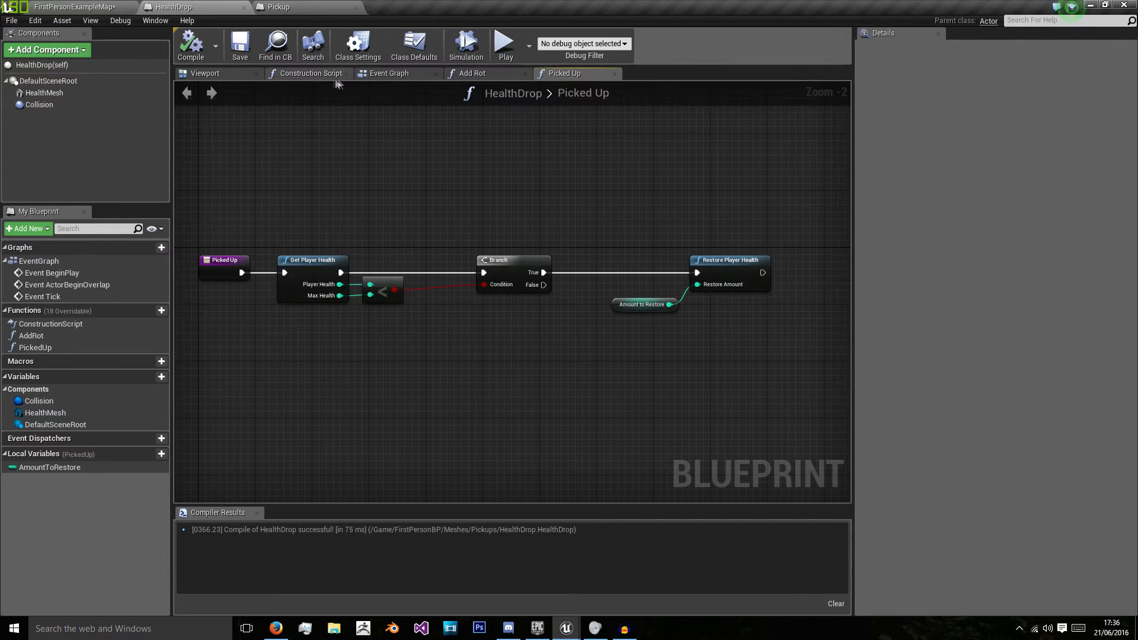
Add a float variable LifeTime to HealthDrop, default it to 10.0, and recompile.
{"action": "left_click", "coordinate": [389, 72]}
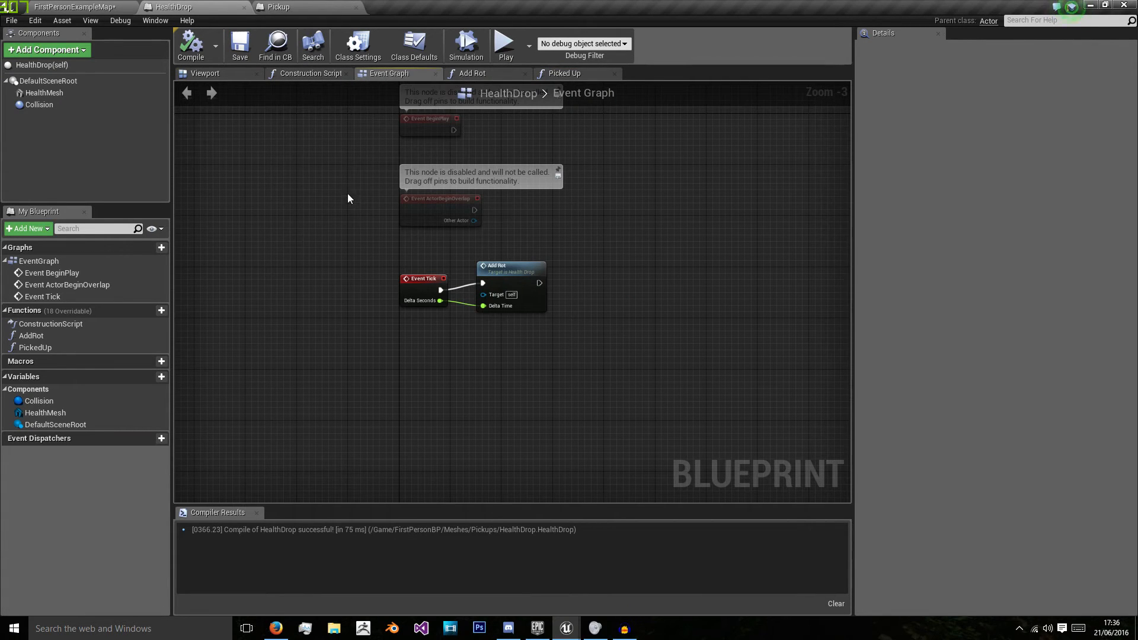
{"action": "left_click", "coordinate": [161, 377]}
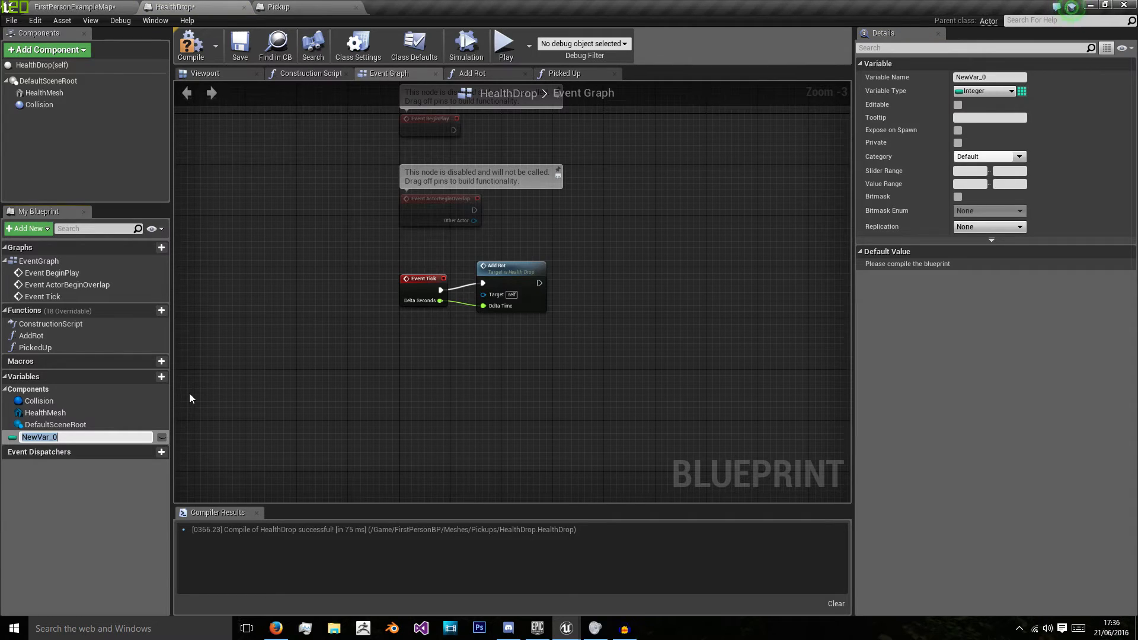
{"action": "type", "text": "Max"}
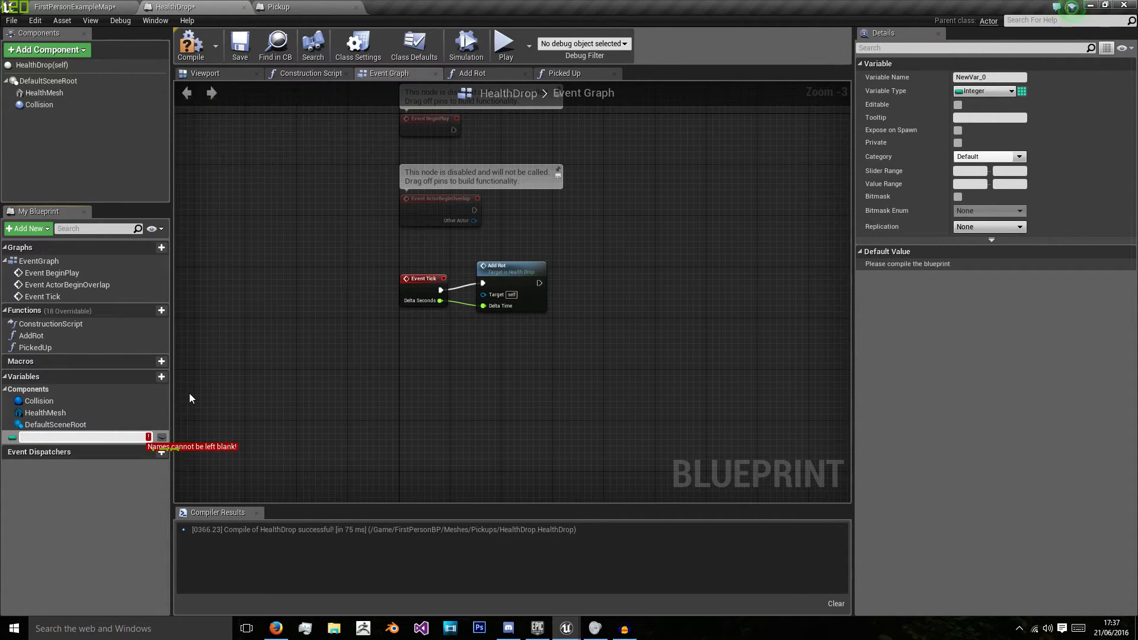
{"action": "type", "text": "LifeTime"}
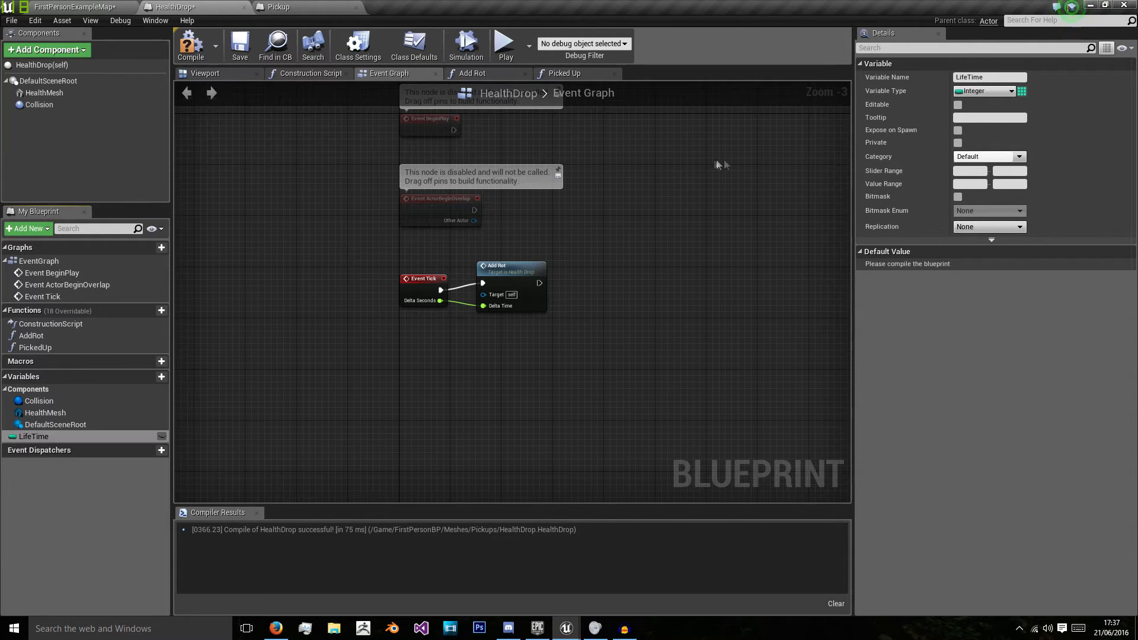
{"action": "left_click", "coordinate": [984, 90]}
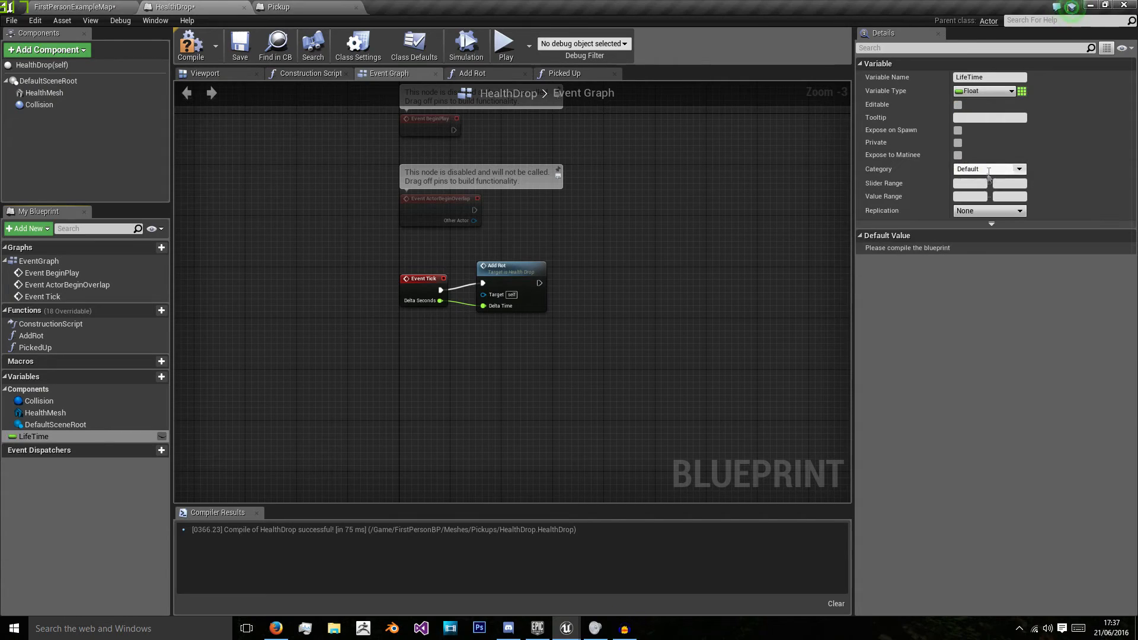
{"action": "left_click", "coordinate": [190, 46]}
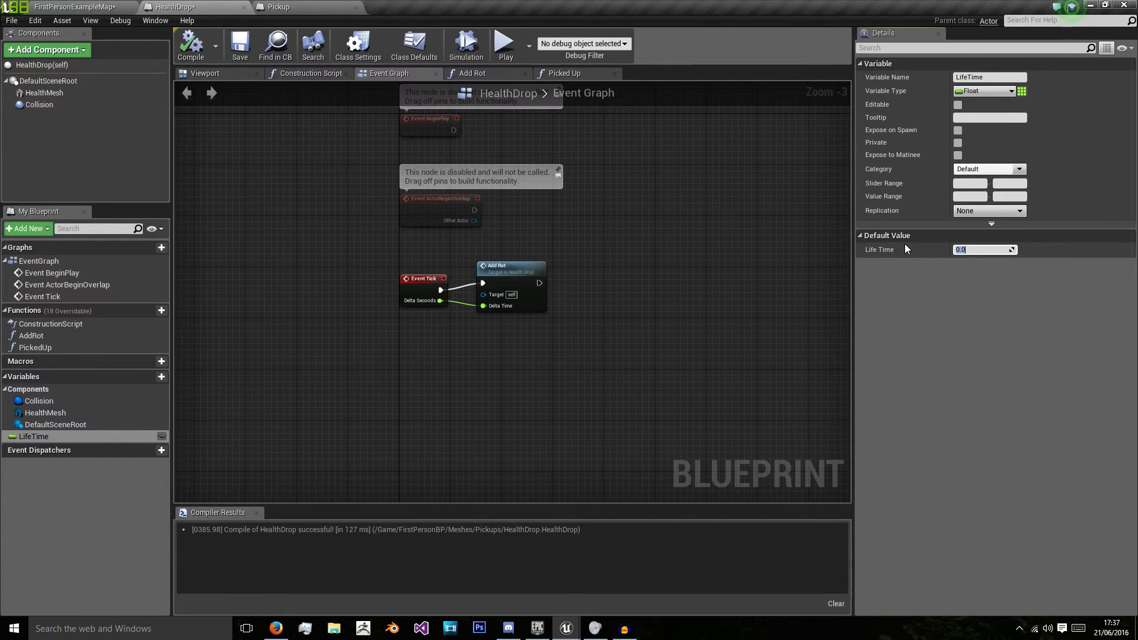
{"action": "type", "text": "10.0"}
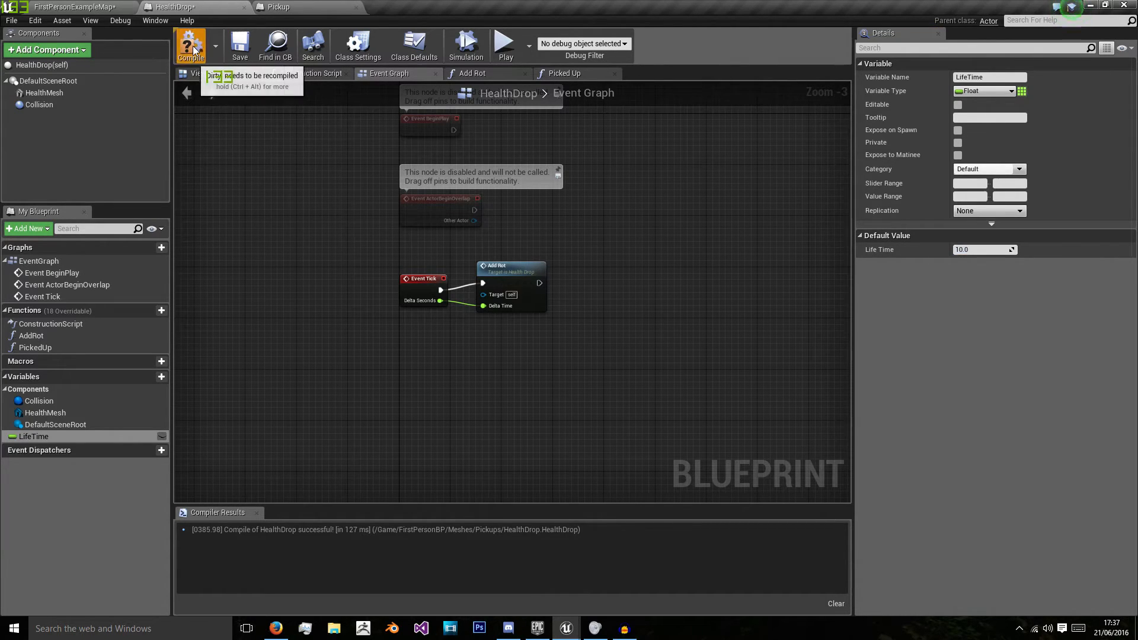
{"action": "left_click", "coordinate": [190, 45]}
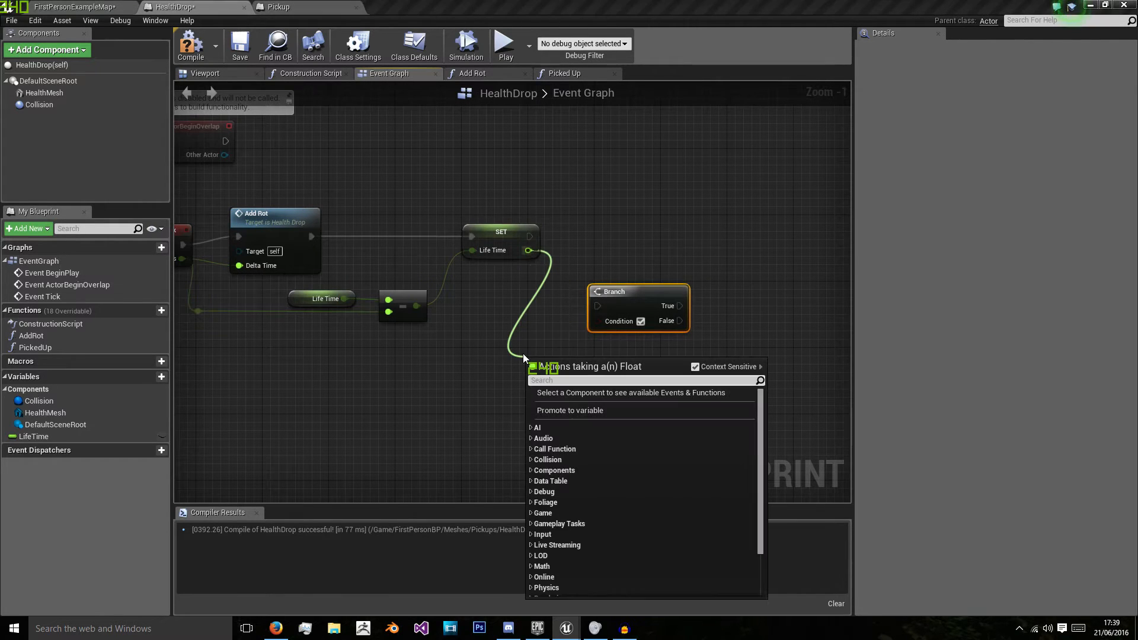
Branch on LifeTime <= 0 and call DestroyActor from the Branch.
{"action": "type", "text": "<="}
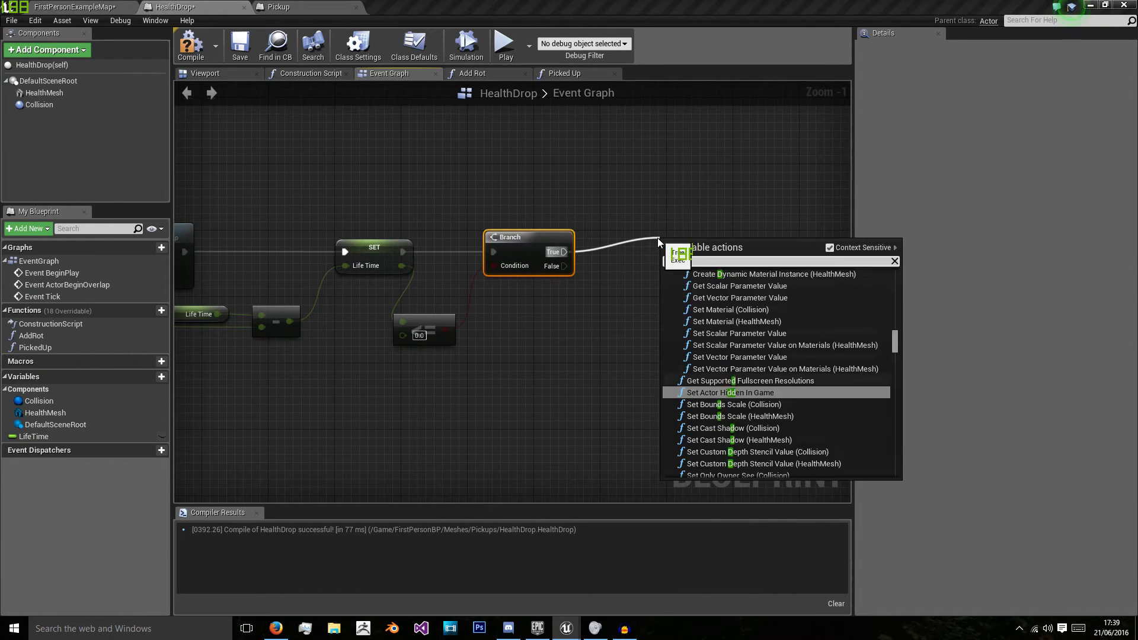
{"action": "left_click", "coordinate": [733, 391]}
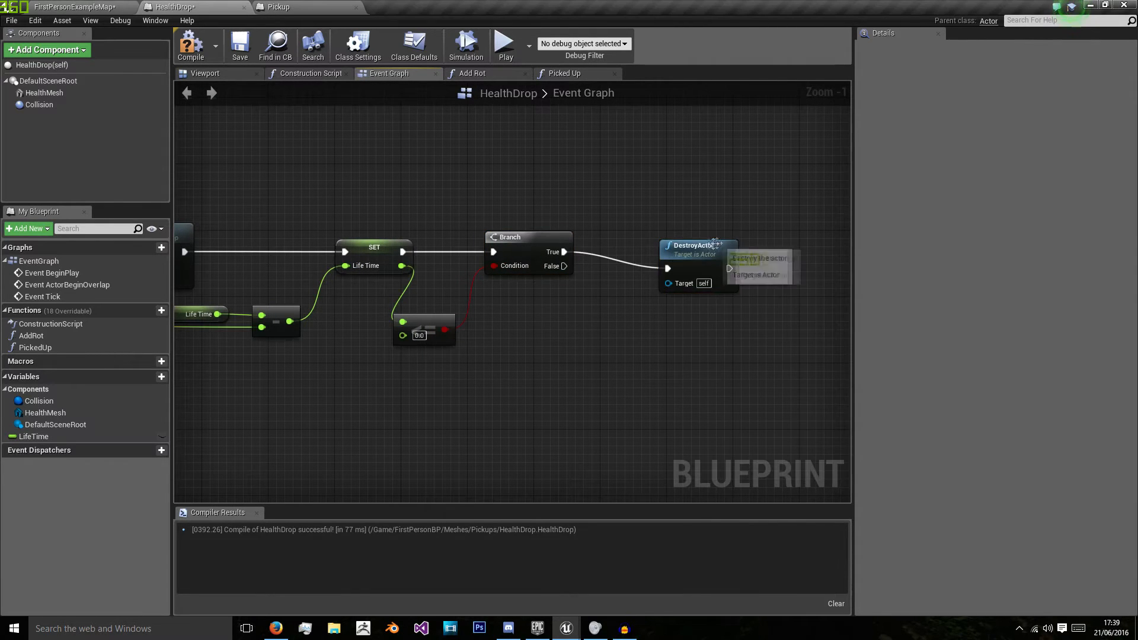
{"action": "scroll", "scroll_direction": "down", "scroll_amount": 3}
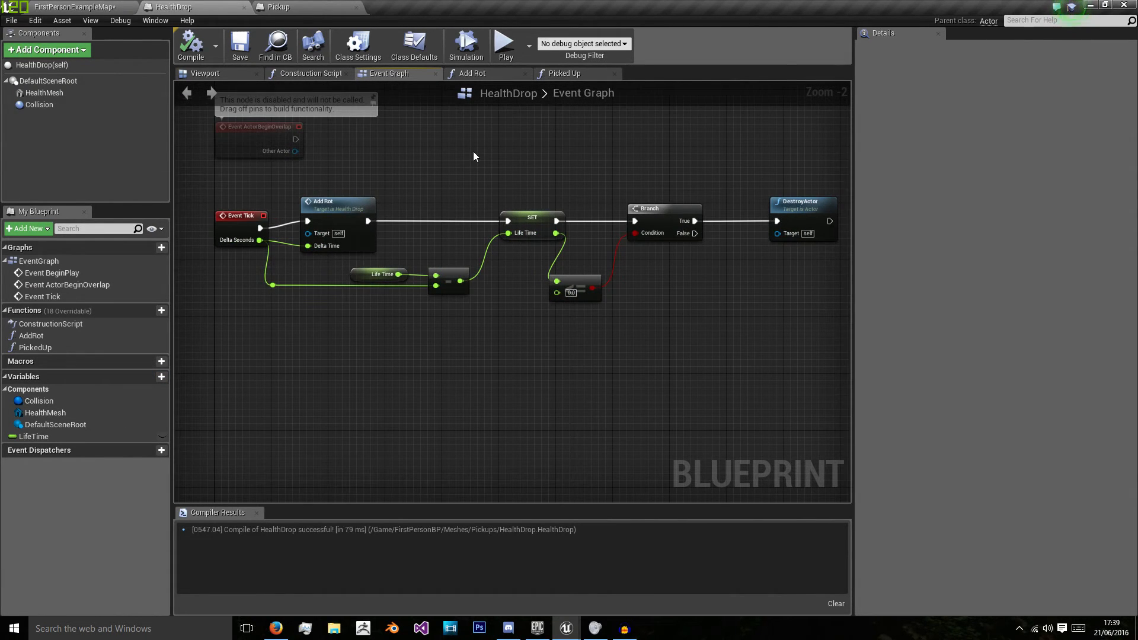
On Collision begin overlap, check Actor Has Tag Player, then Picked Up and DestroyActor.
{"action": "left_click", "coordinate": [40, 105]}
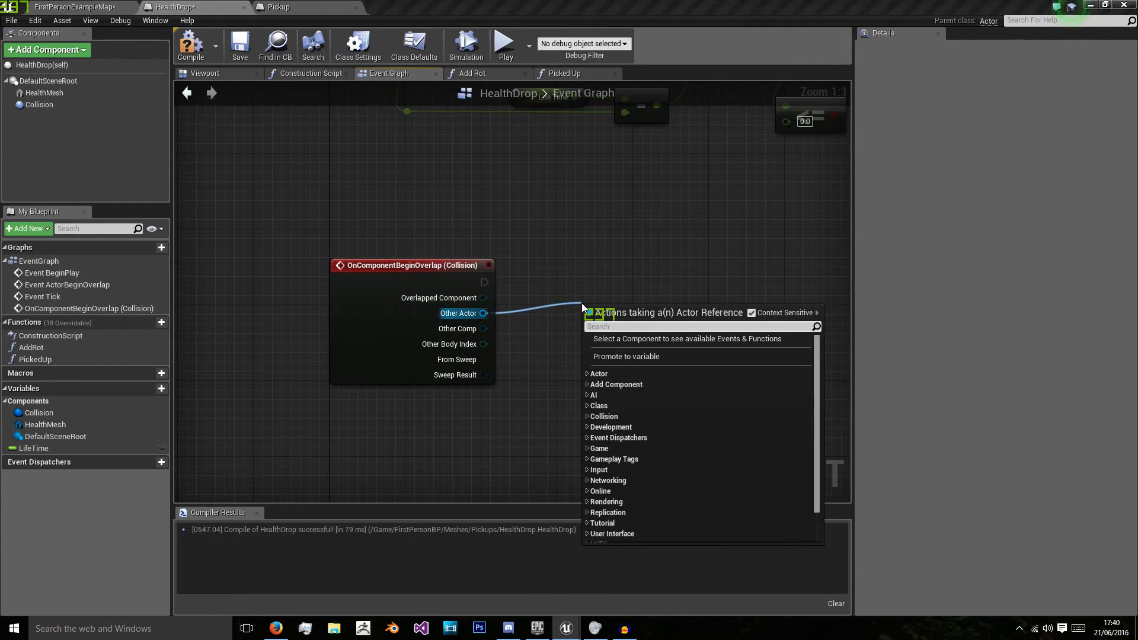
{"action": "type", "text": "has tag"}
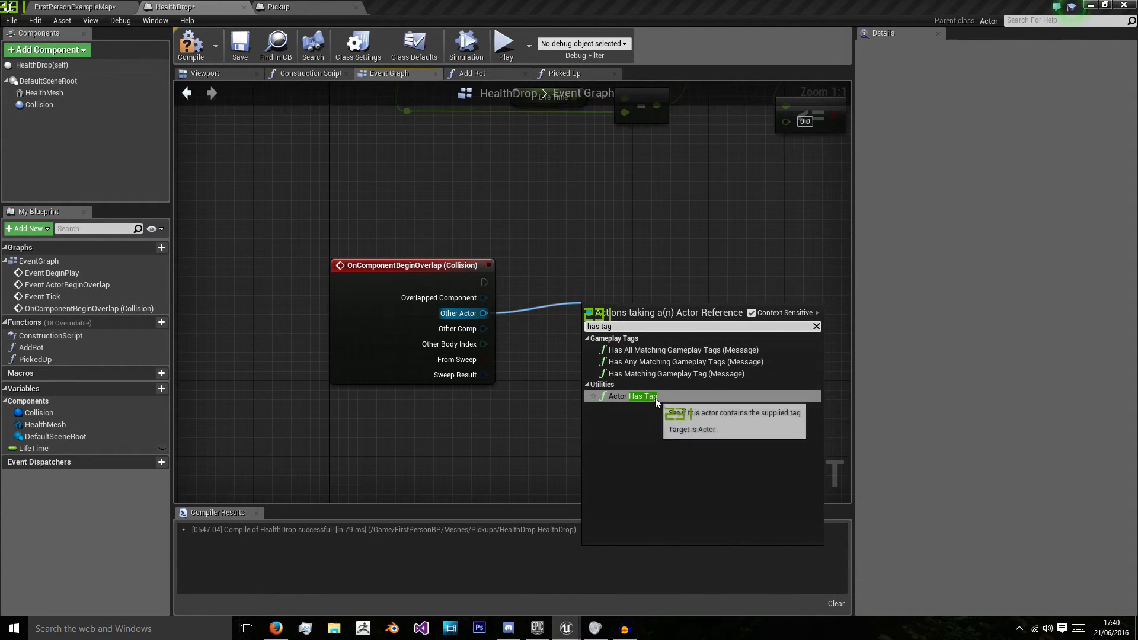
{"action": "left_click", "coordinate": [643, 396]}
{"action": "type", "text": "Player"}
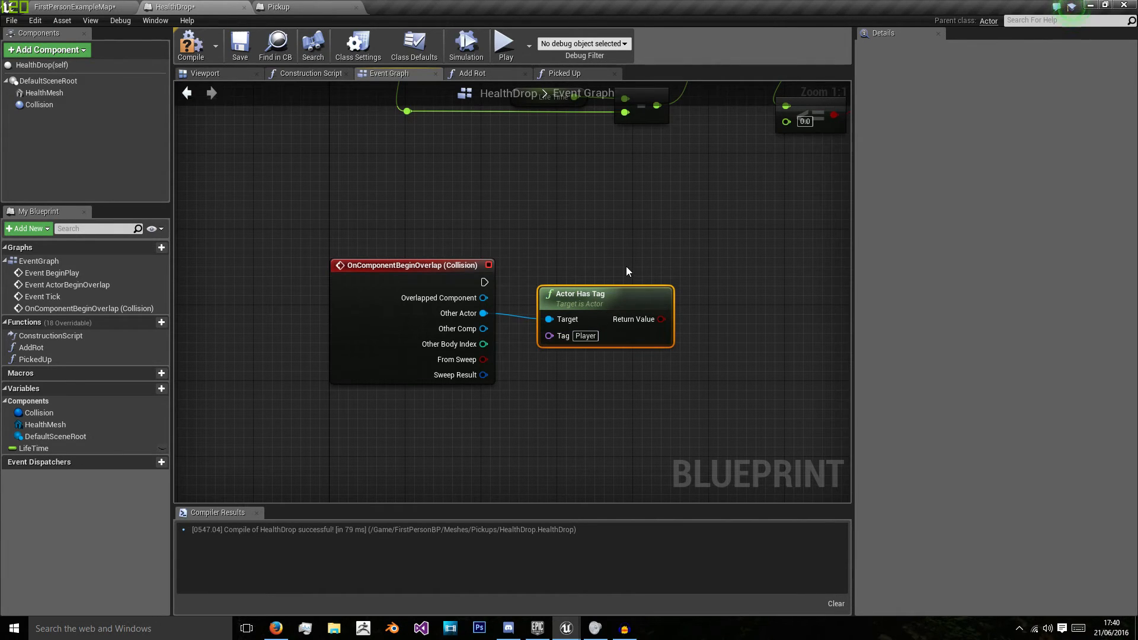
{"action": "mouse_move", "coordinate": [721, 248]}
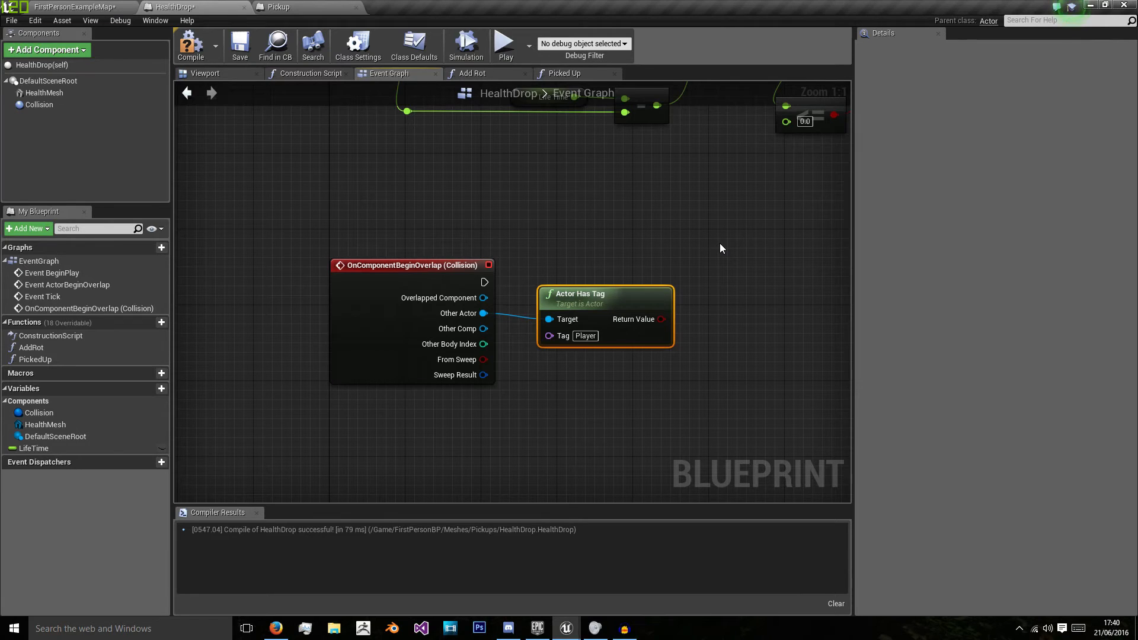
{"action": "mouse_move", "coordinate": [581, 142]}
{"action": "type", "text": "destroy"}
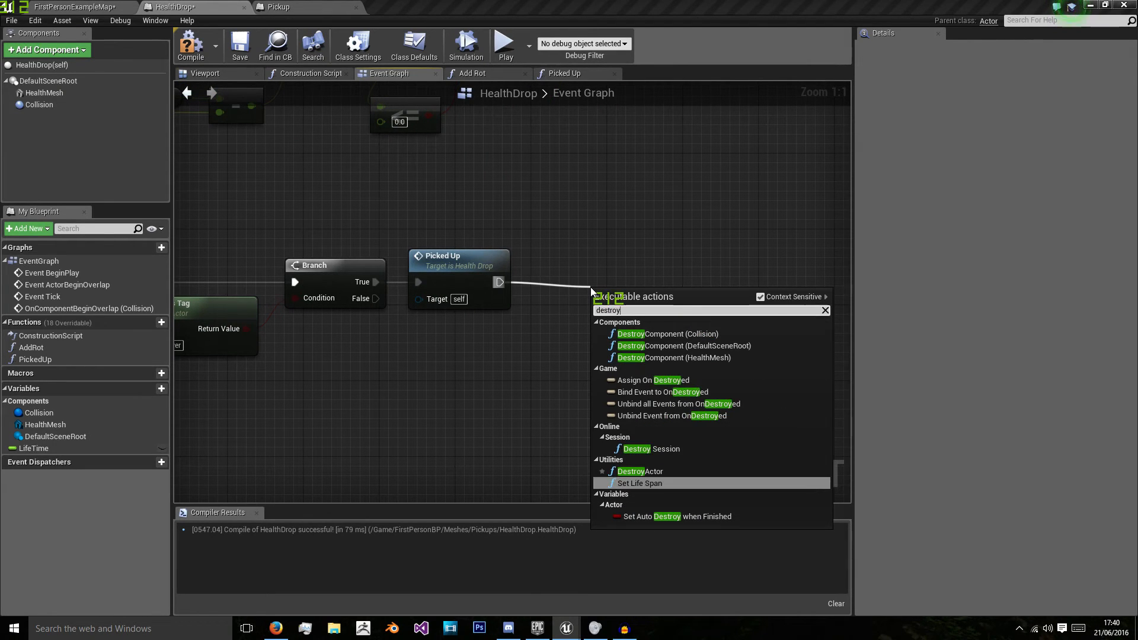
{"action": "left_click", "coordinate": [631, 472]}
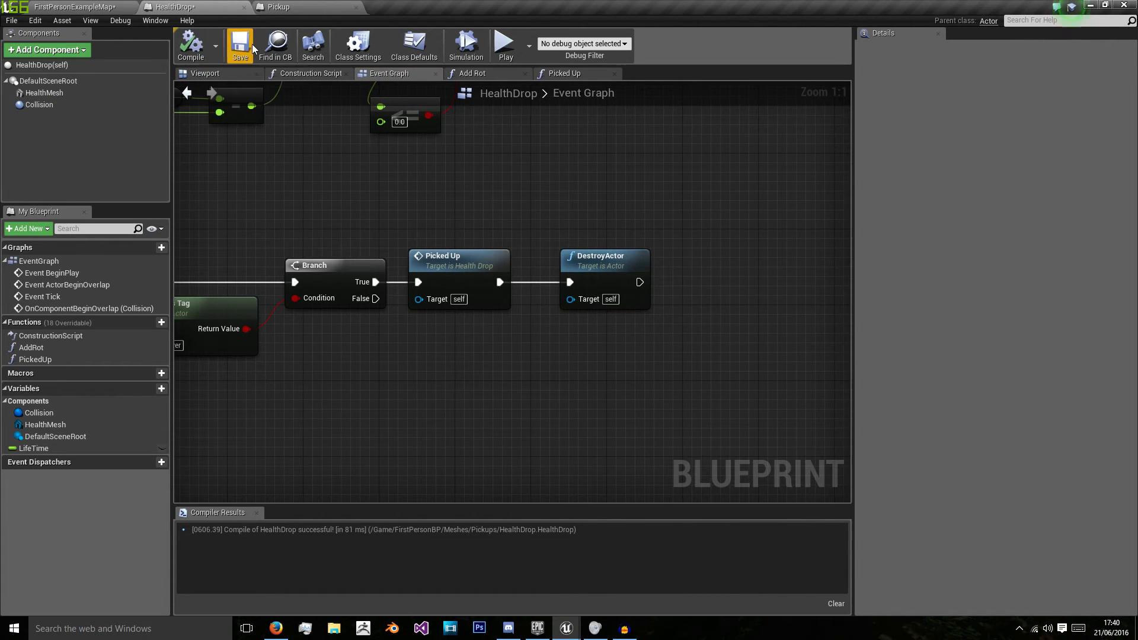
{"action": "mouse_move", "coordinate": [457, 282]}
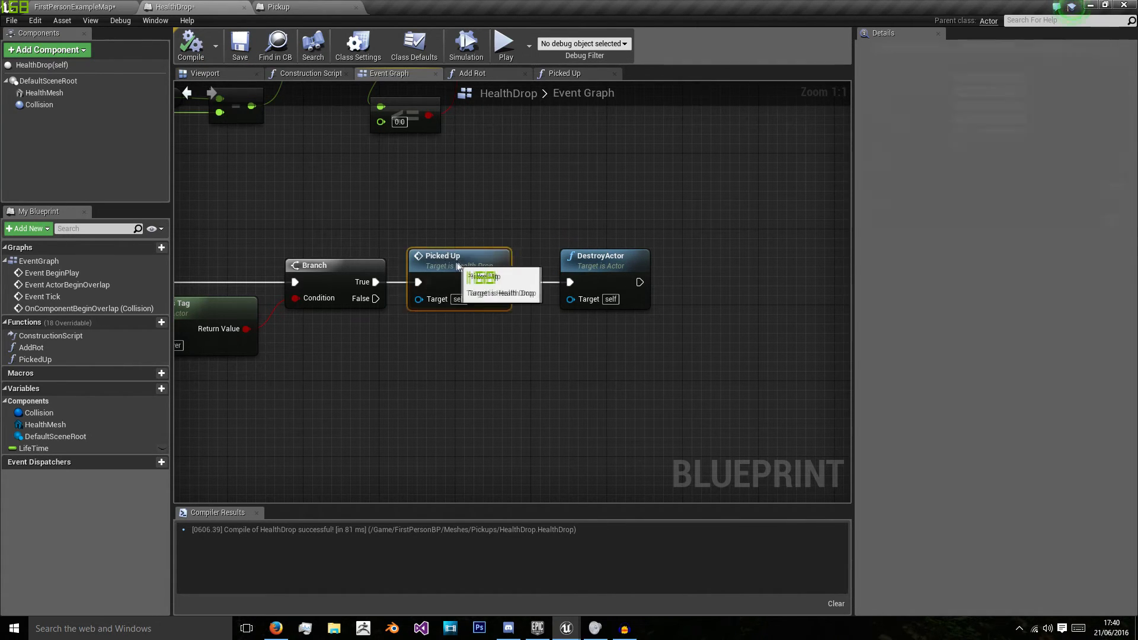
Bring up the Picked Up function graph in HealthDrop.
{"action": "left_click", "coordinate": [278, 6]}
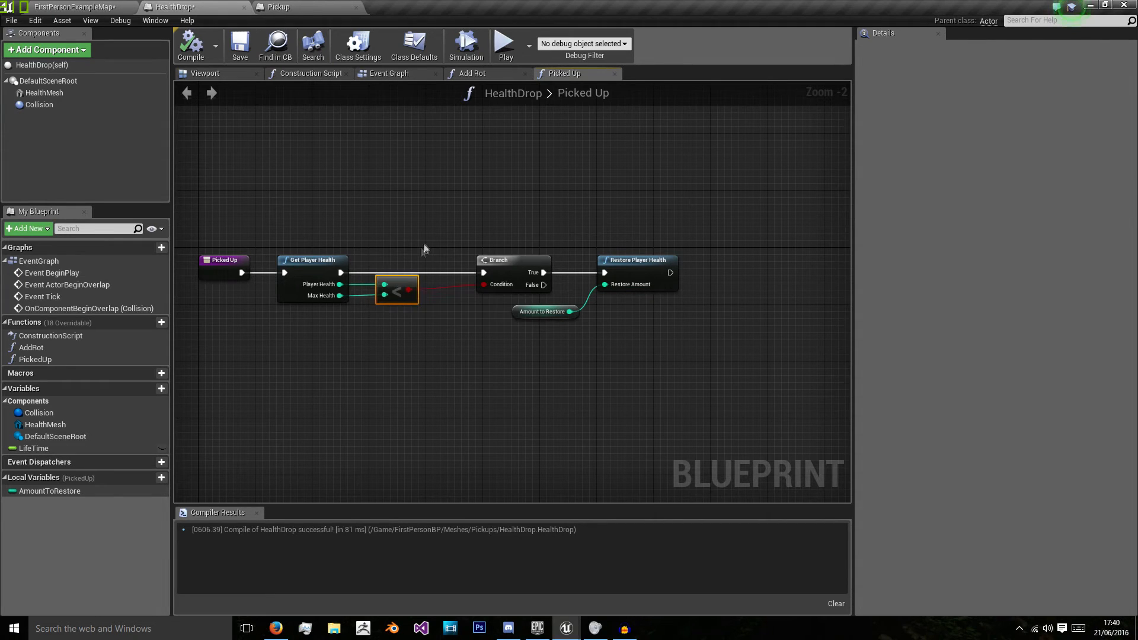
{"action": "mouse_move", "coordinate": [566, 628]}
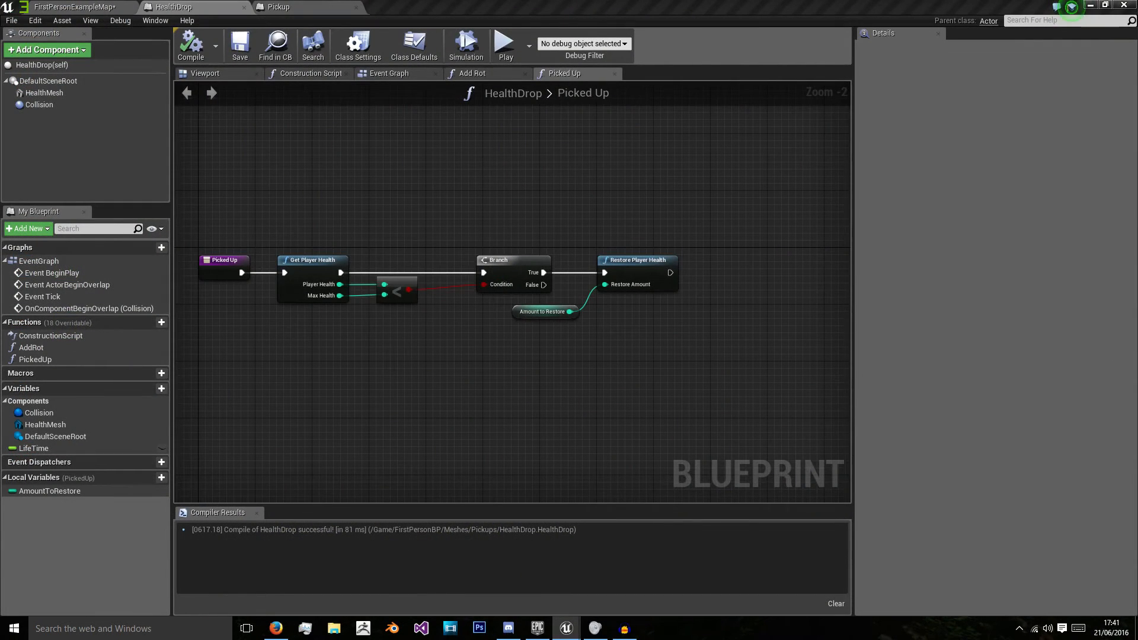
From the level editor's Enemies content folder, open the EnemyHealth blueprint.
{"action": "left_click", "coordinate": [73, 6]}
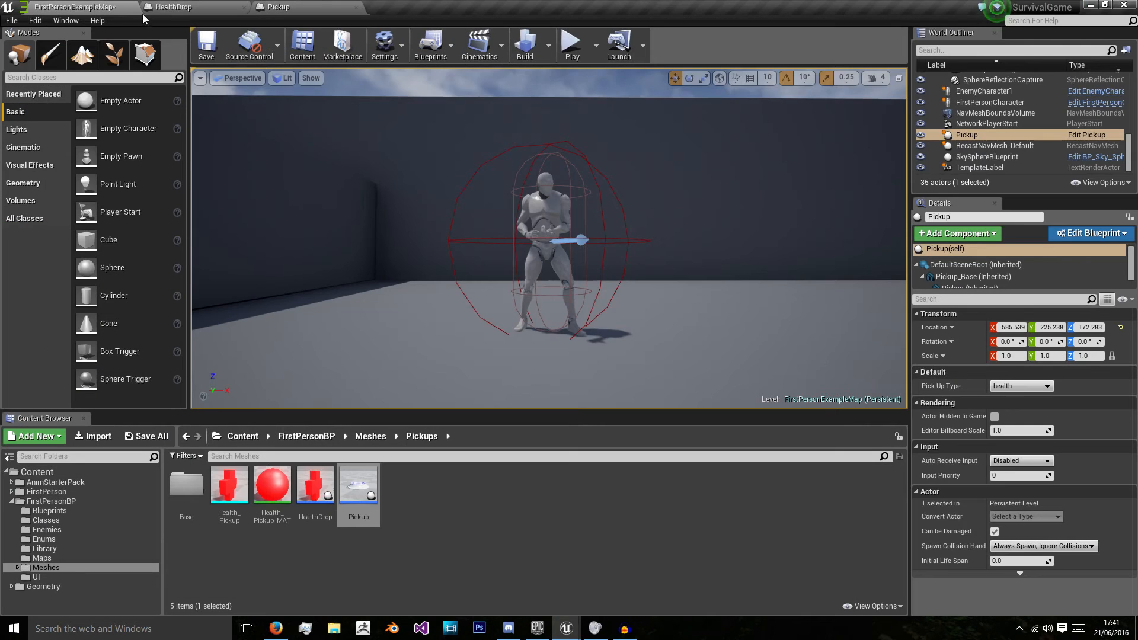
{"action": "left_click", "coordinate": [47, 529]}
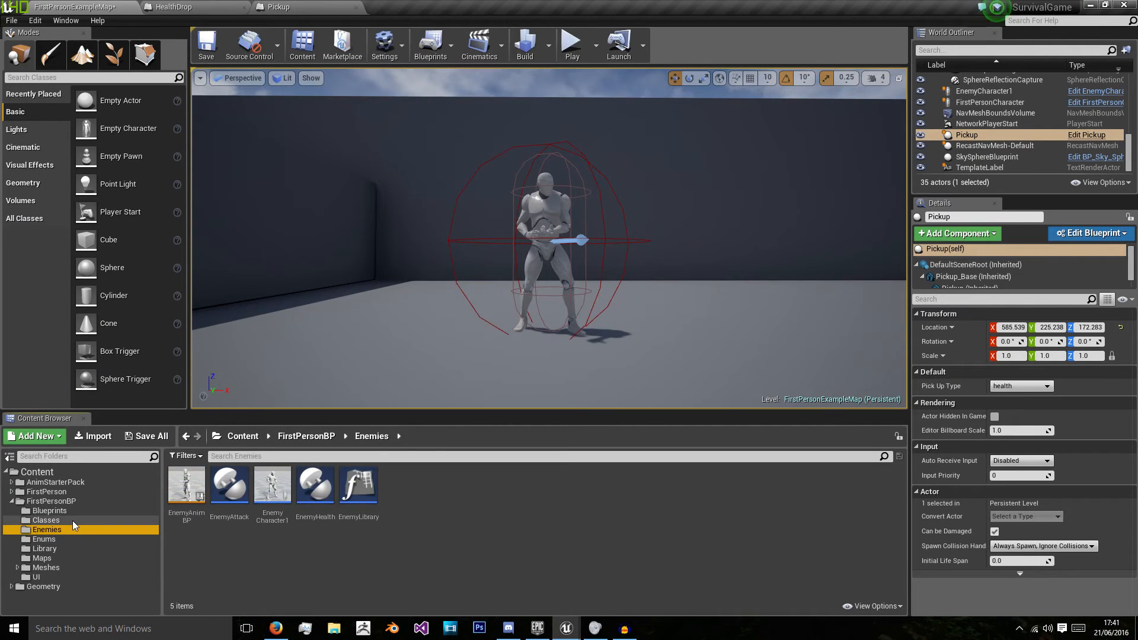
{"action": "double_click", "coordinate": [314, 485]}
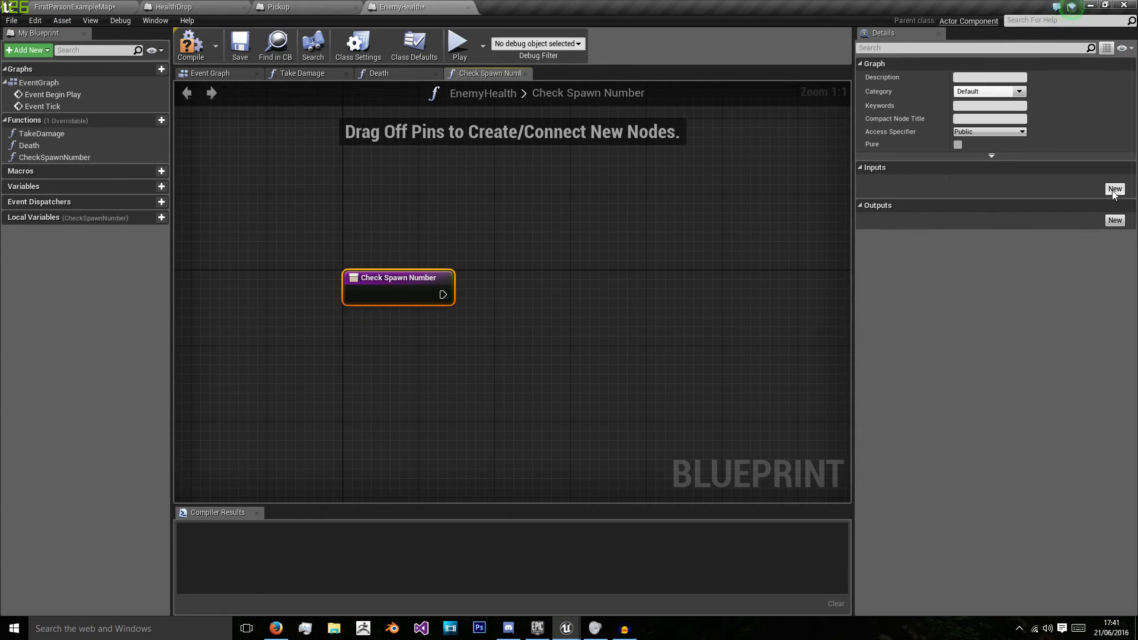
{"action": "mouse_move", "coordinate": [306, 6]}
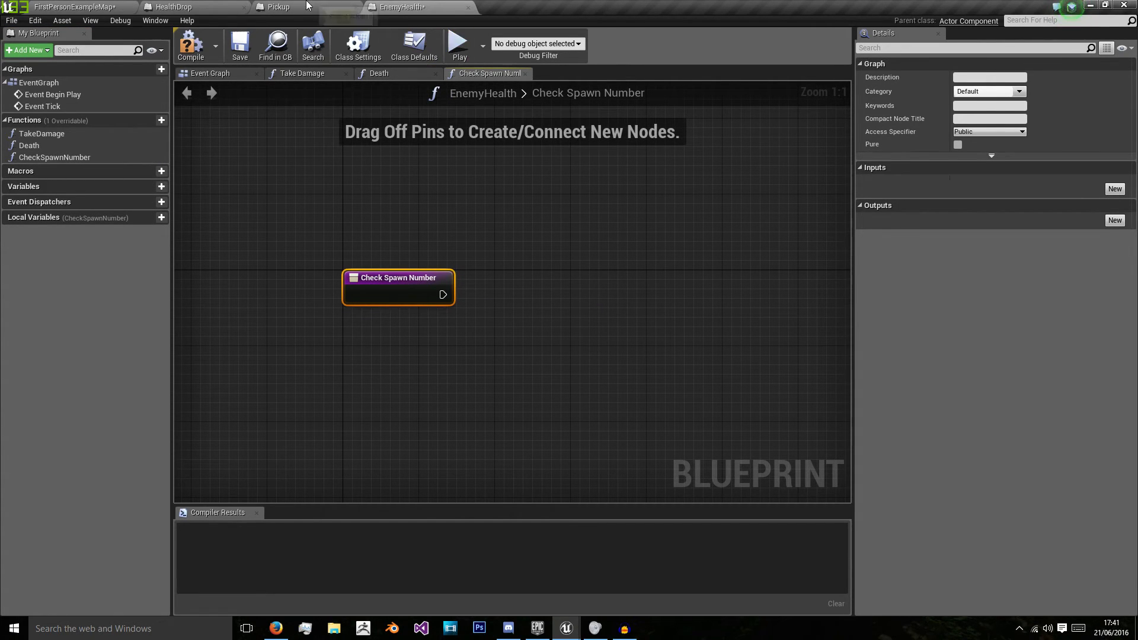
{"action": "mouse_move", "coordinate": [55, 157]}
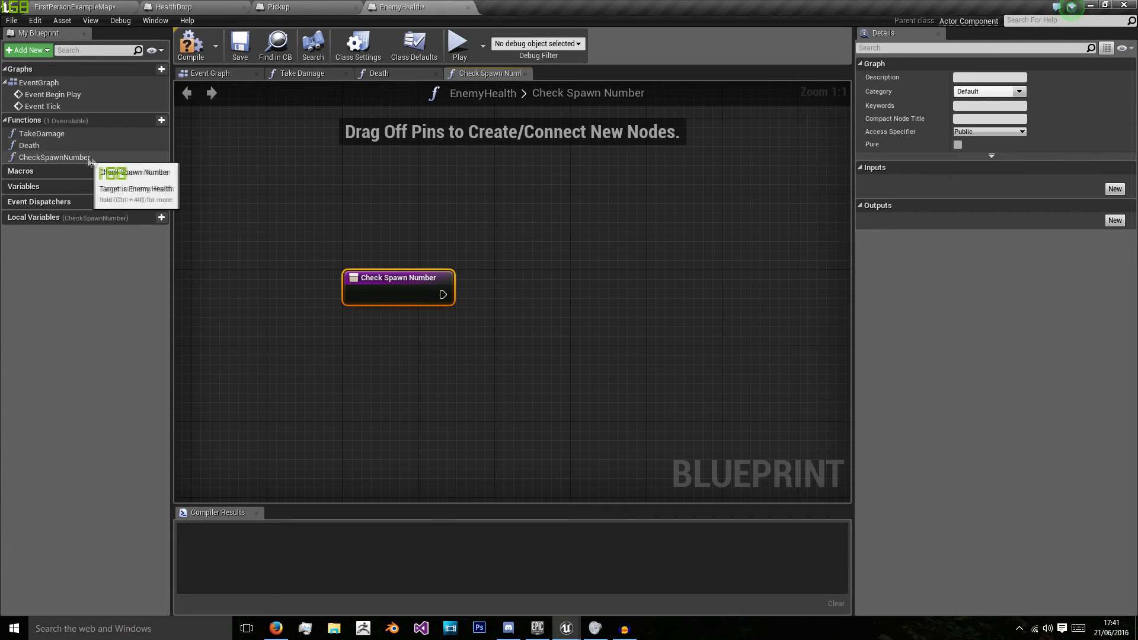
Search the graph context menu for 'float' and place a Random Float node.
{"action": "right_click", "coordinate": [493, 262]}
{"action": "type", "text": "rando"}
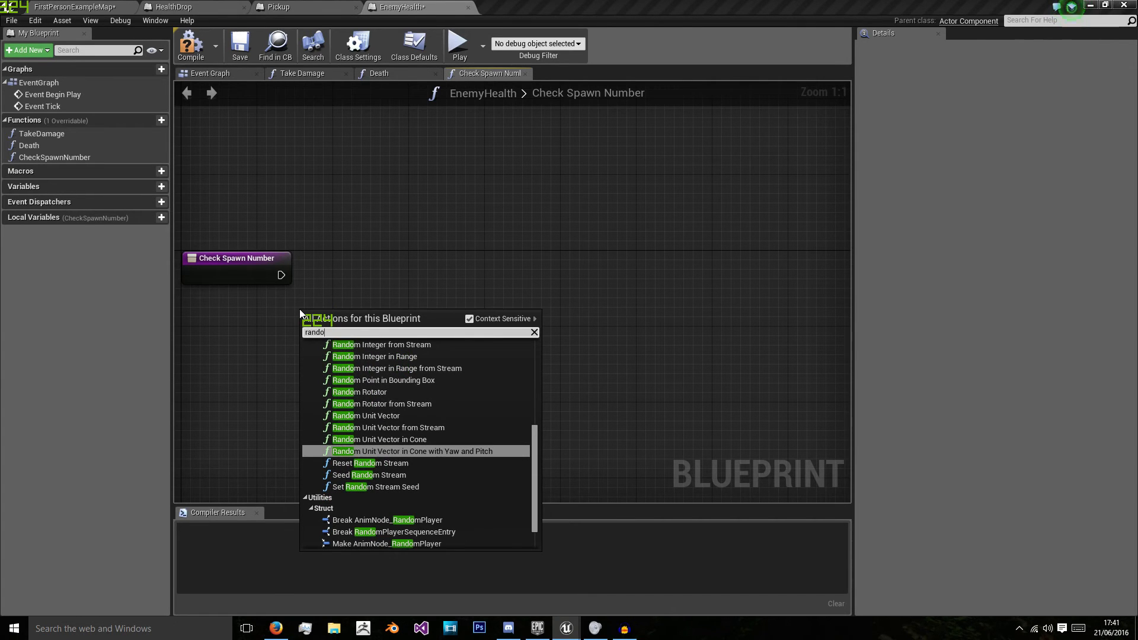
{"action": "type", "text": "float"}
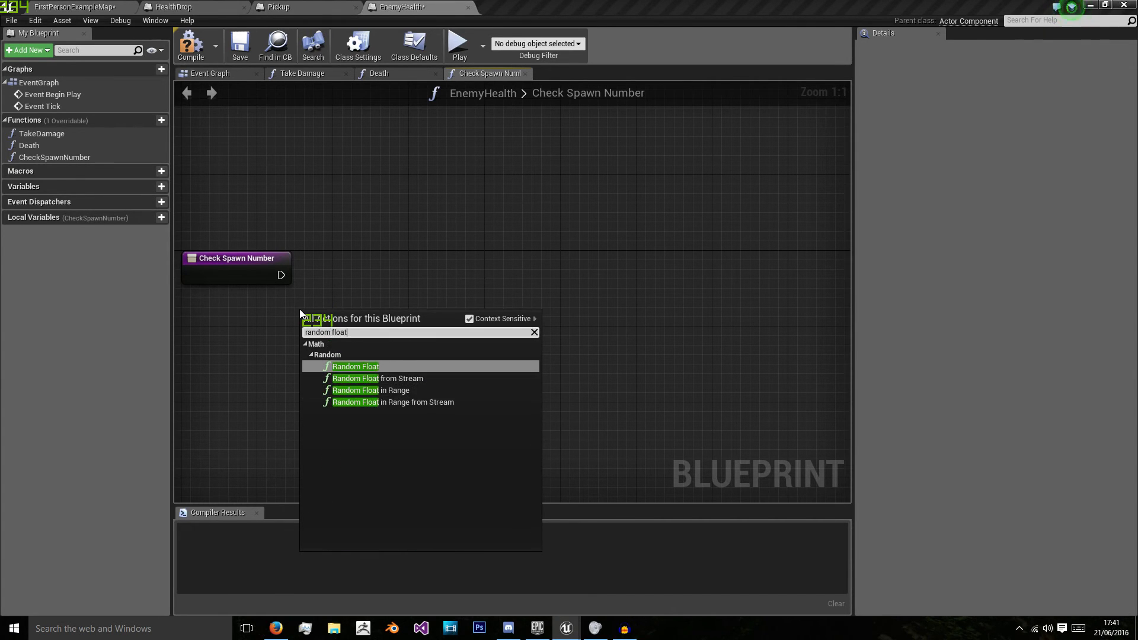
{"action": "left_click", "coordinate": [355, 366]}
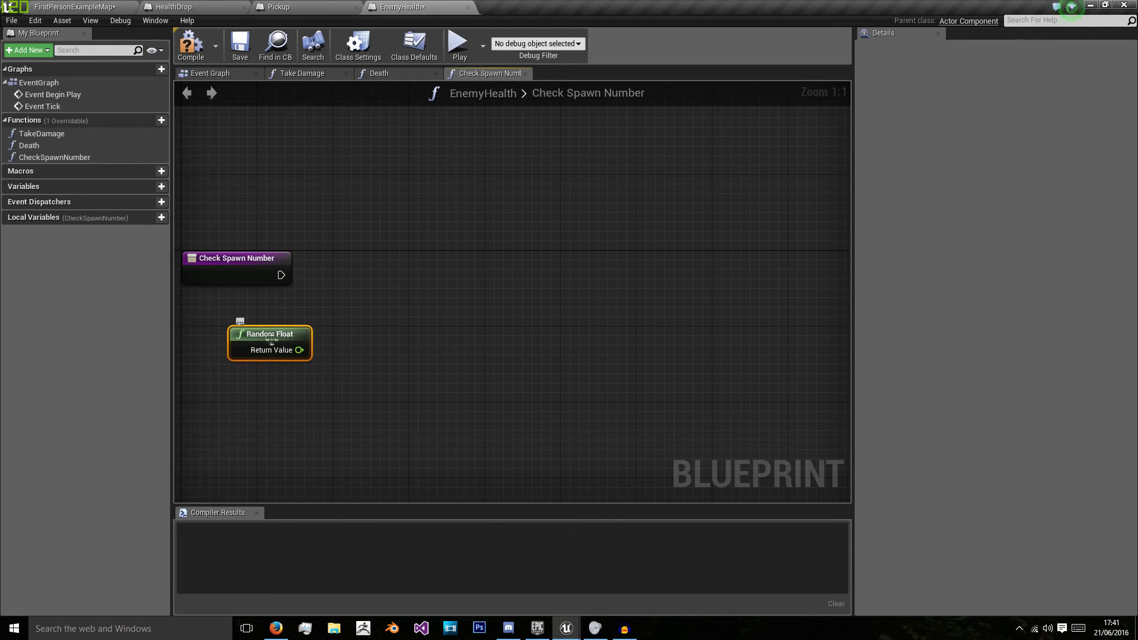
{"action": "mouse_move", "coordinate": [387, 339]}
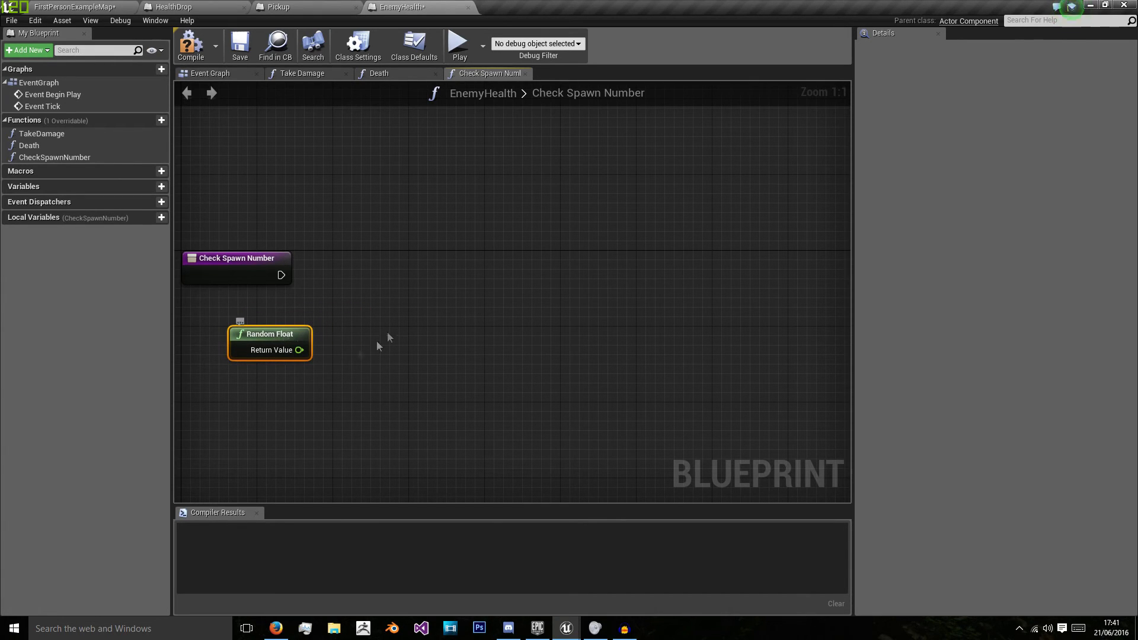
{"action": "mouse_move", "coordinate": [272, 335]}
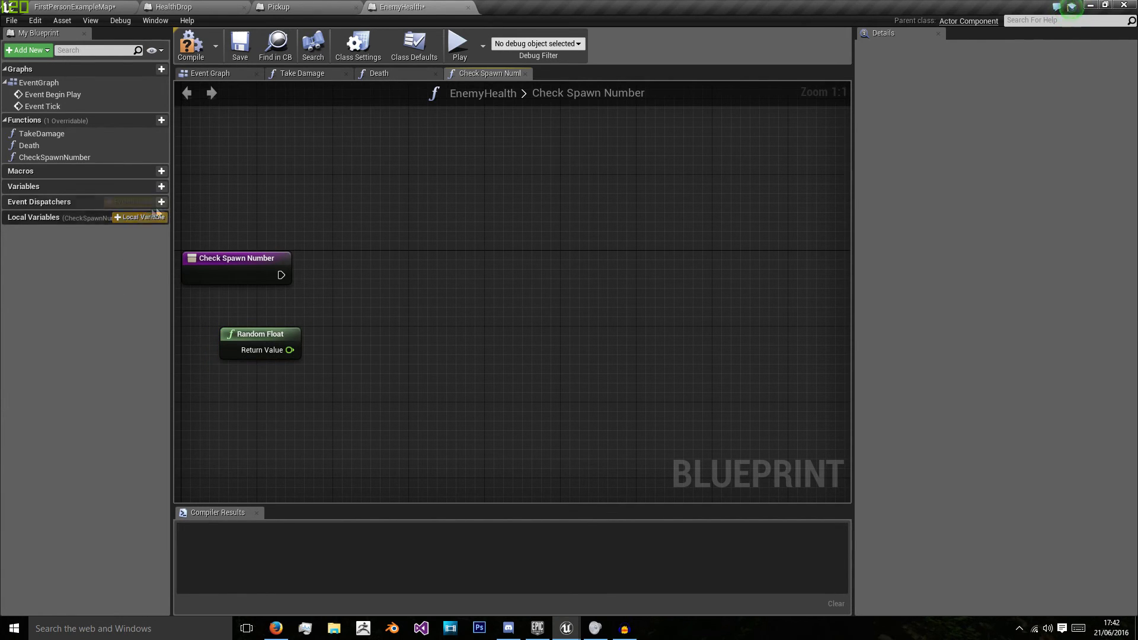
Add local float RNG set from Random Float, compare with 0.1 into a Branch, compile.
{"action": "left_click", "coordinate": [138, 218]}
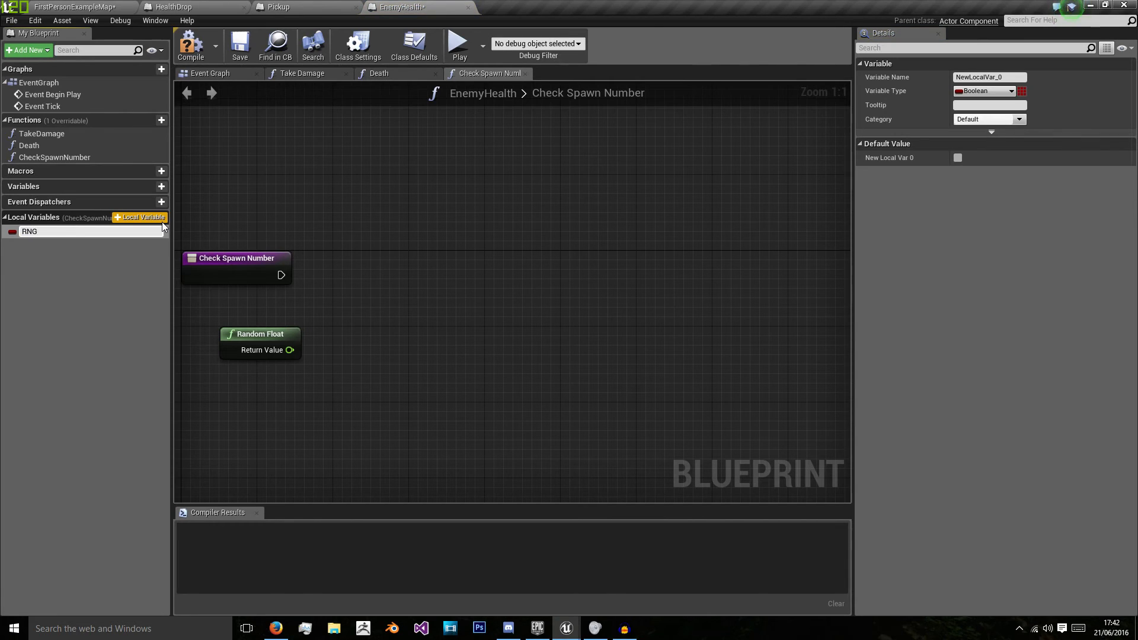
{"action": "left_click", "coordinate": [30, 230]}
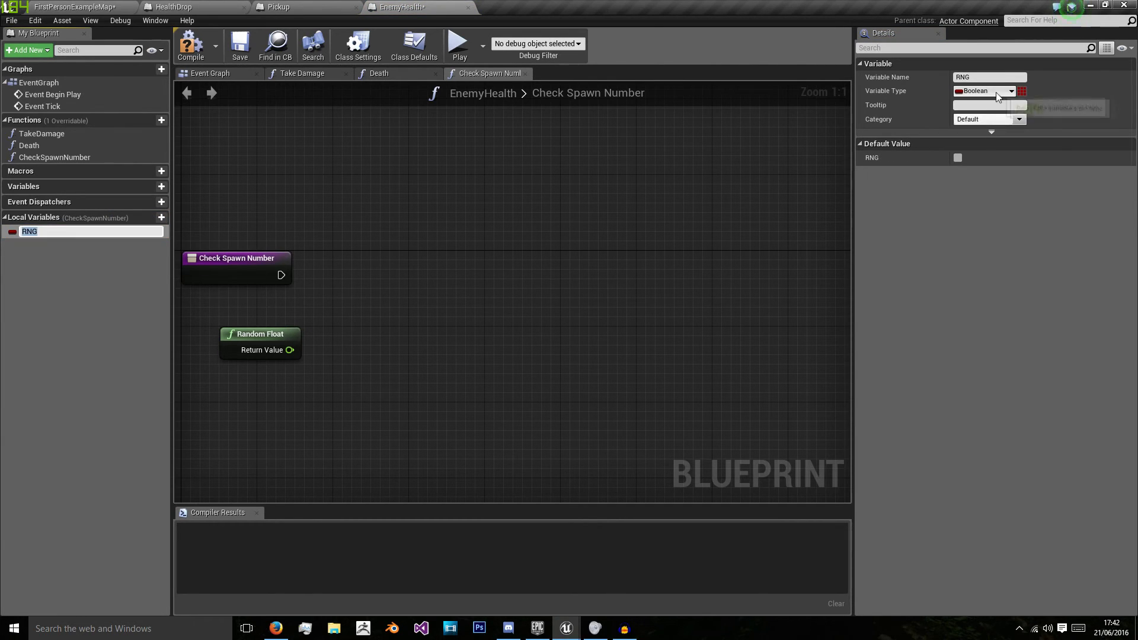
{"action": "left_click", "coordinate": [1010, 90]}
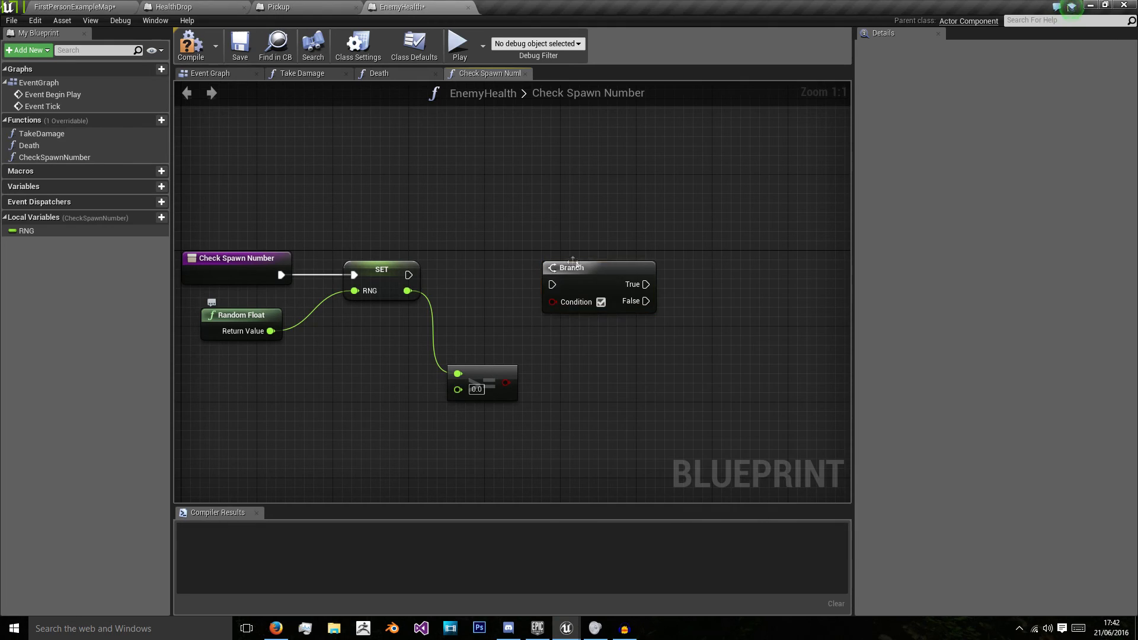
{"action": "left_click", "coordinate": [569, 268]}
{"action": "type", "text": "0.1"}
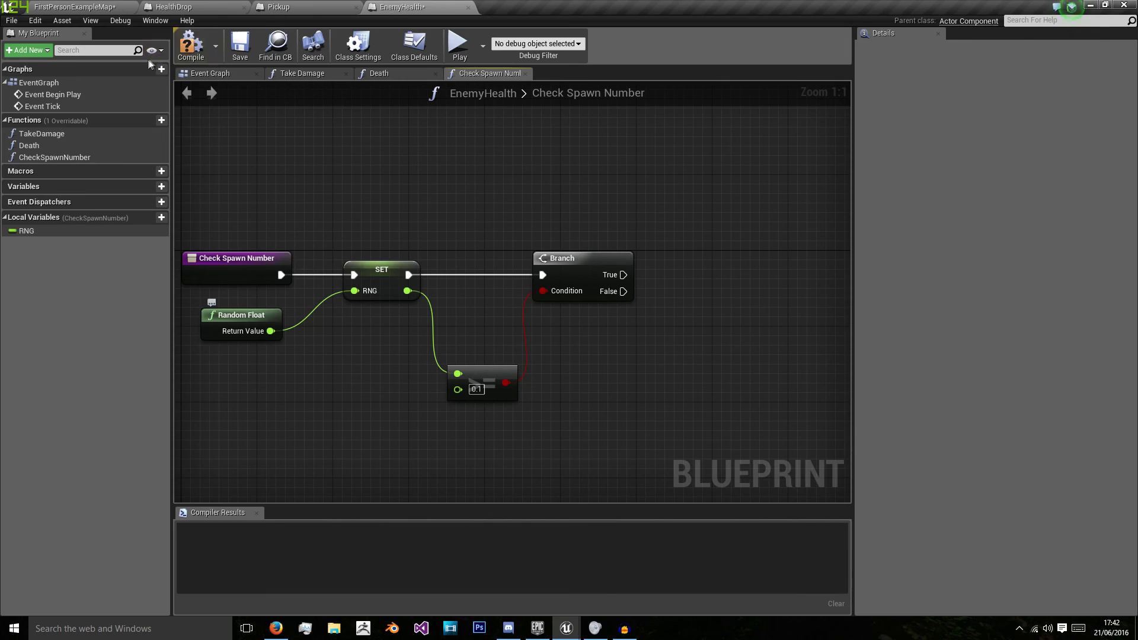
{"action": "left_click", "coordinate": [190, 43]}
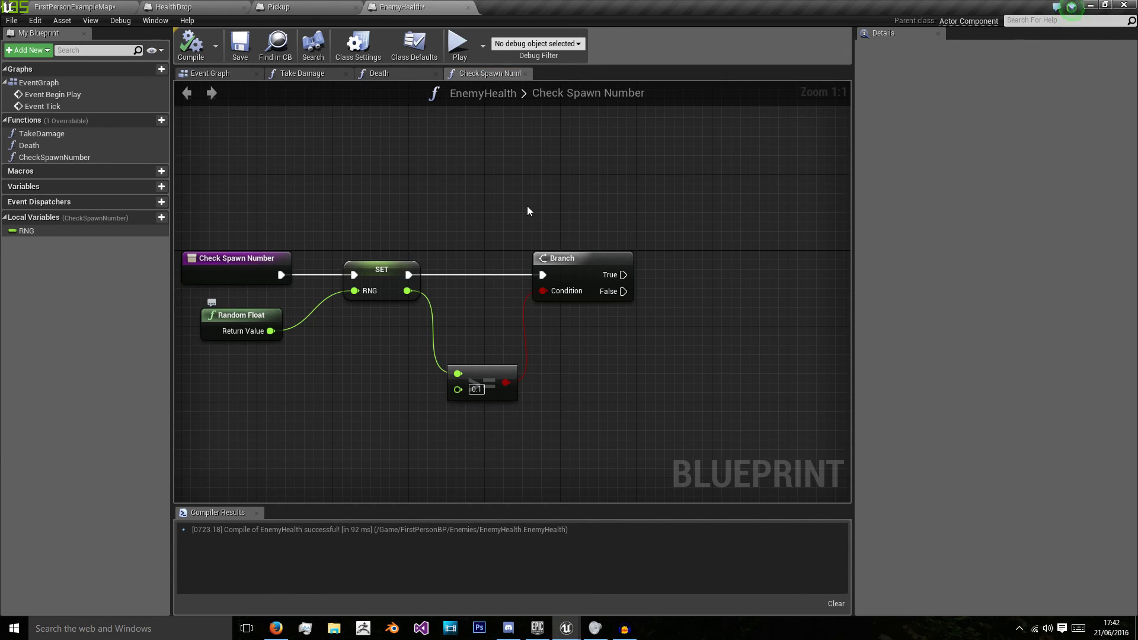
{"action": "mouse_move", "coordinate": [504, 345]}
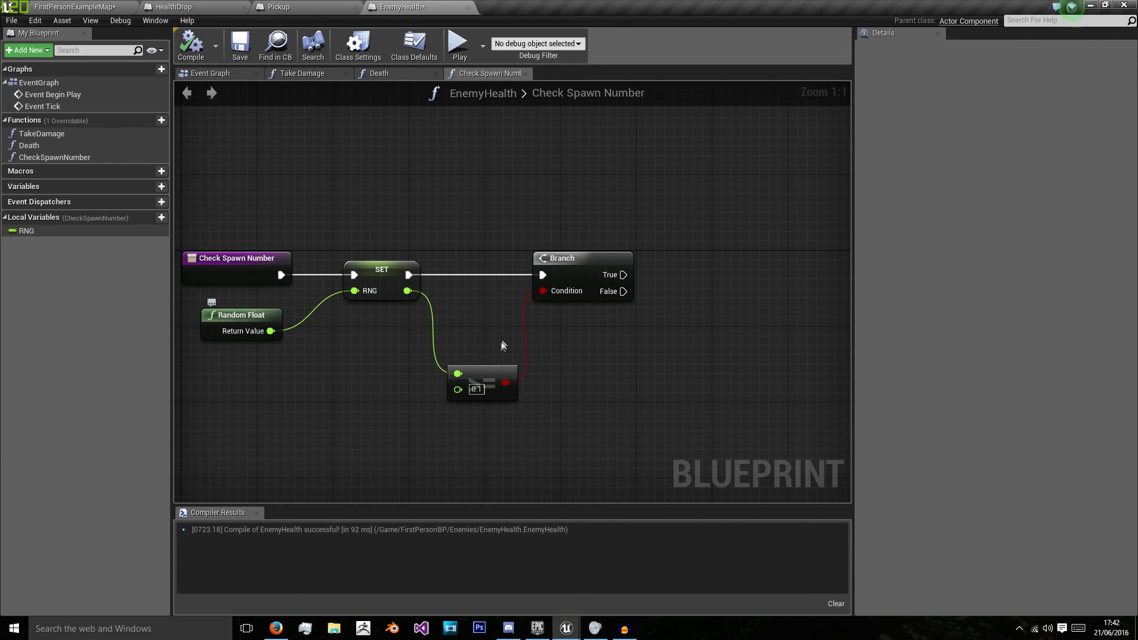
{"action": "mouse_move", "coordinate": [485, 390]}
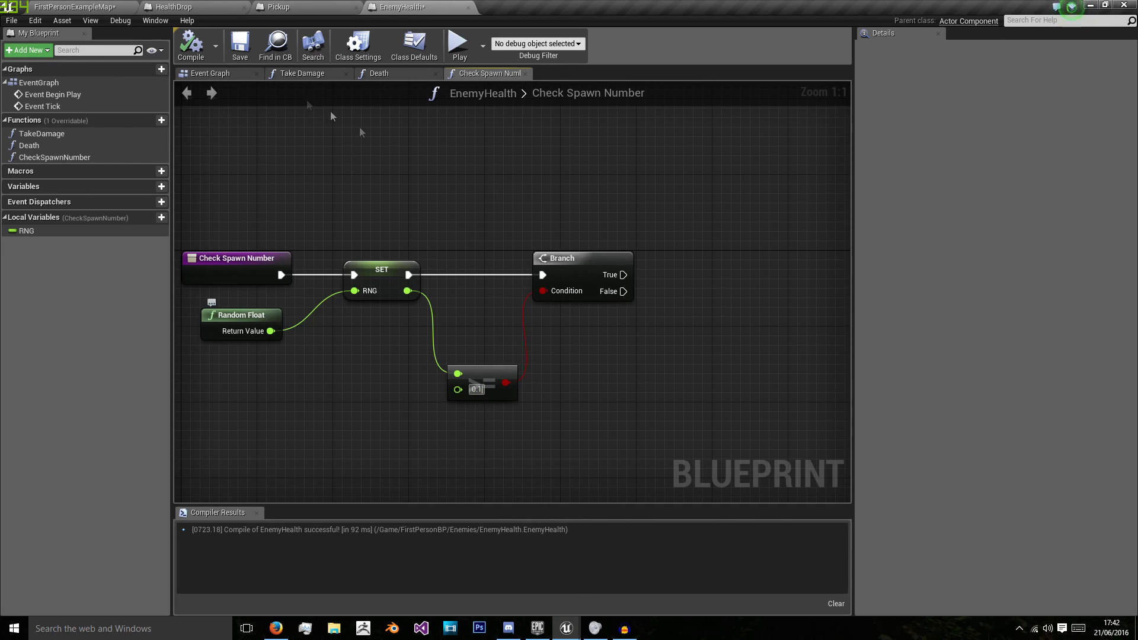
{"action": "left_click_drag", "start_coordinate": [363, 291], "coordinate": [281, 328]}
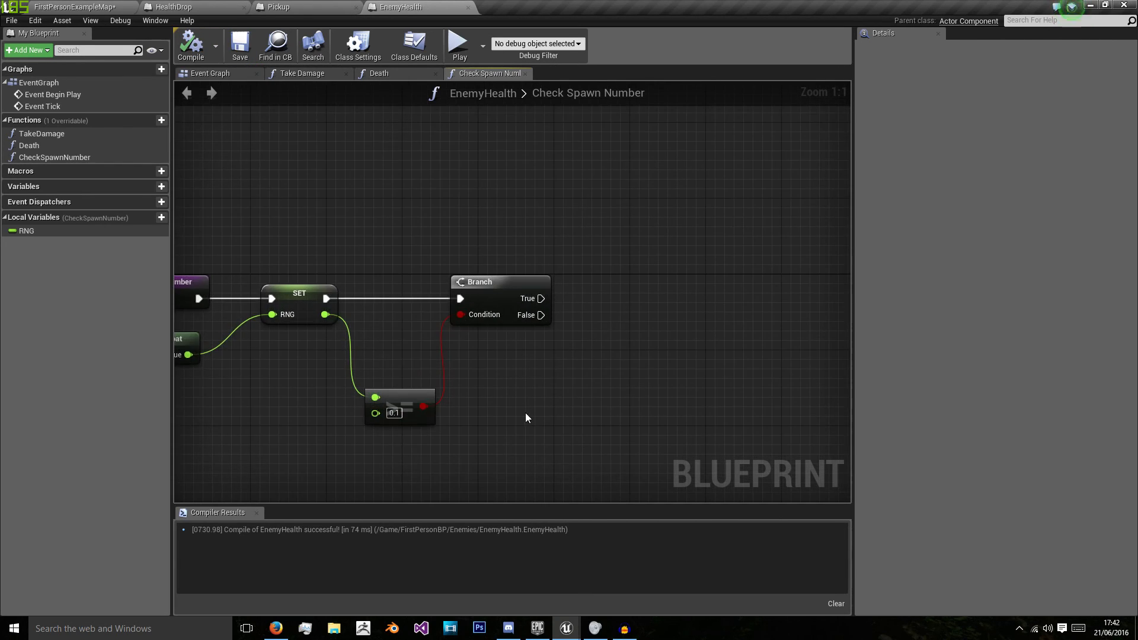
{"action": "mouse_move", "coordinate": [530, 380]}
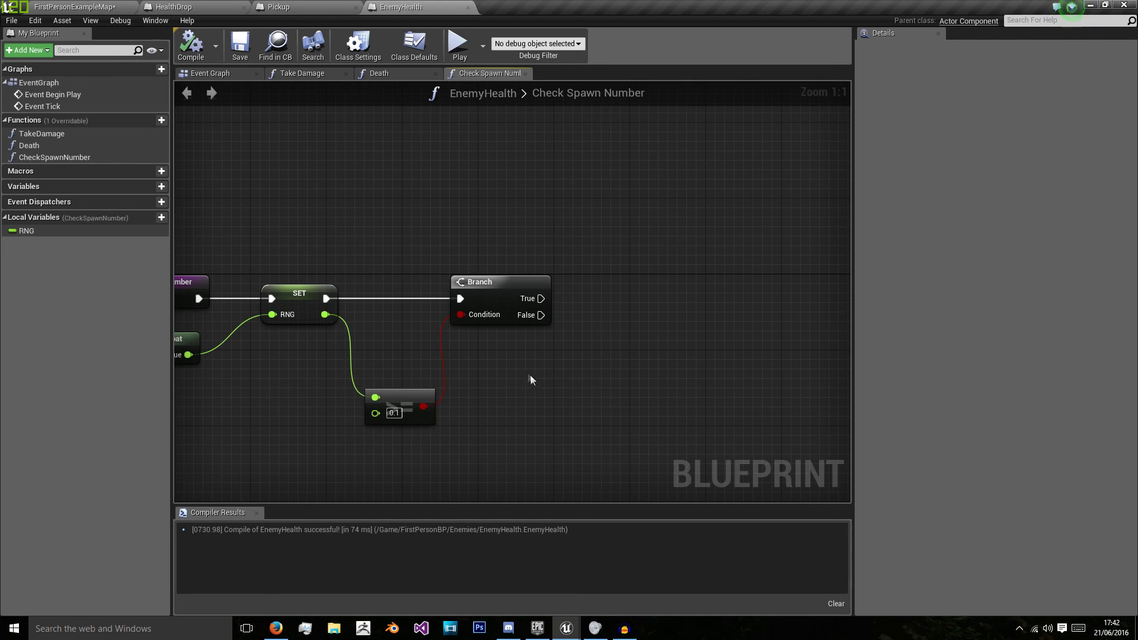
{"action": "mouse_move", "coordinate": [143, 221]}
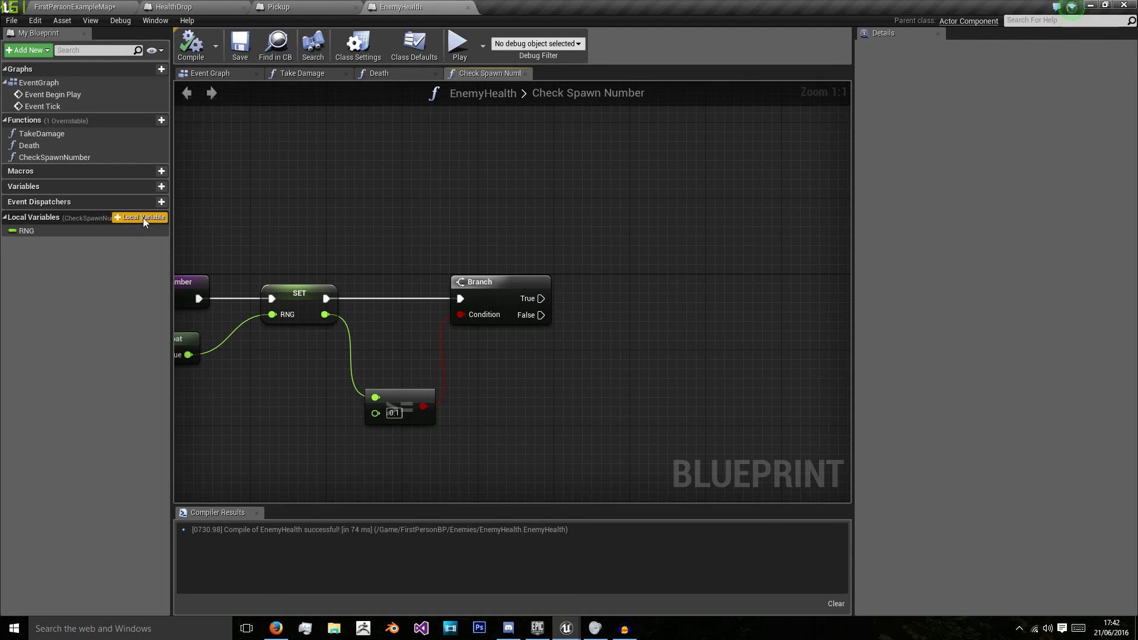
Add a local variable bWillSpawn and change its type to Boolean.
{"action": "left_click", "coordinate": [142, 217]}
{"action": "type", "text": "bWillSpan"}
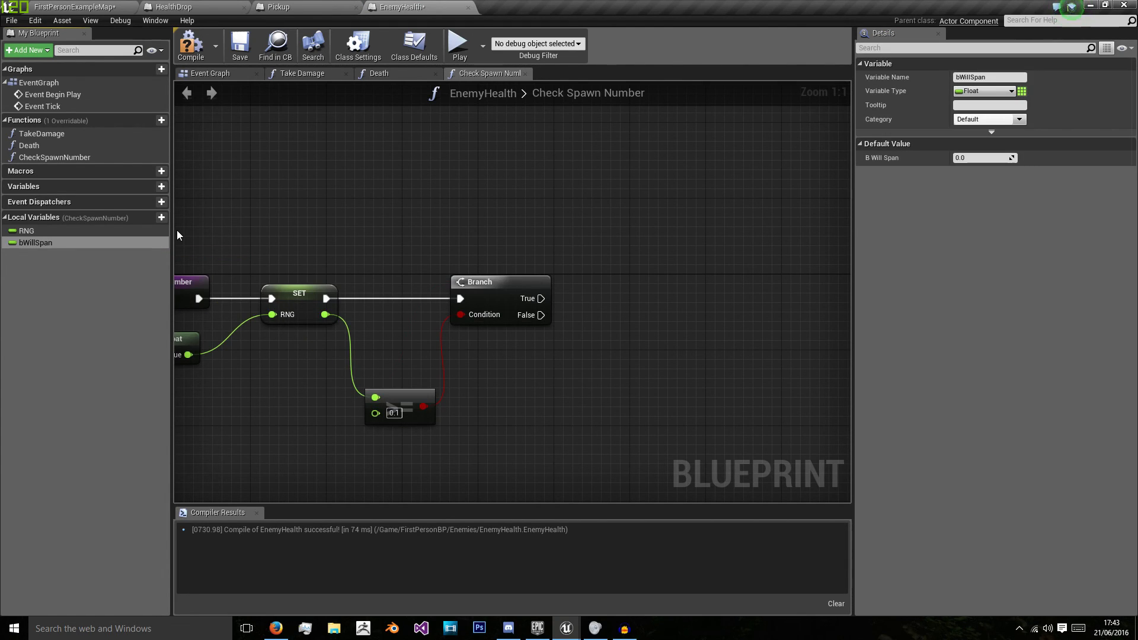
{"action": "left_click", "coordinate": [861, 63]}
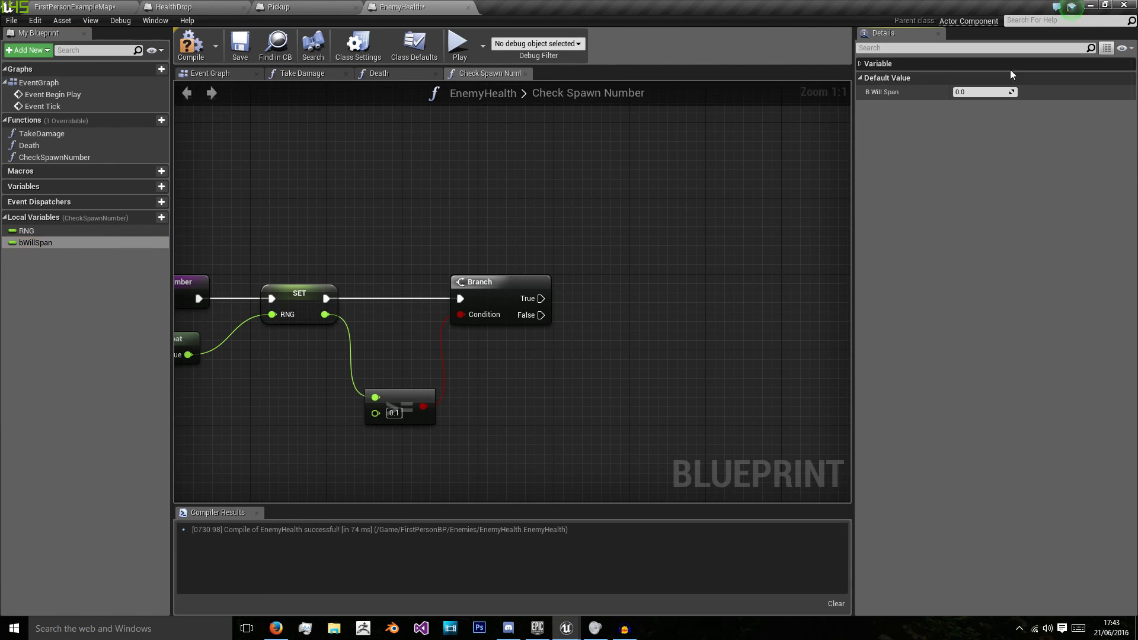
{"action": "left_click", "coordinate": [861, 64]}
{"action": "type", "text": "w"}
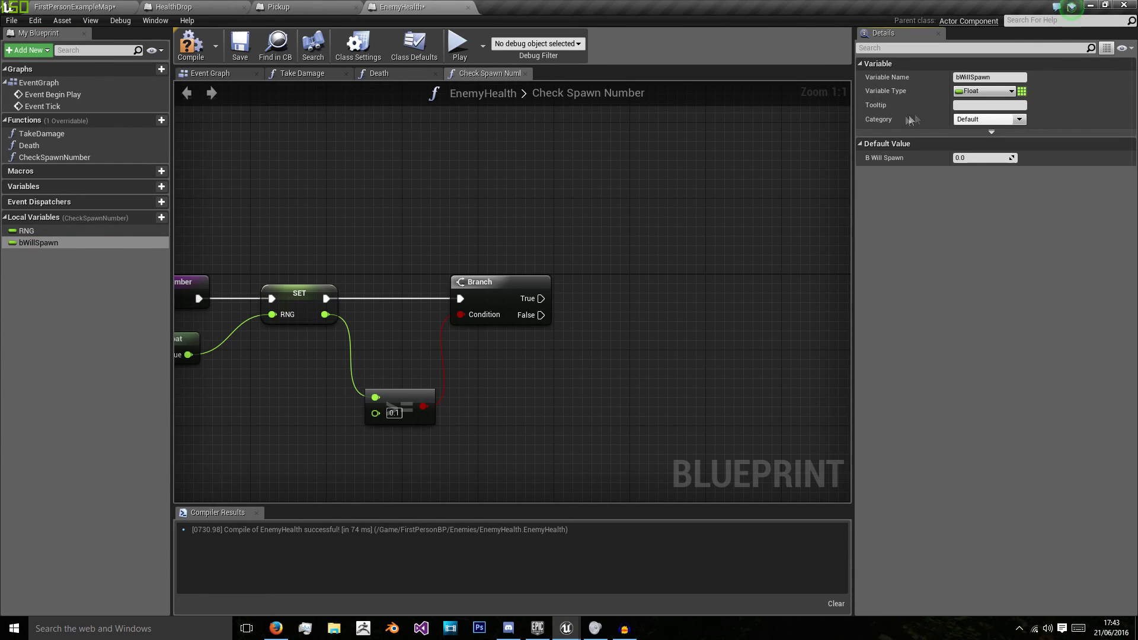
{"action": "left_click", "coordinate": [984, 91]}
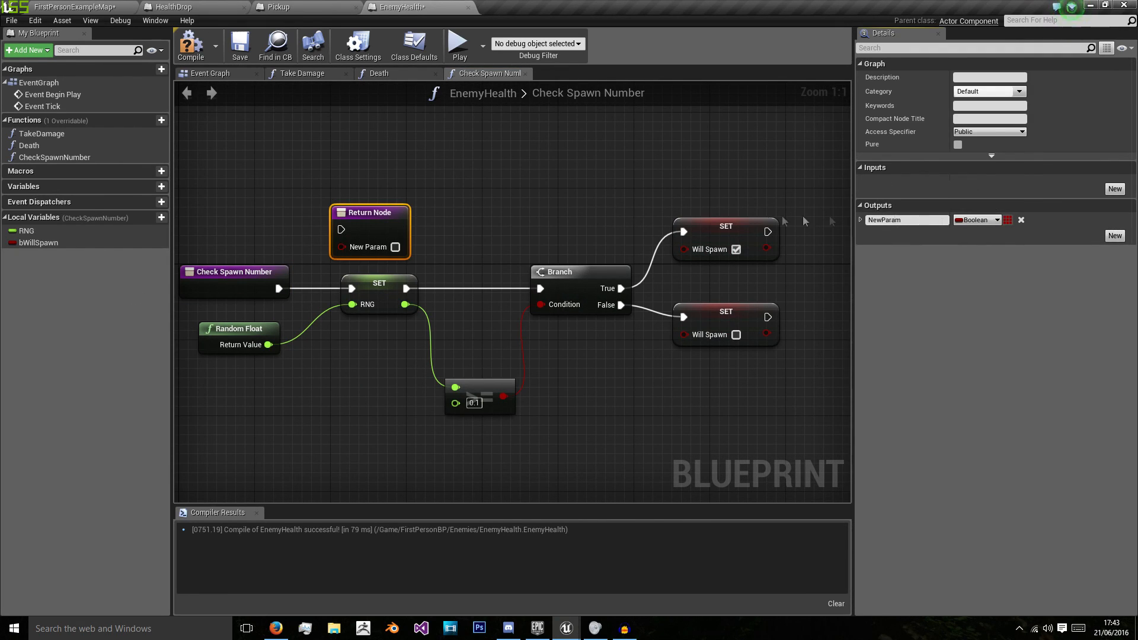
Rename the output bSpawnPickup, wire the False setter to Return Node, add a bWillSpawn getter.
{"action": "double_click", "coordinate": [906, 220]}
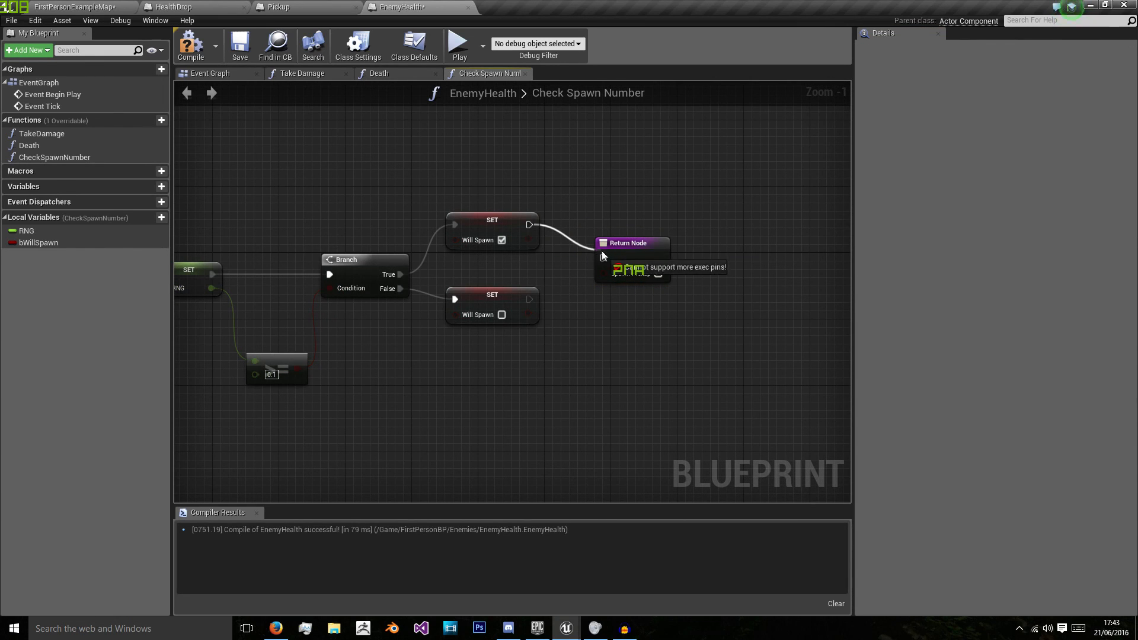
{"action": "left_click", "coordinate": [643, 251]}
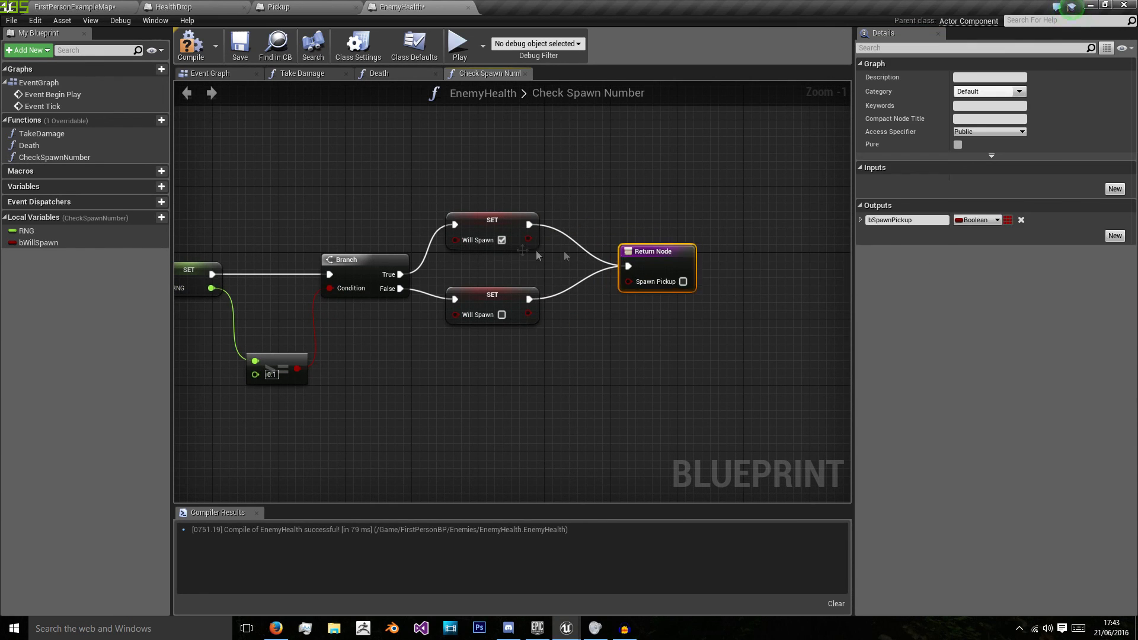
{"action": "left_click", "coordinate": [39, 242]}
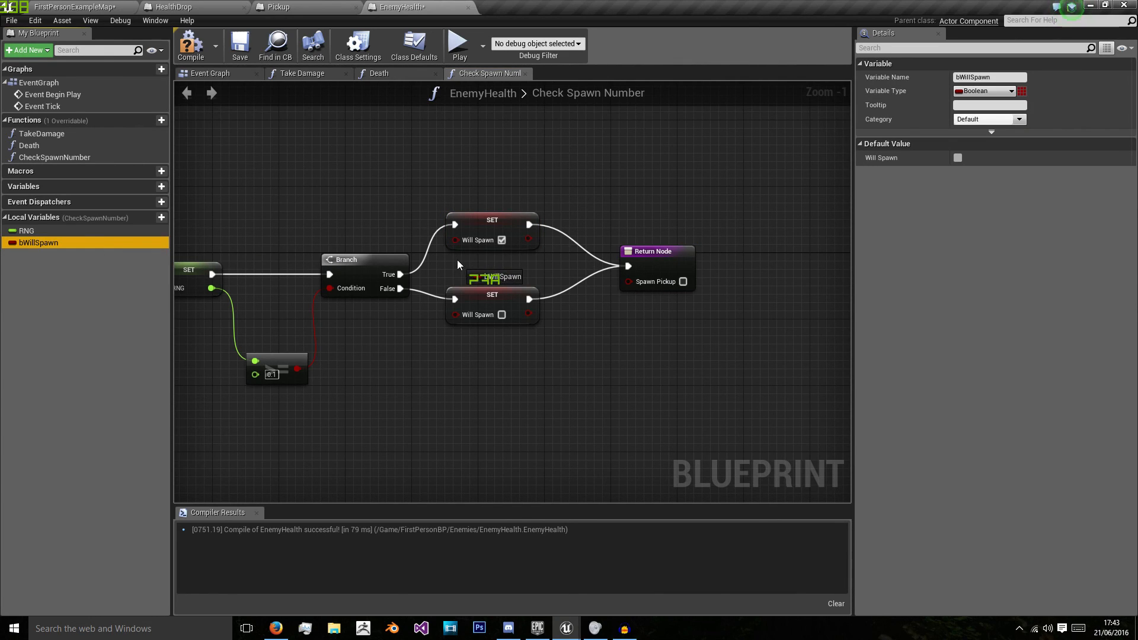
{"action": "left_click", "coordinate": [488, 270]}
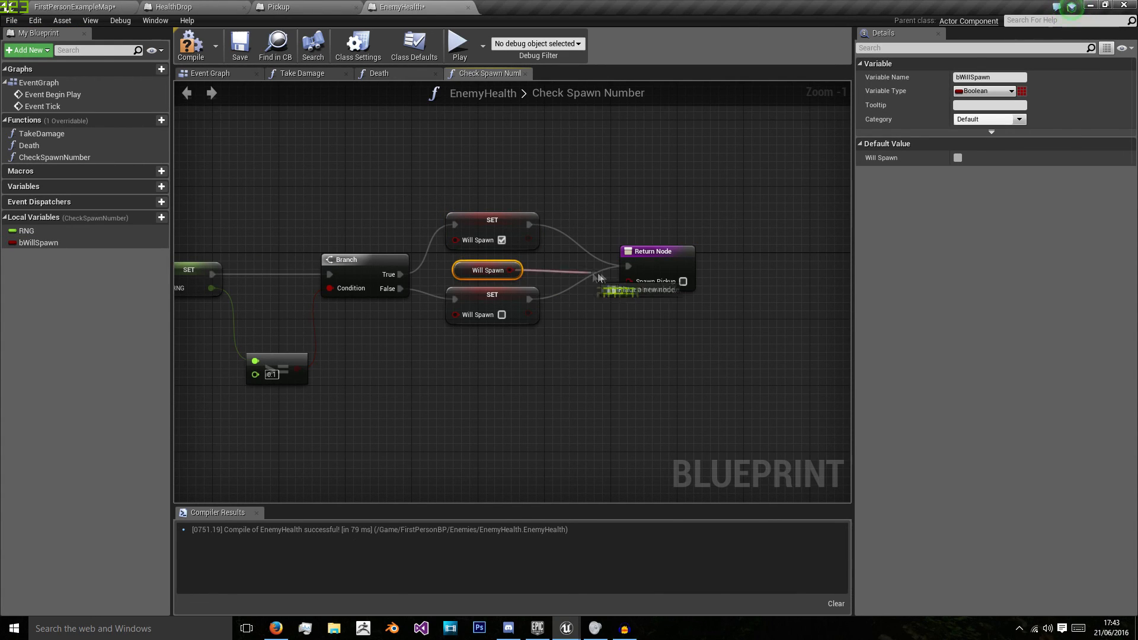
{"action": "mouse_move", "coordinate": [190, 45]}
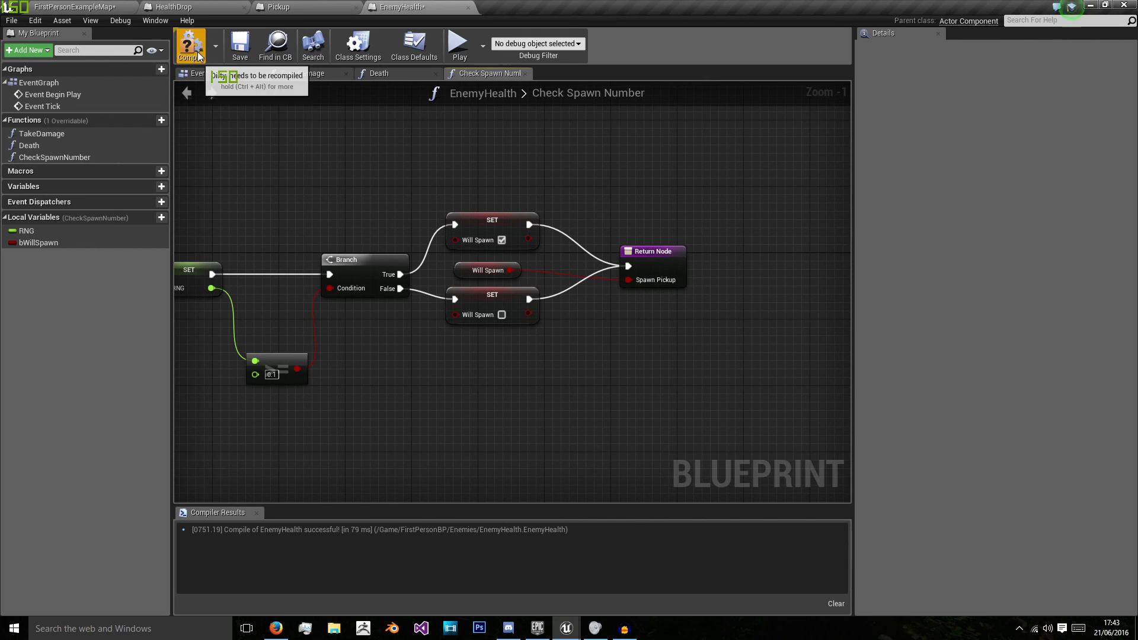